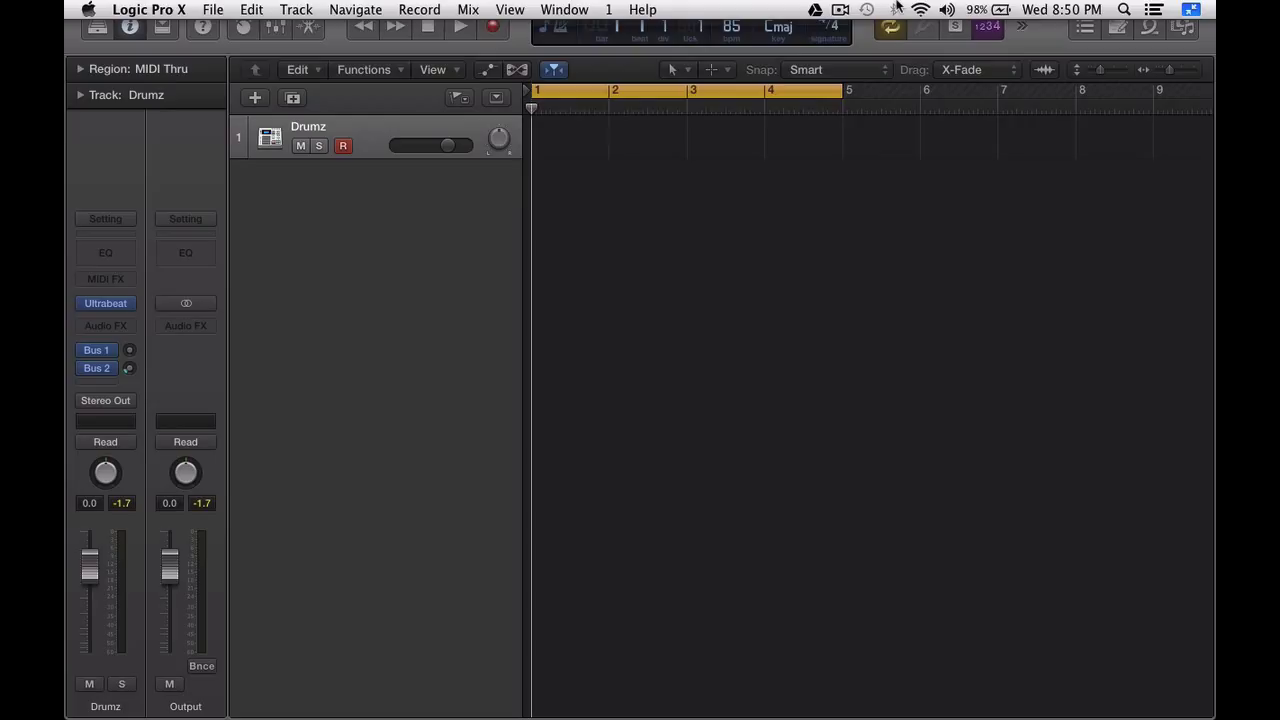
mouse_move(430, 93)
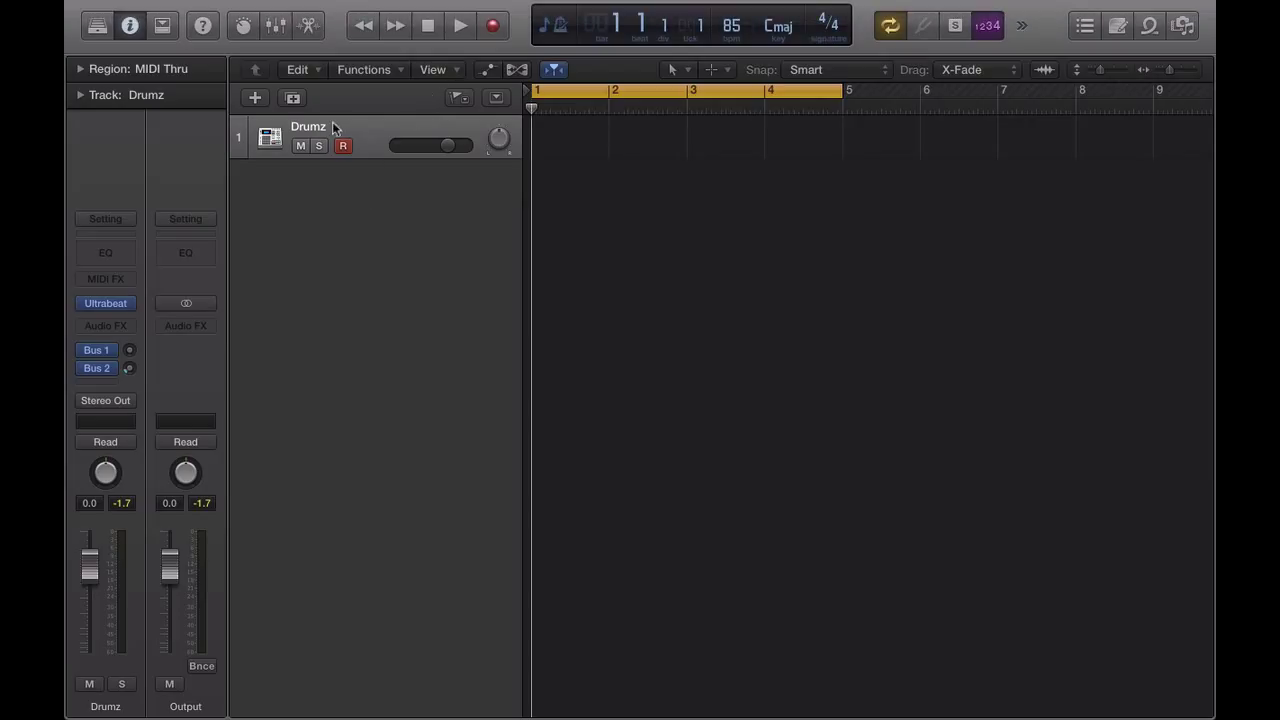
mouse_move(293, 98)
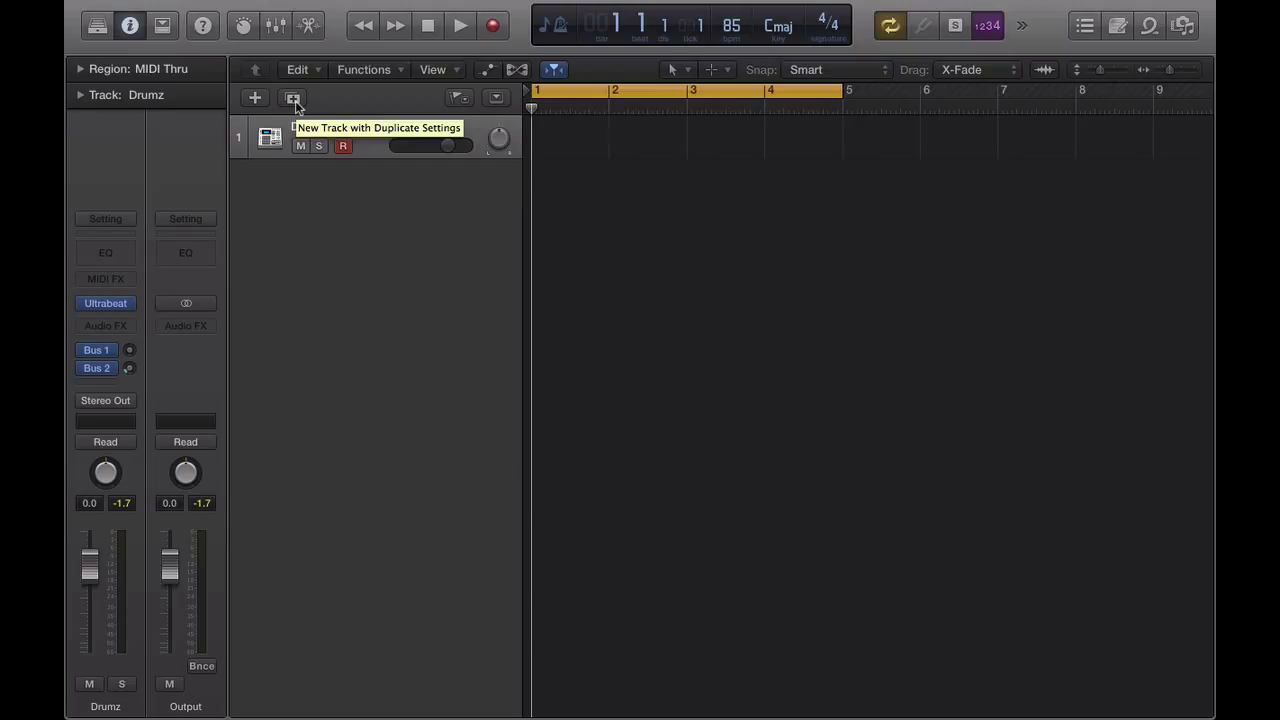
mouse_move(229, 203)
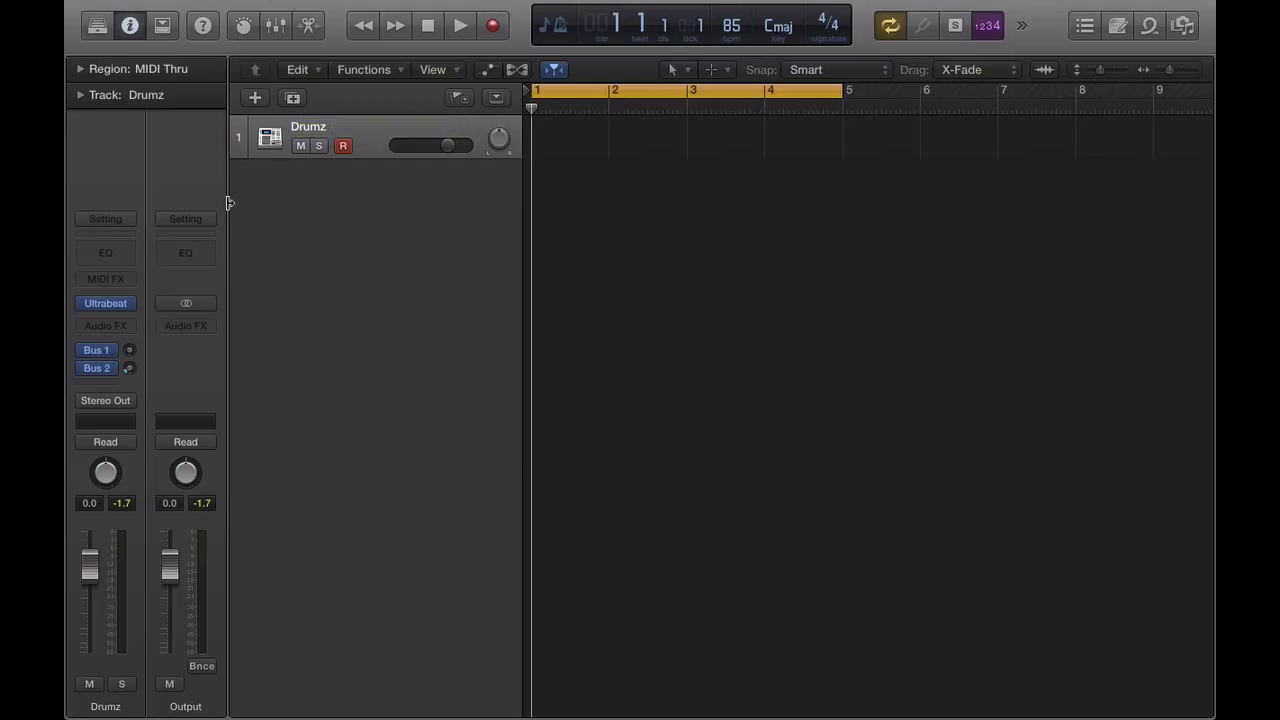
mouse_move(390, 220)
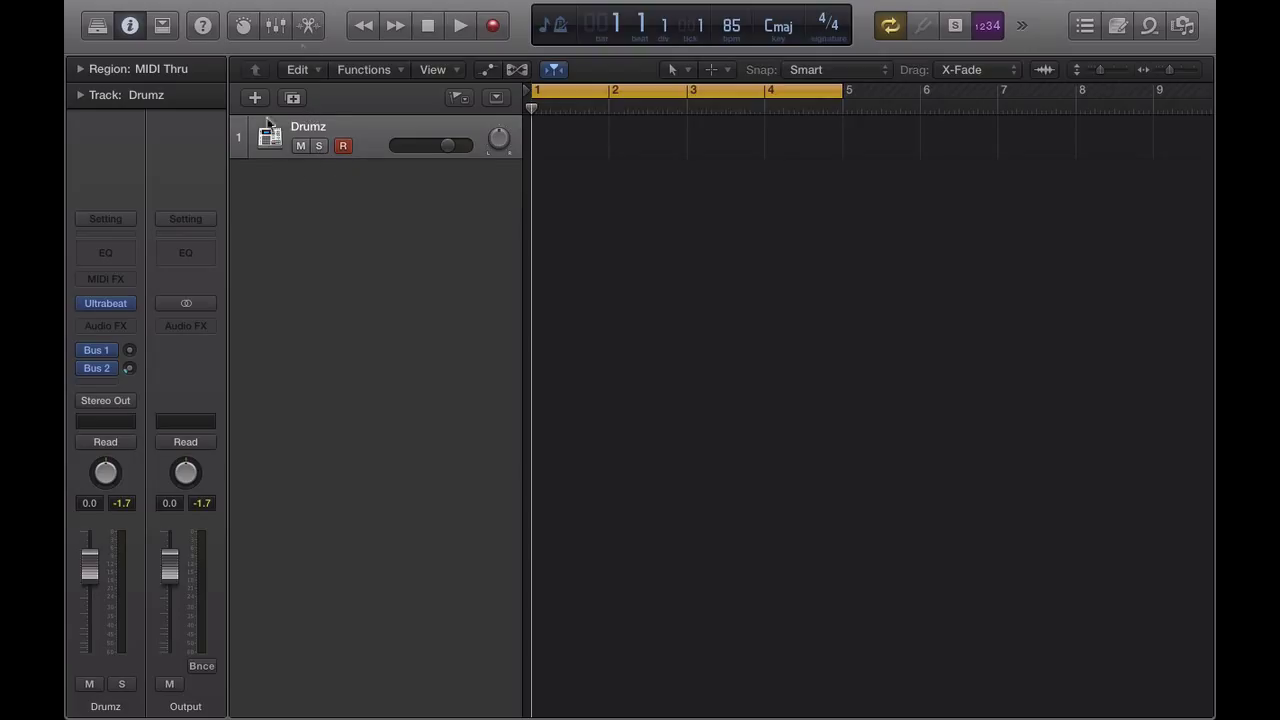
mouse_move(260, 104)
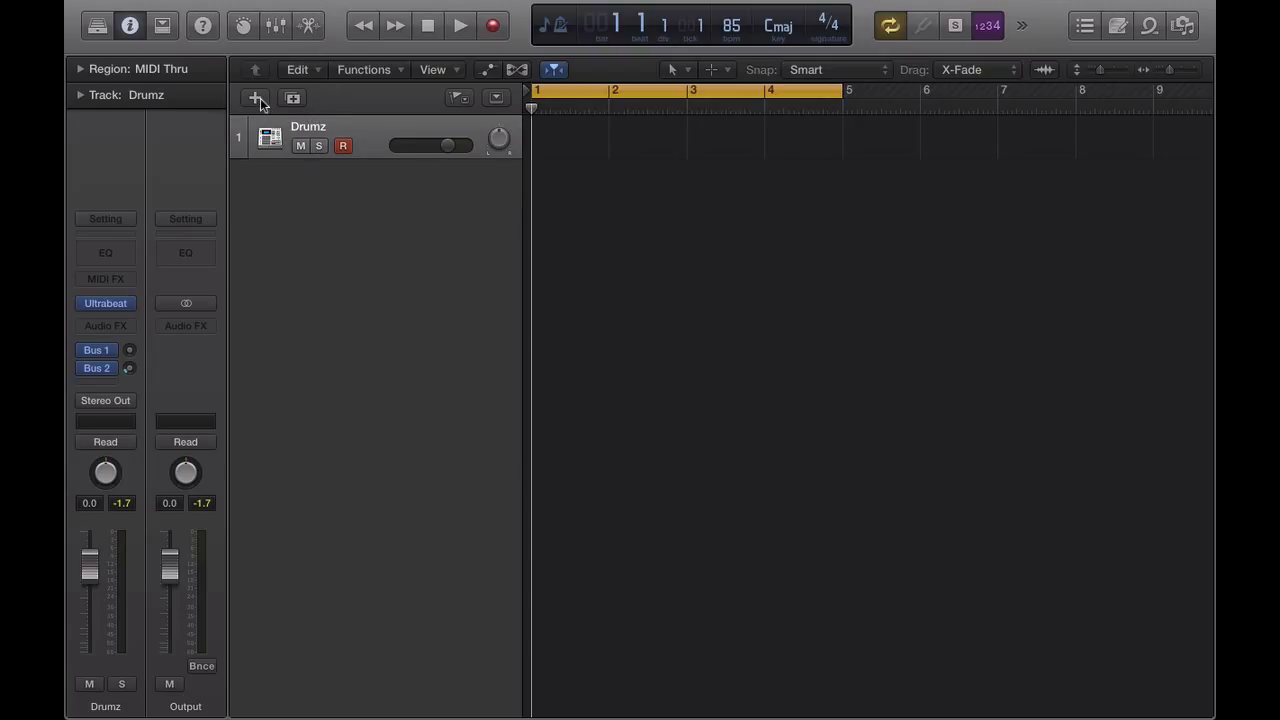
Create a Classic Electric Piano software instrument track below Drumz, then close the Library and plugin window.
click(255, 97)
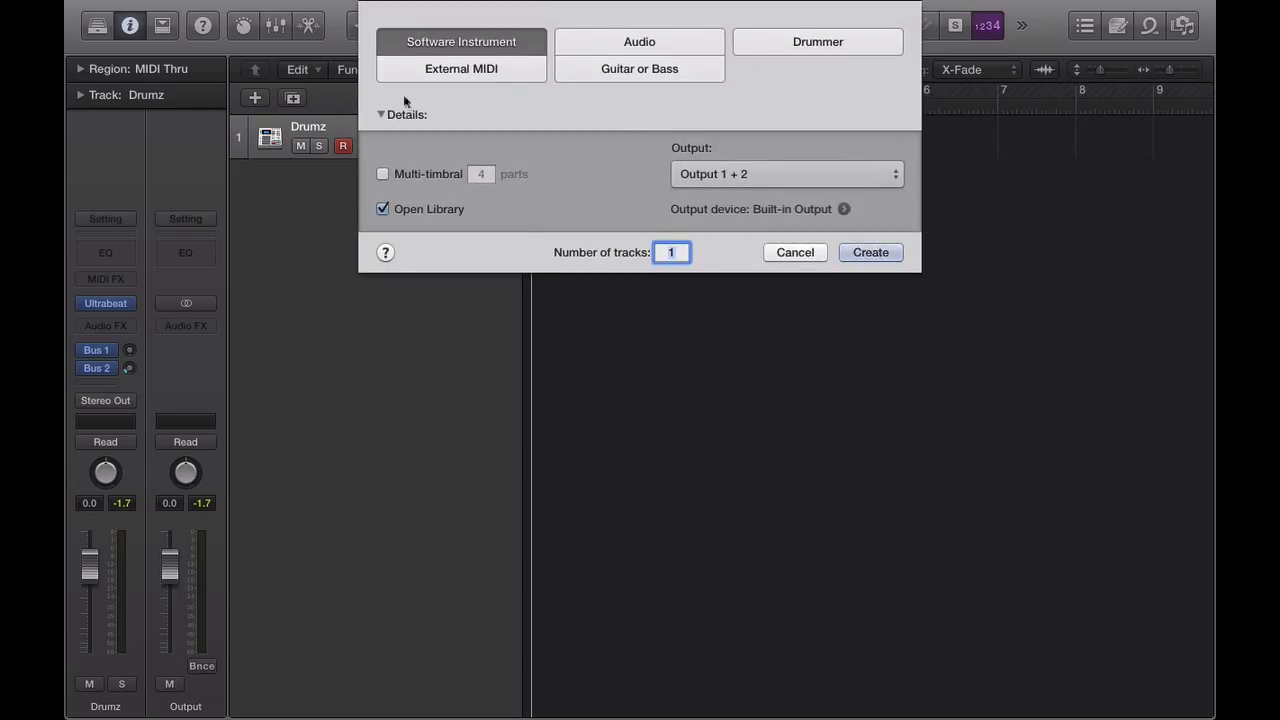
click(869, 252)
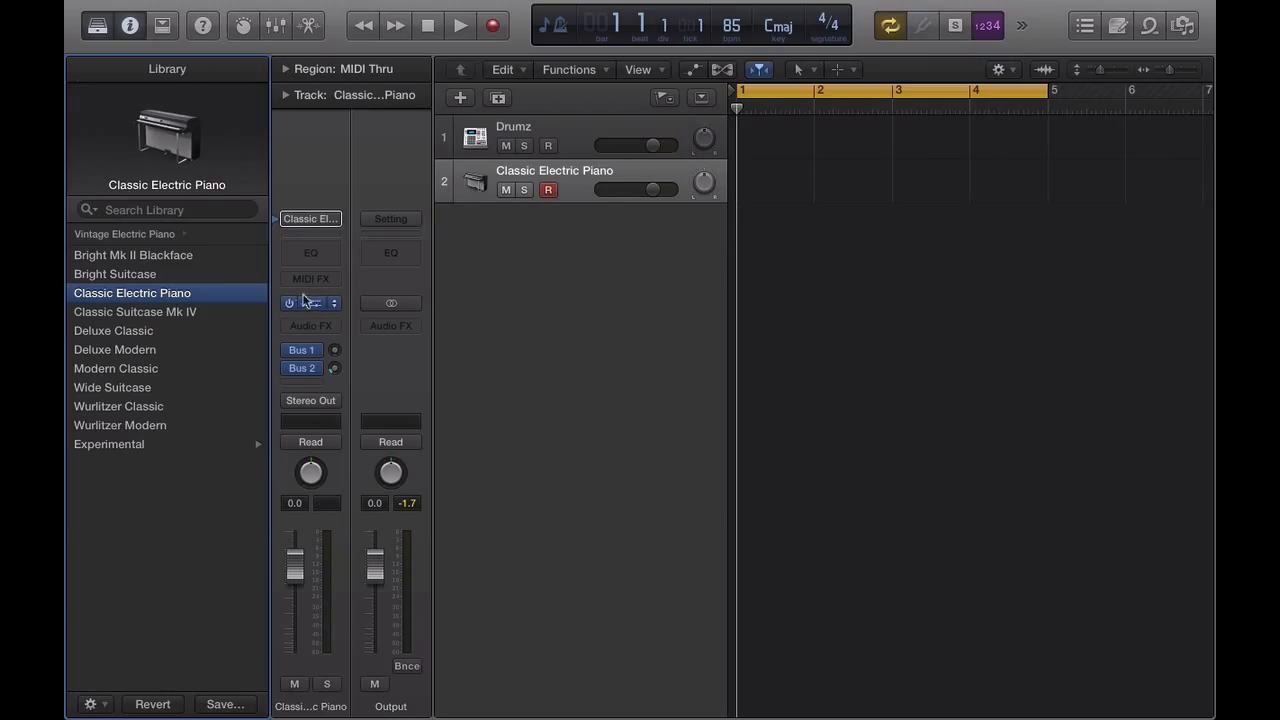
click(97, 25)
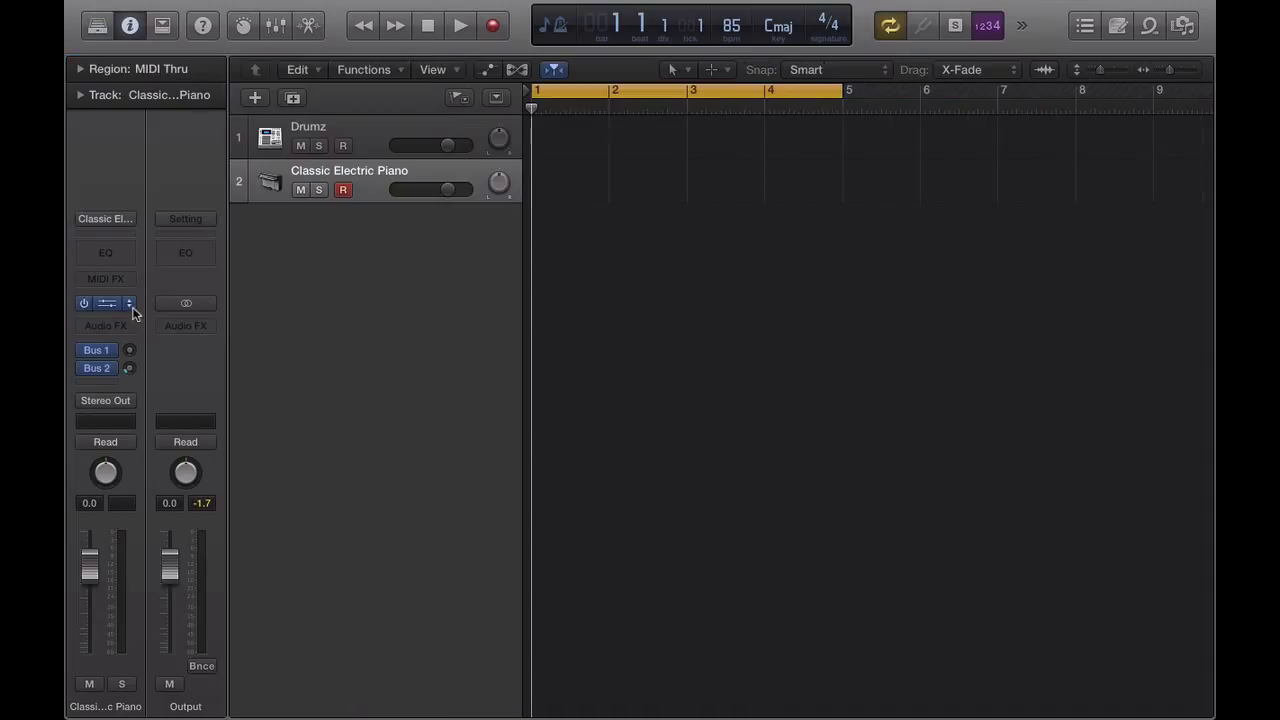
click(107, 303)
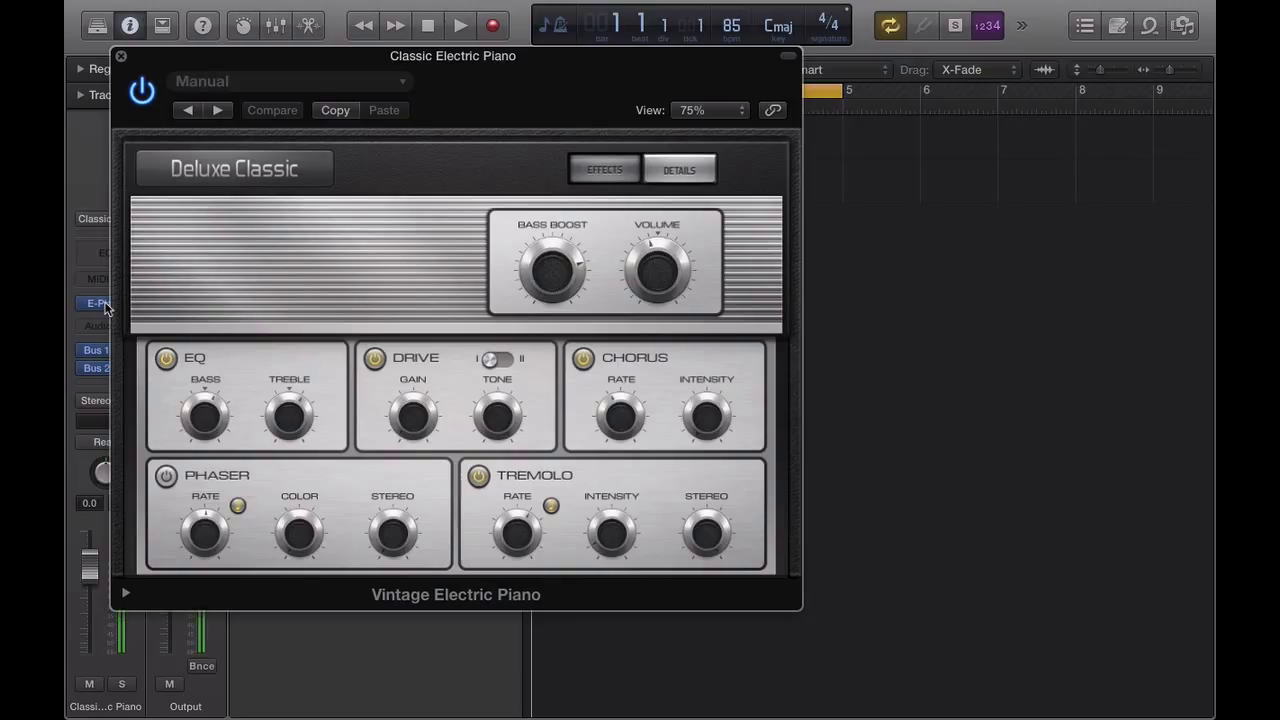
click(120, 56)
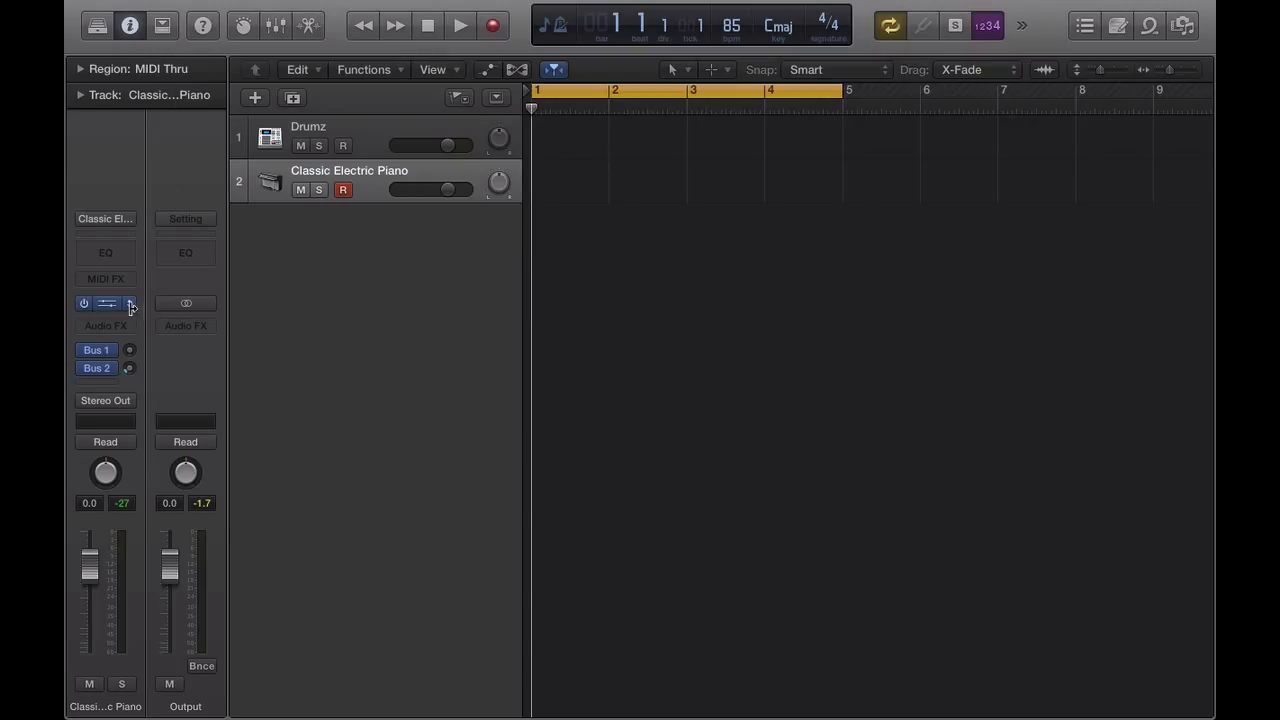
Replace track 2's electric piano with a mono EXS24 sampler and open its instrument editor.
click(106, 303)
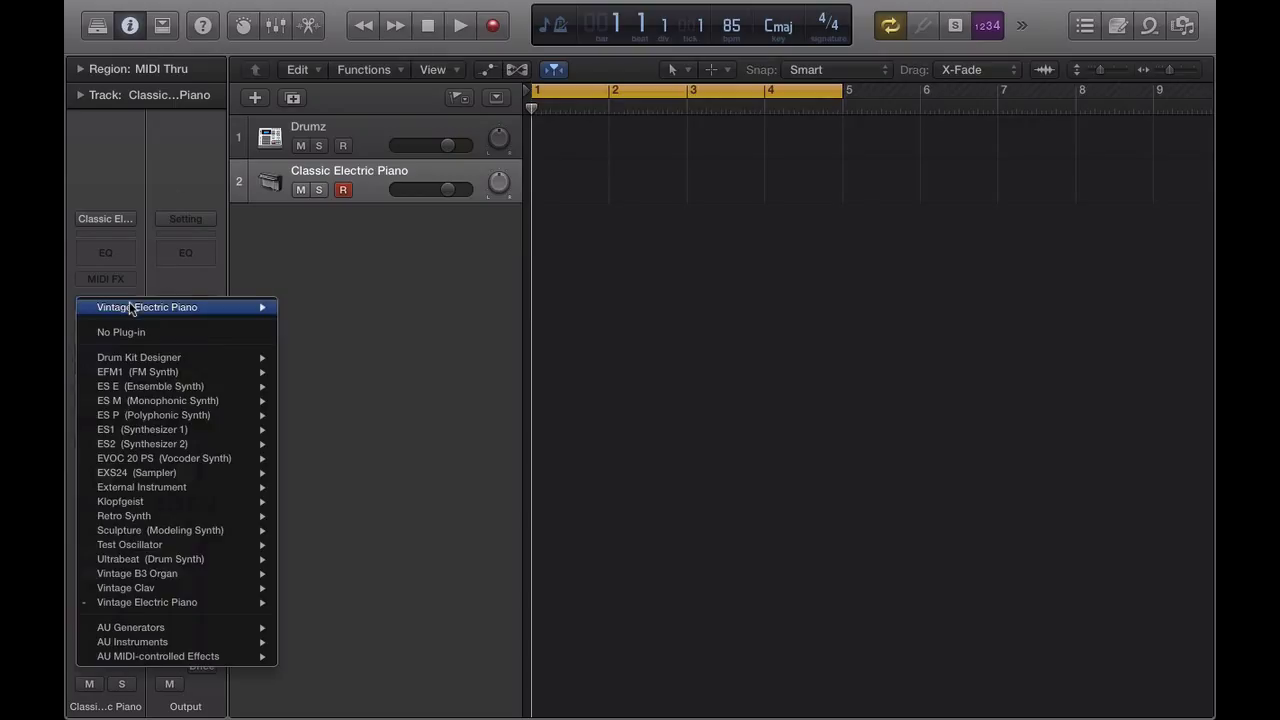
mouse_move(150, 472)
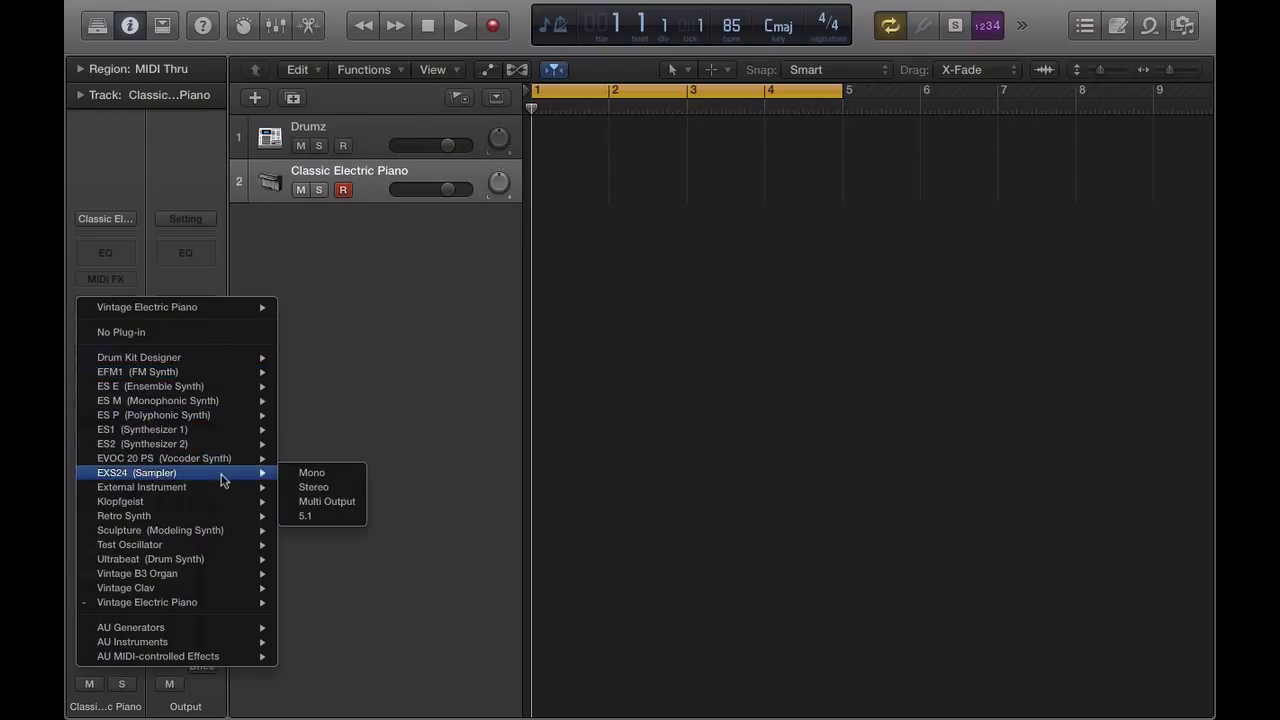
mouse_move(311, 472)
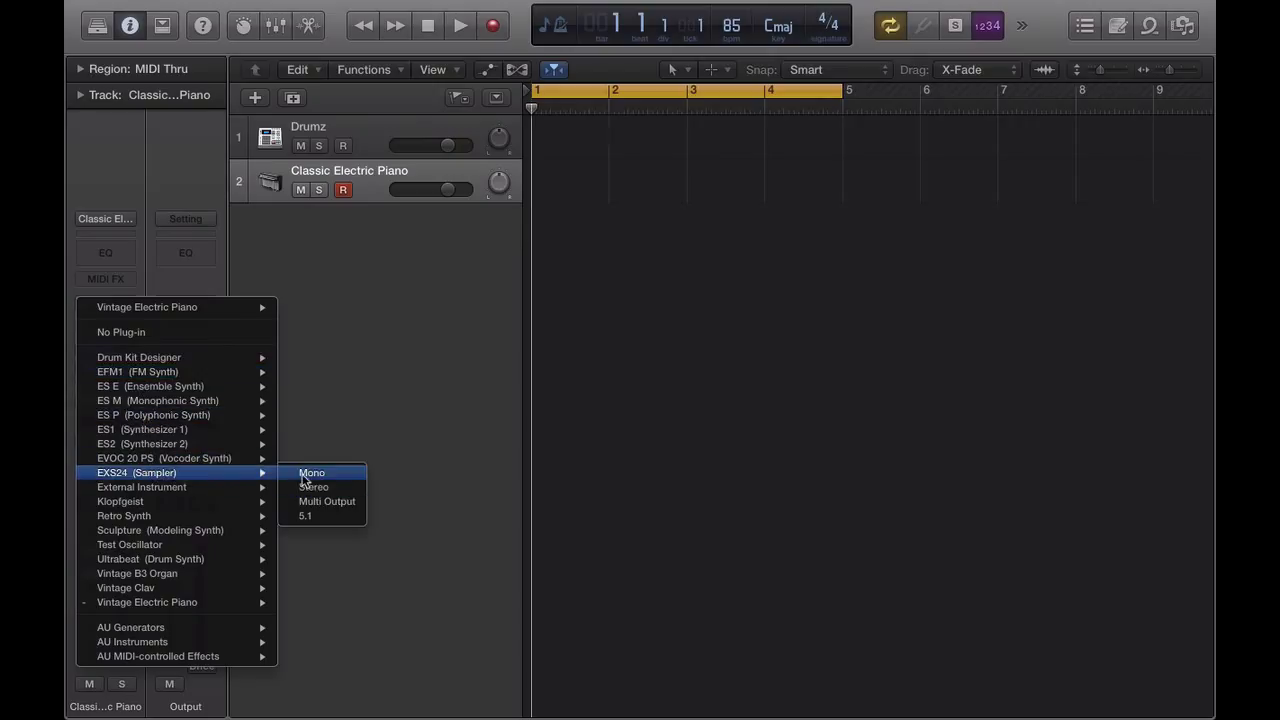
click(311, 472)
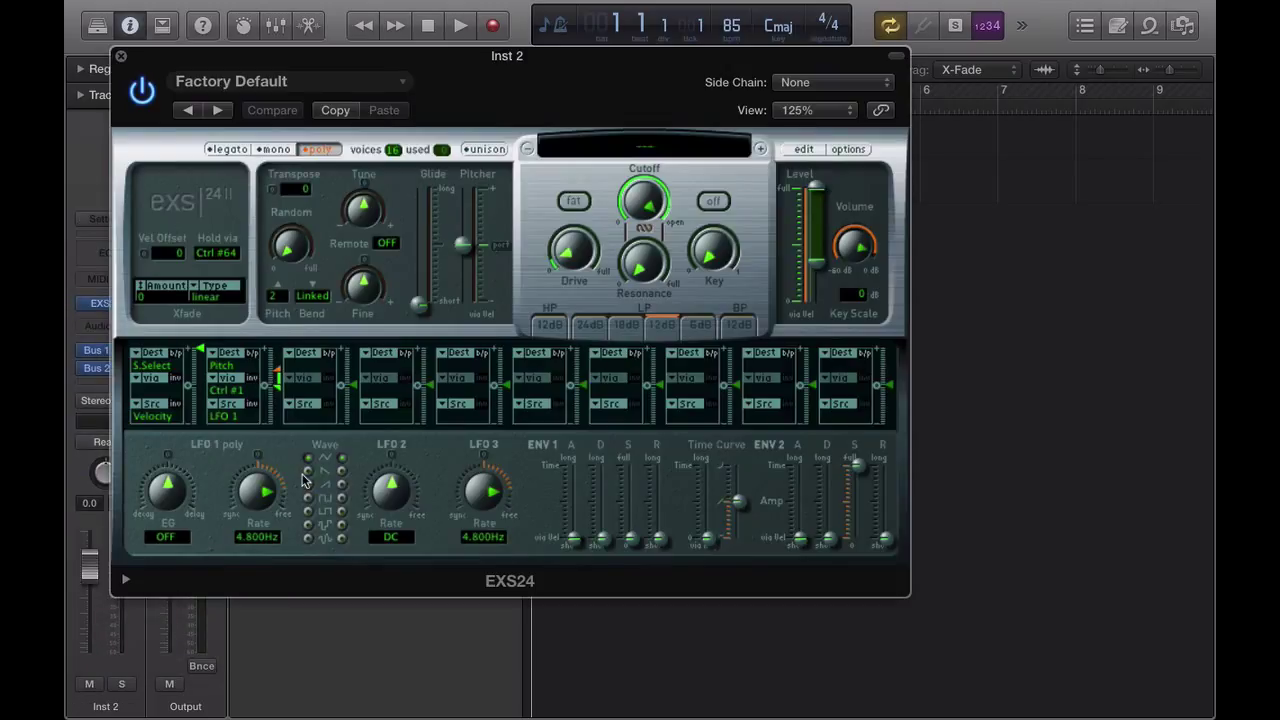
mouse_move(503, 289)
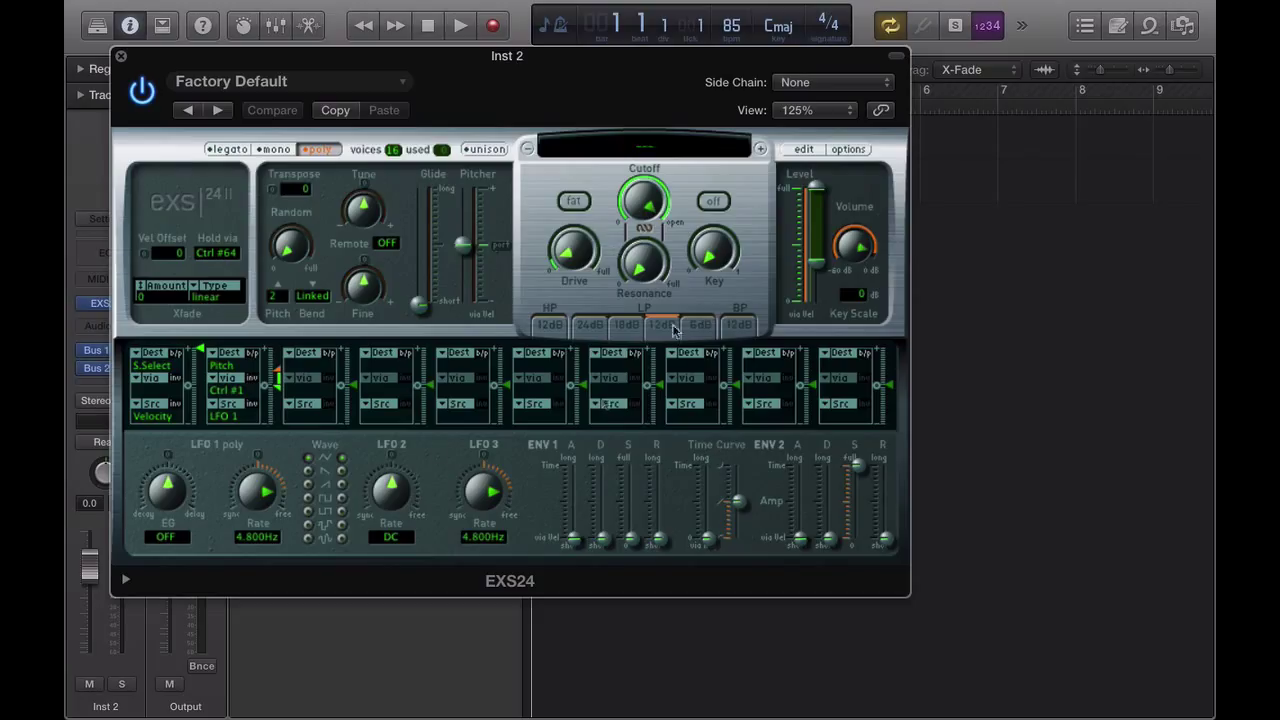
click(803, 148)
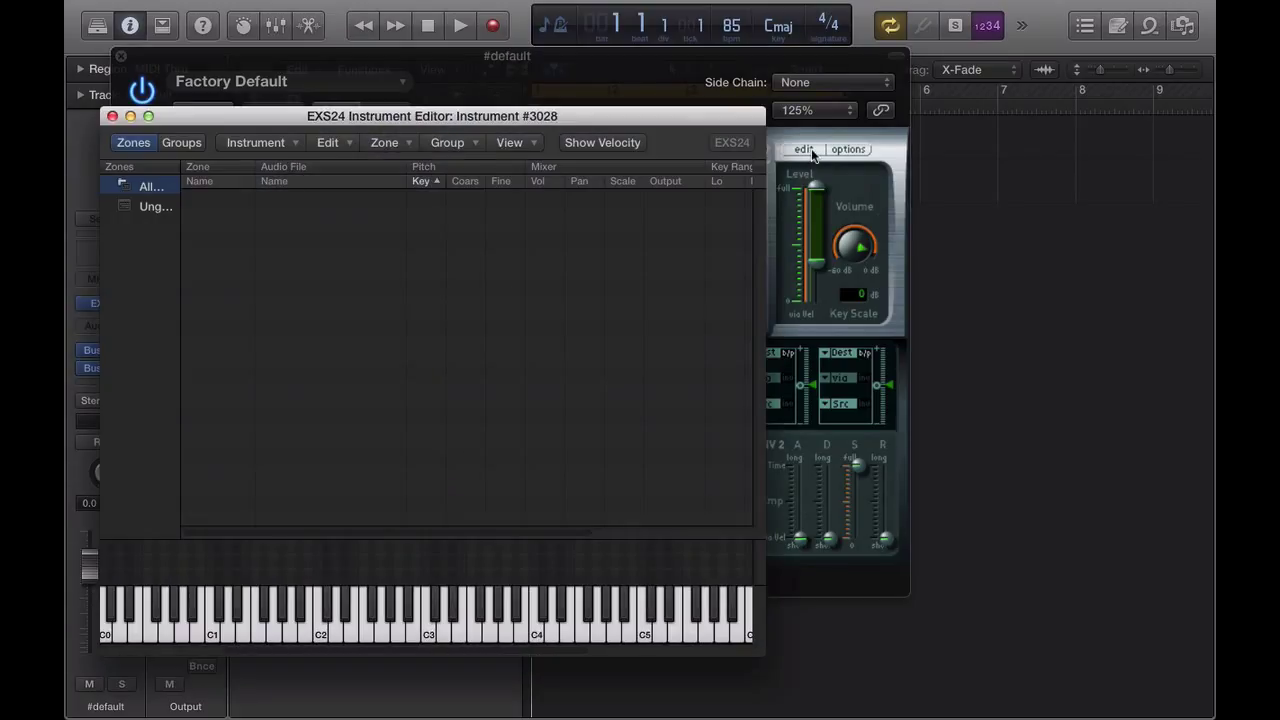
Open the All Files browser and rearrange the EXS24 editor window beside it.
drag(430, 115, 510, 115)
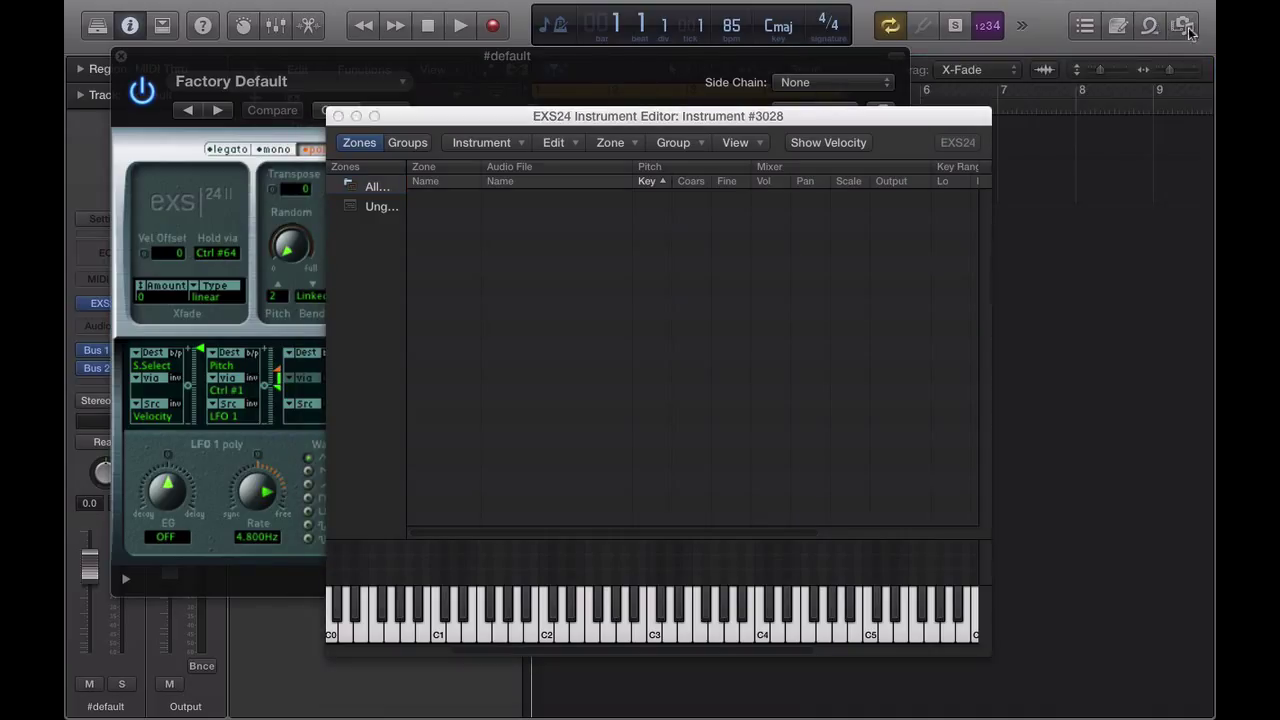
click(1181, 25)
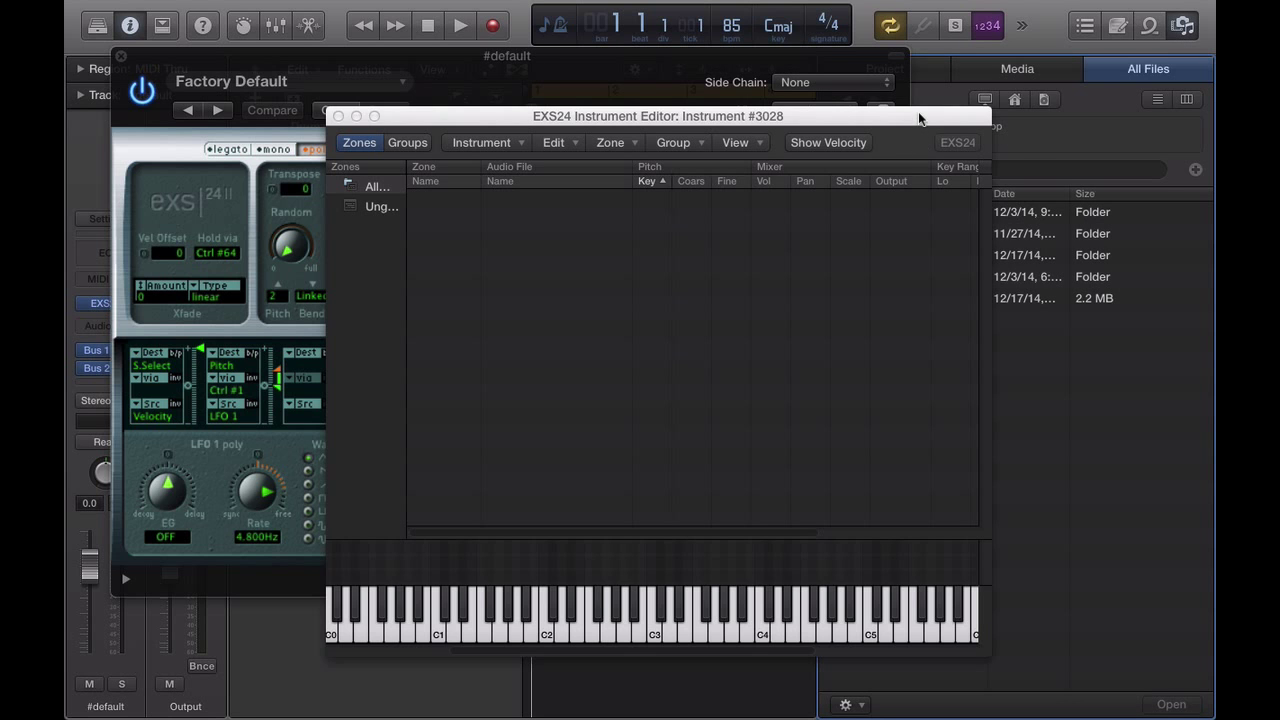
drag(655, 116, 510, 122)
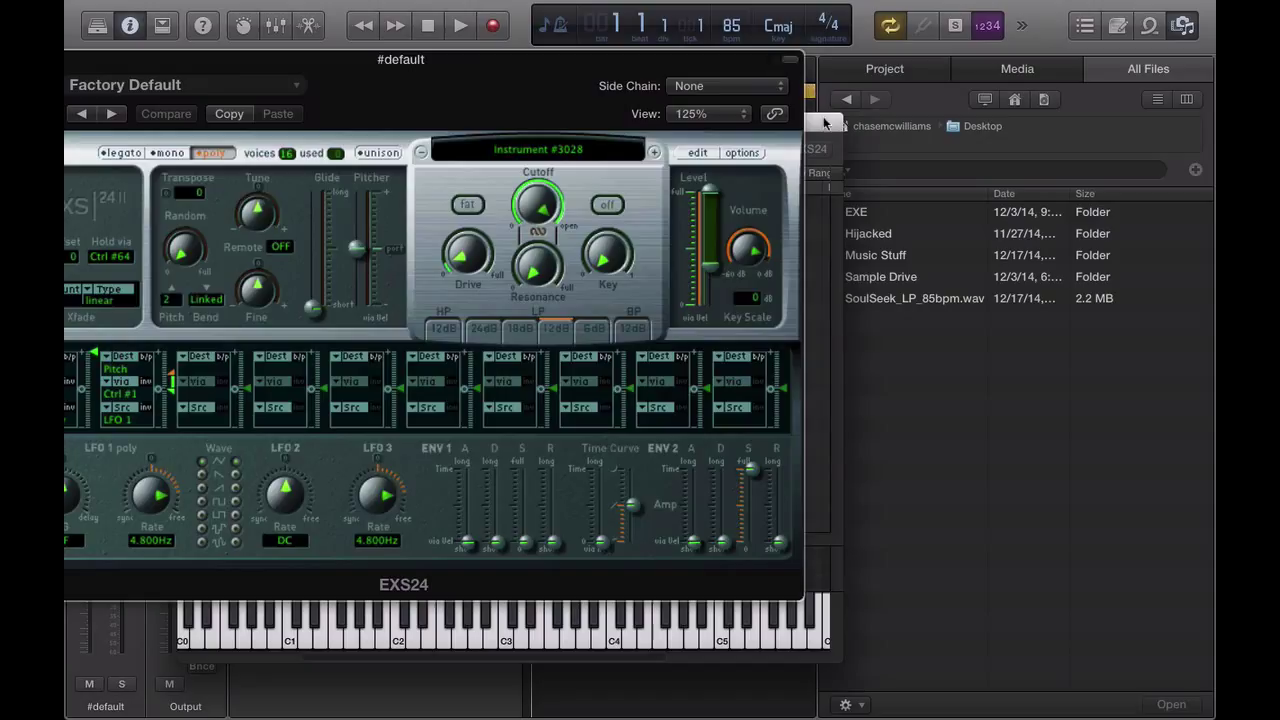
click(697, 152)
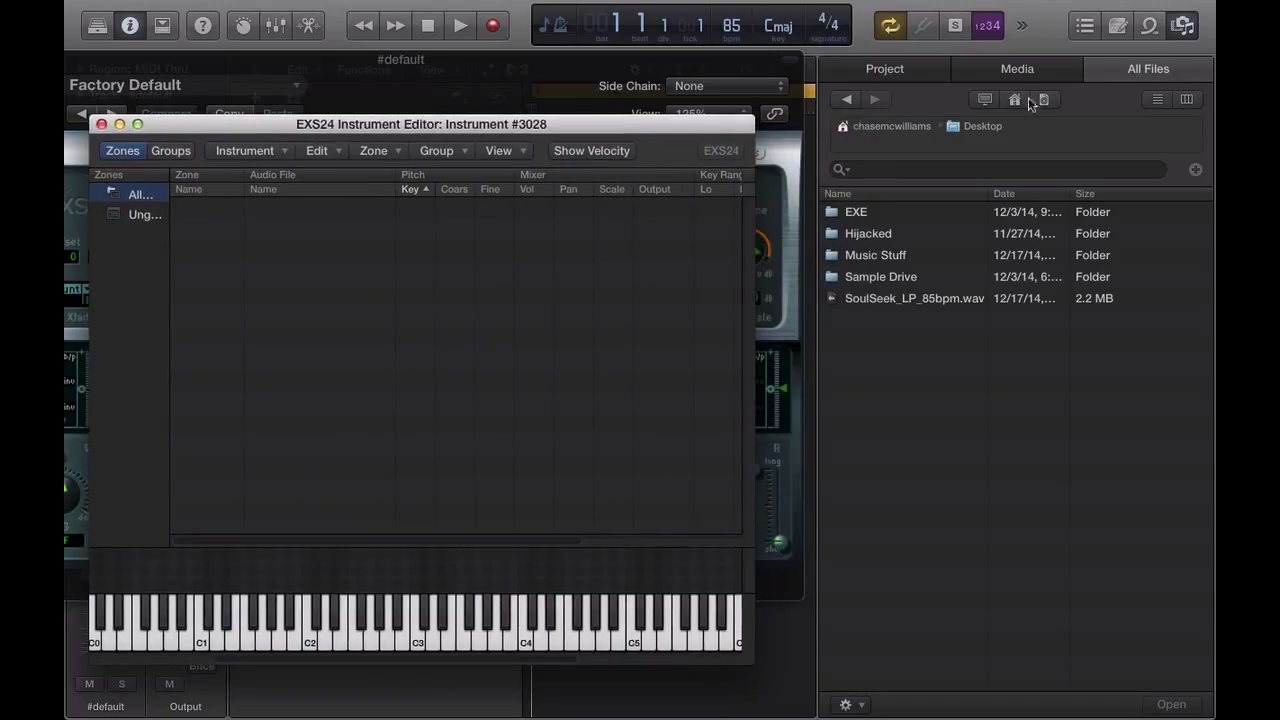
mouse_move(828, 271)
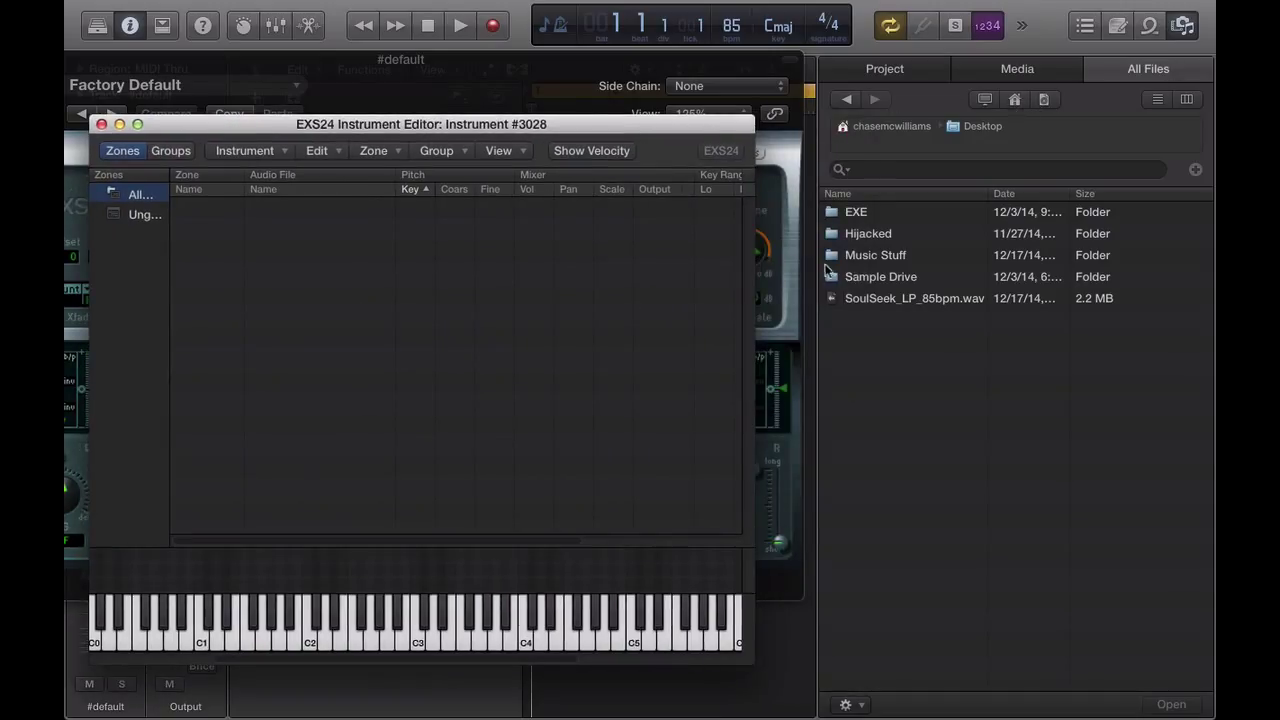
Browse Sample Drive > Drum Kits > Alchemist Kit and select Alchemist HiHat 3.wav.
double_click(880, 277)
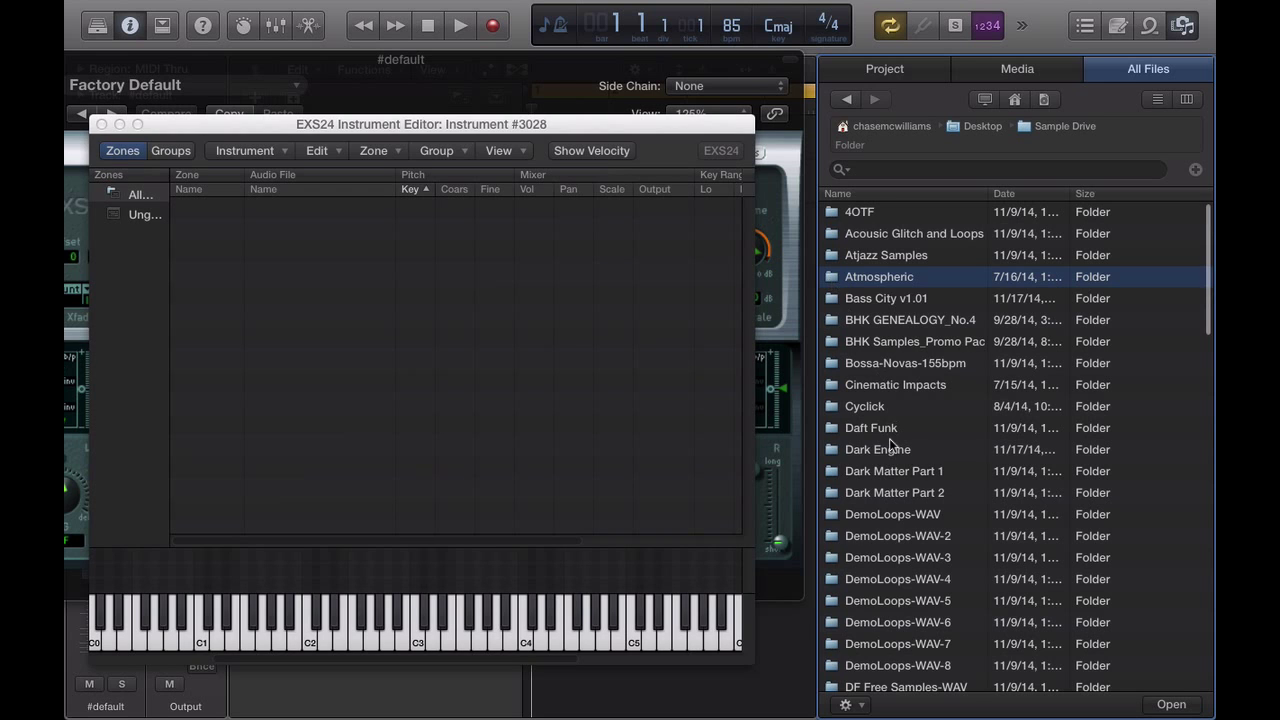
scroll(down, 3)
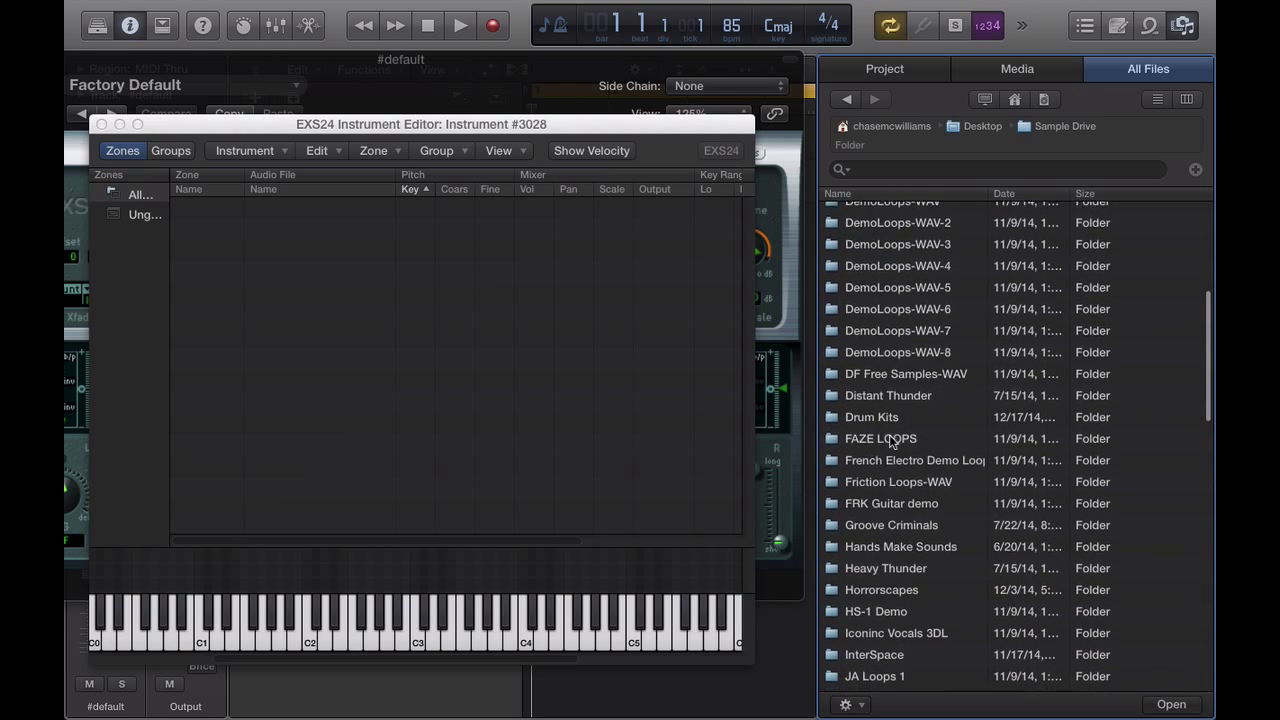
scroll(down, 3)
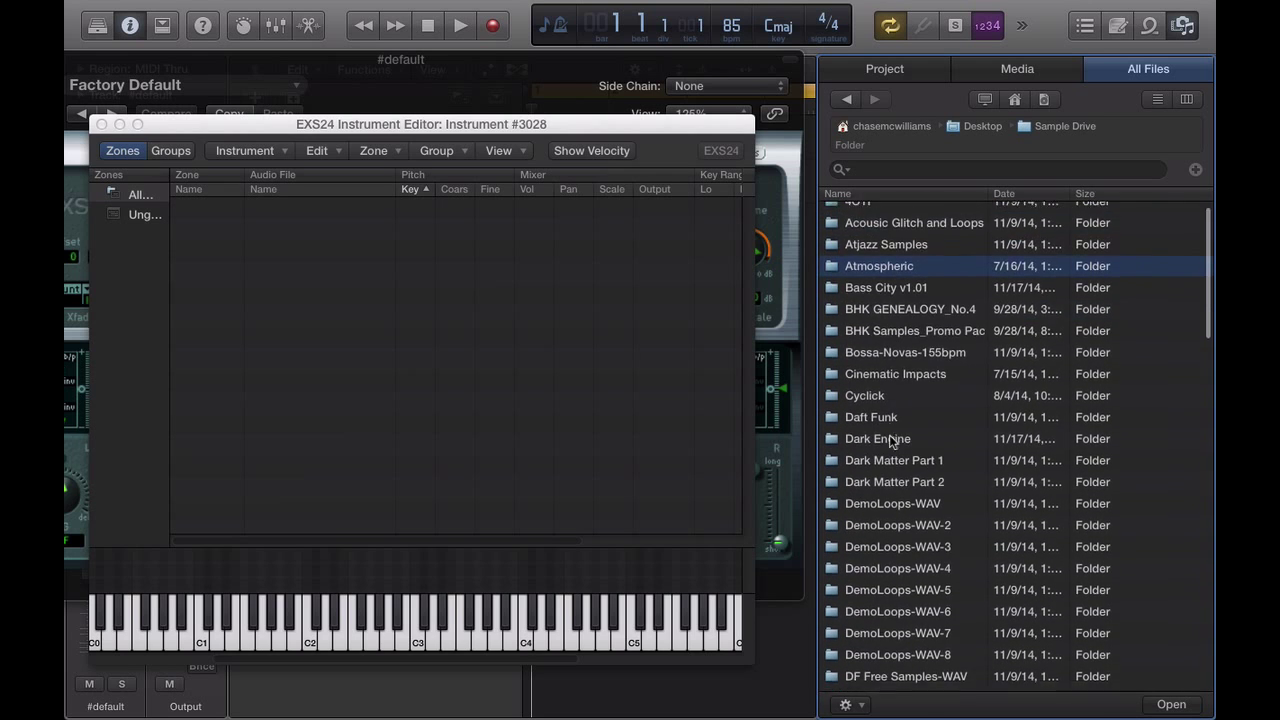
scroll(down, 3)
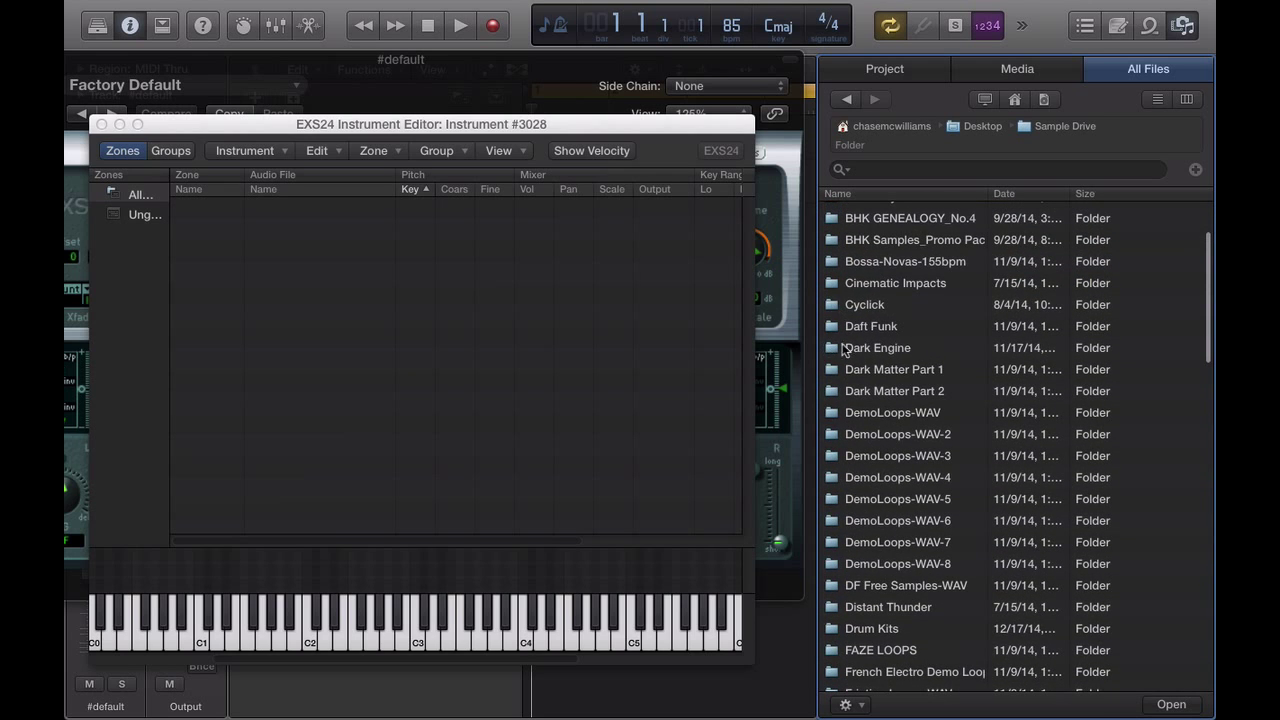
scroll(down, 3)
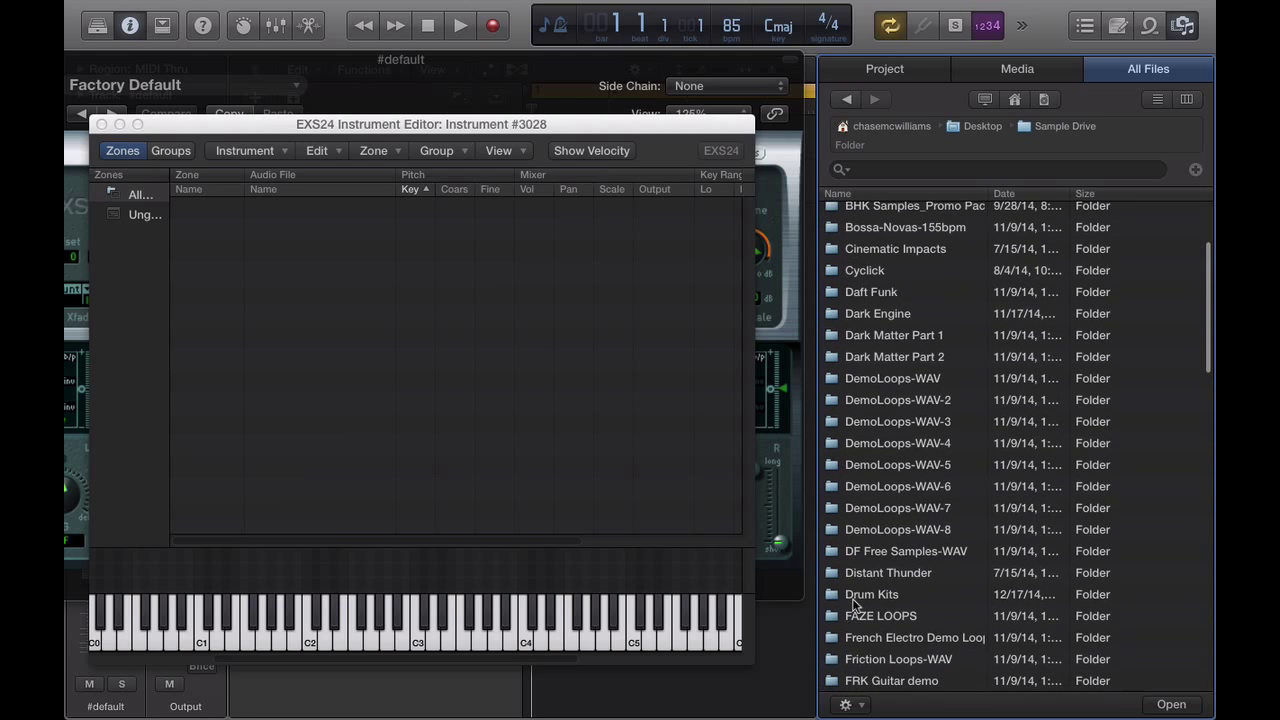
double_click(871, 594)
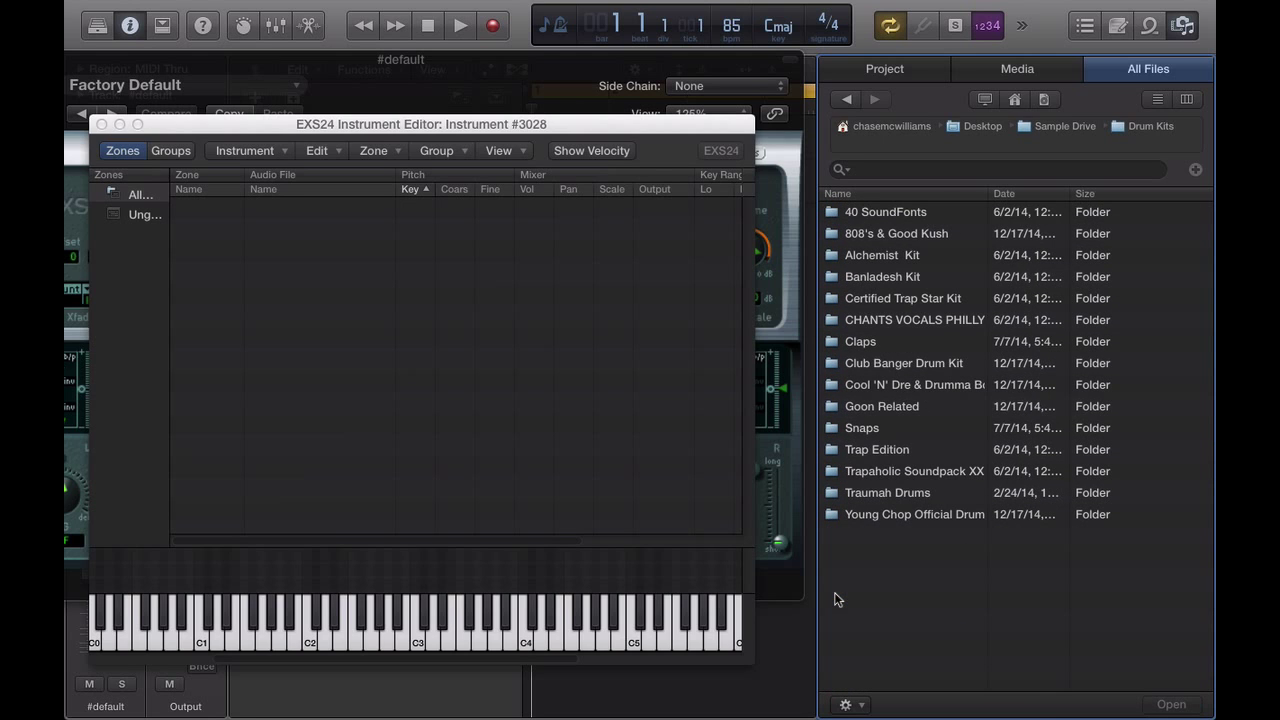
mouse_move(877, 372)
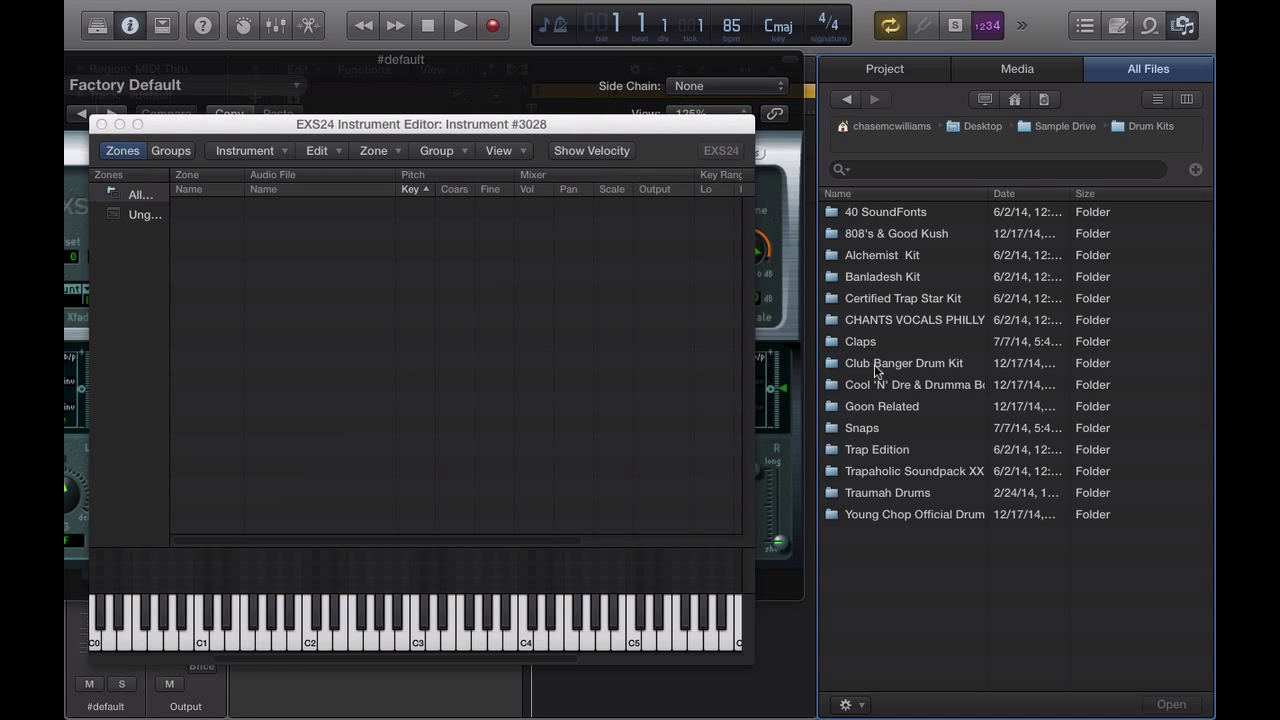
mouse_move(835, 263)
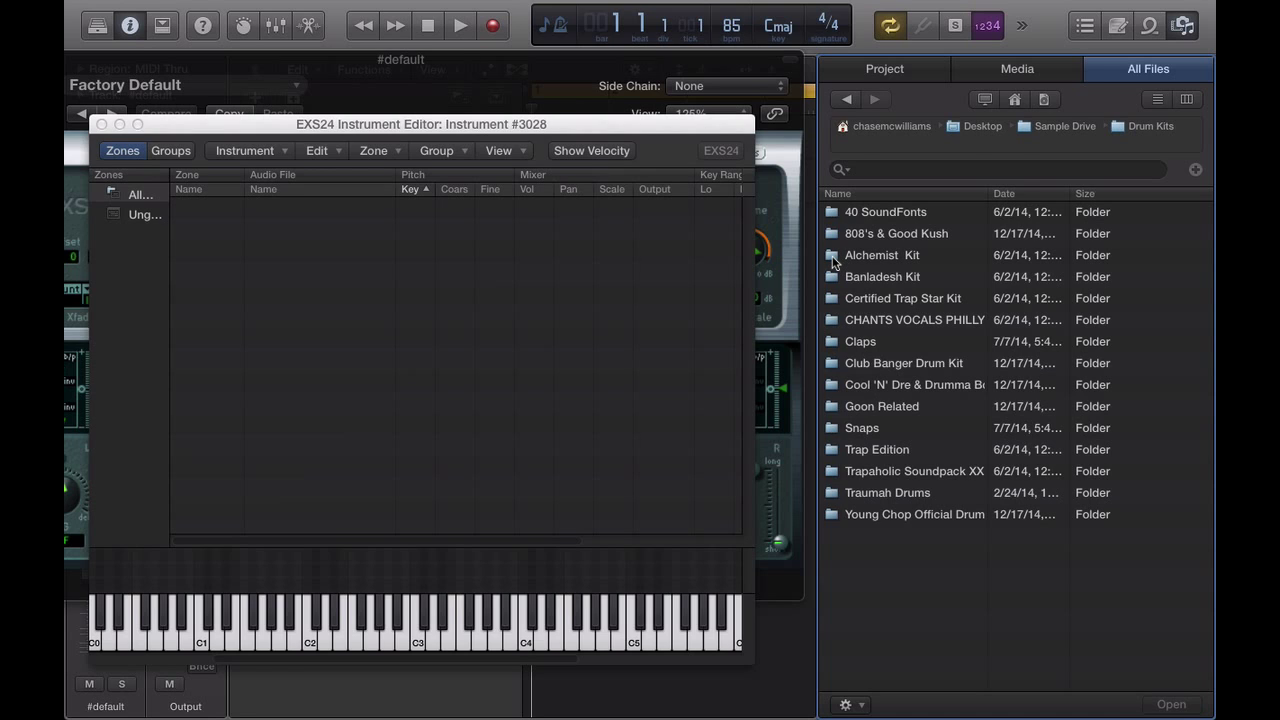
double_click(882, 255)
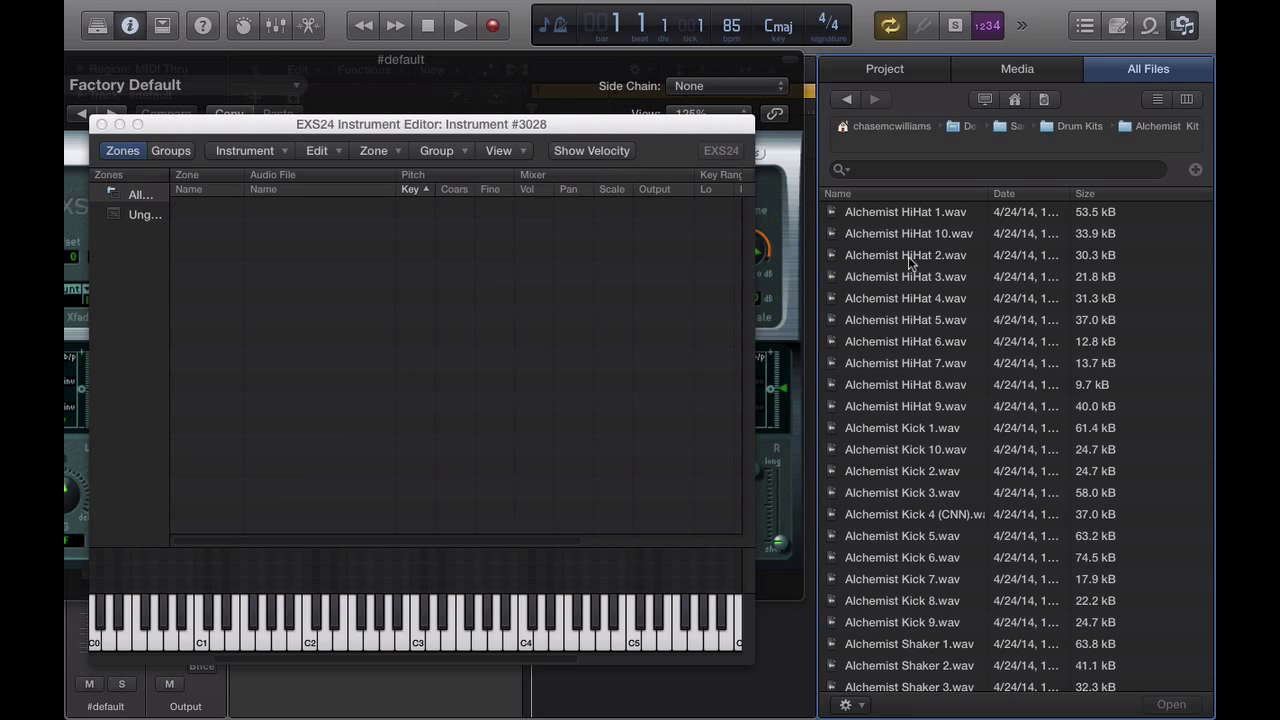
click(905, 255)
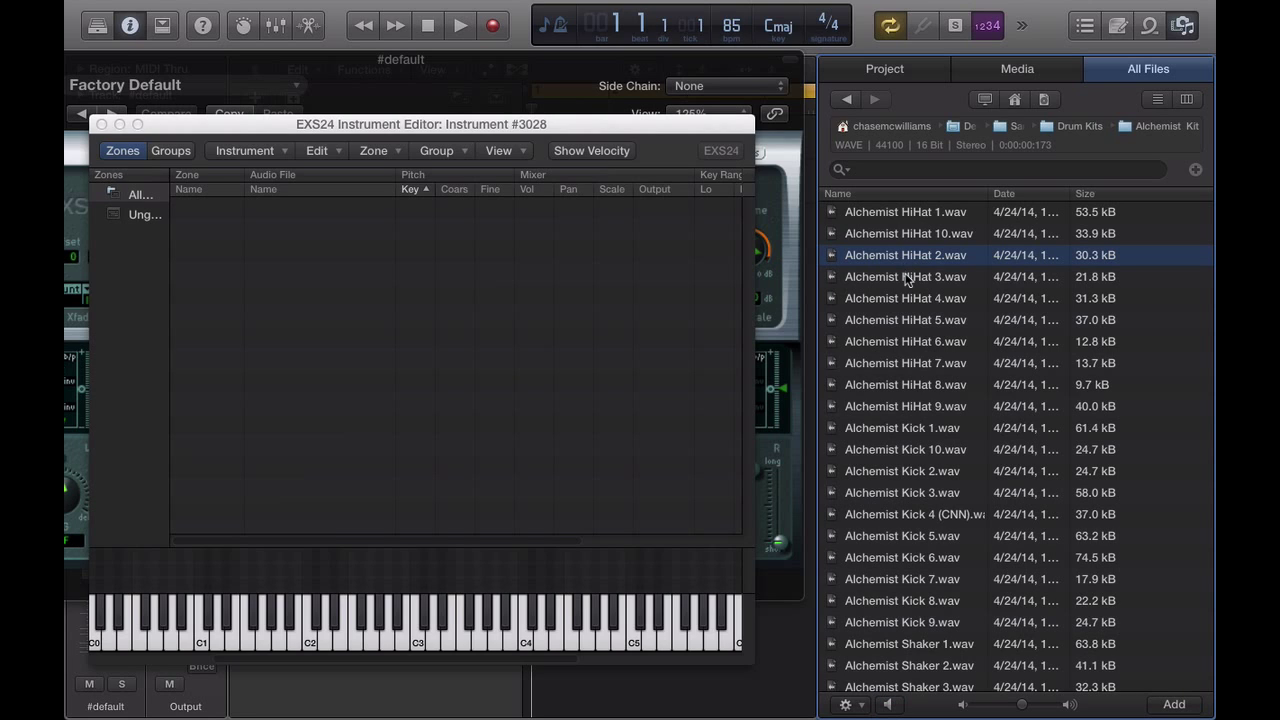
click(905, 277)
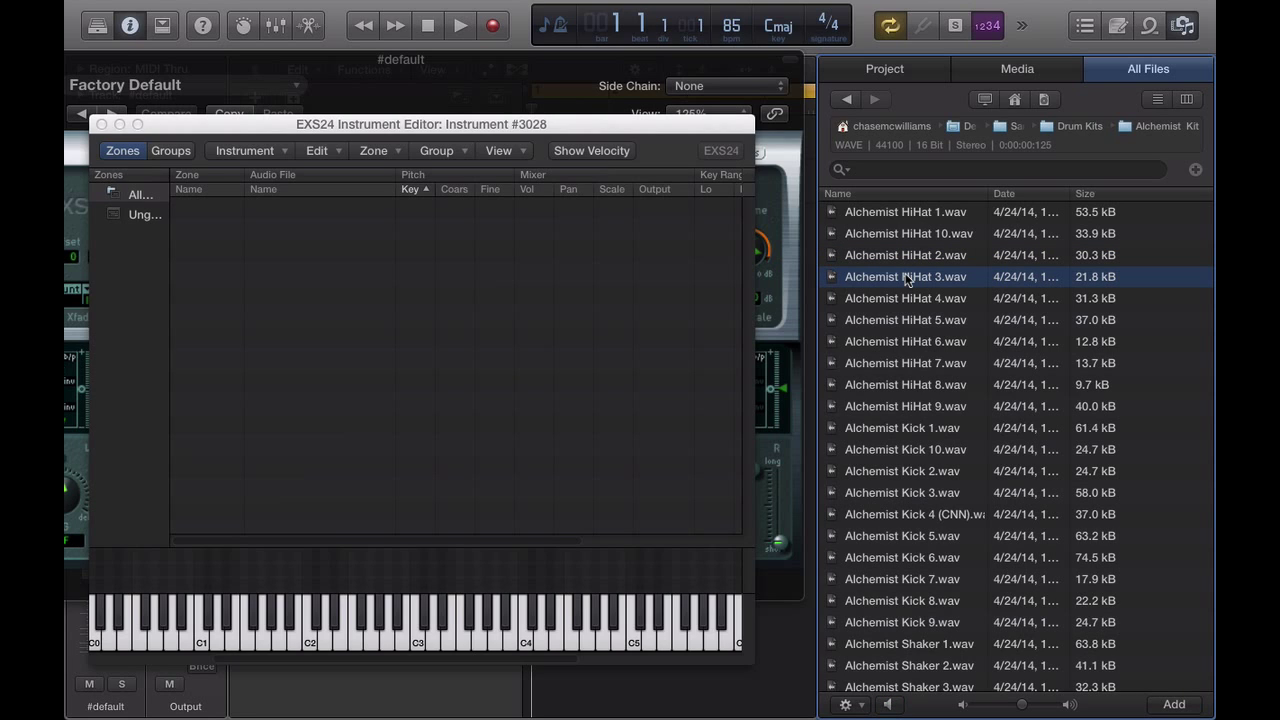
Add Alchemist HiHat 3 as a zone keyed at C3, spanning C-2 to G8, with Pitch enabled.
drag(905, 277, 470, 287)
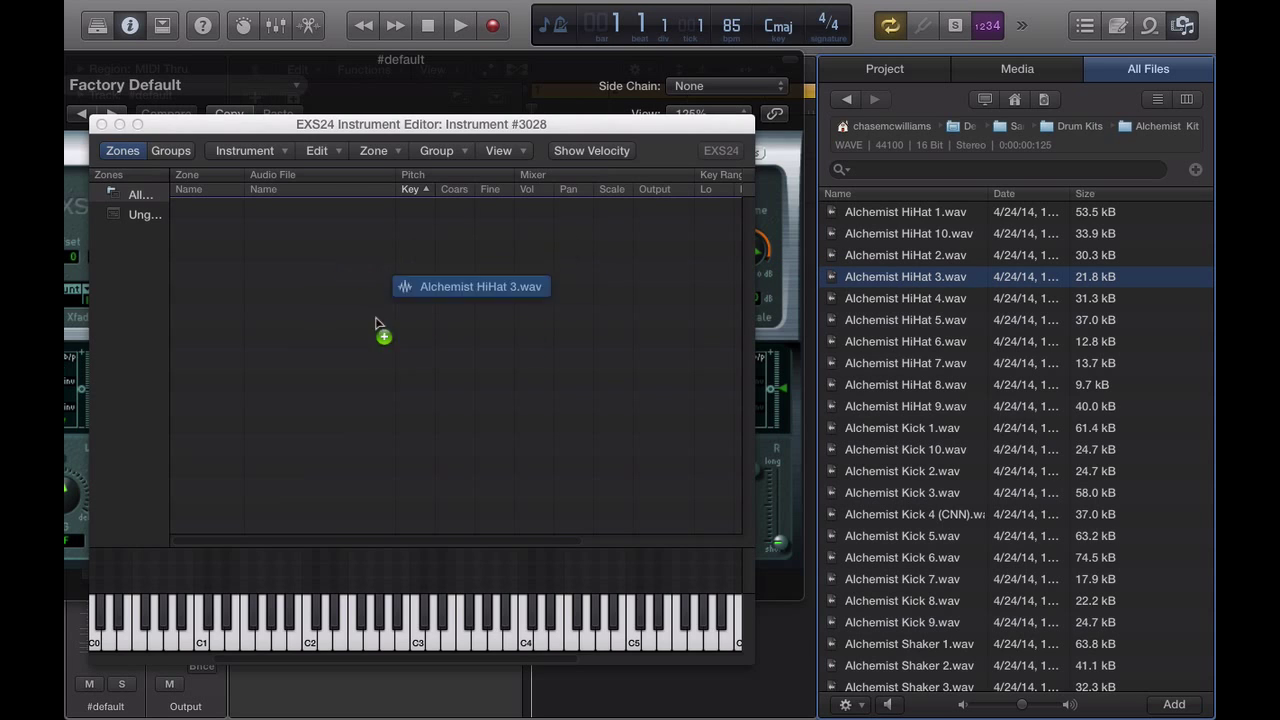
drag(383, 336, 456, 335)
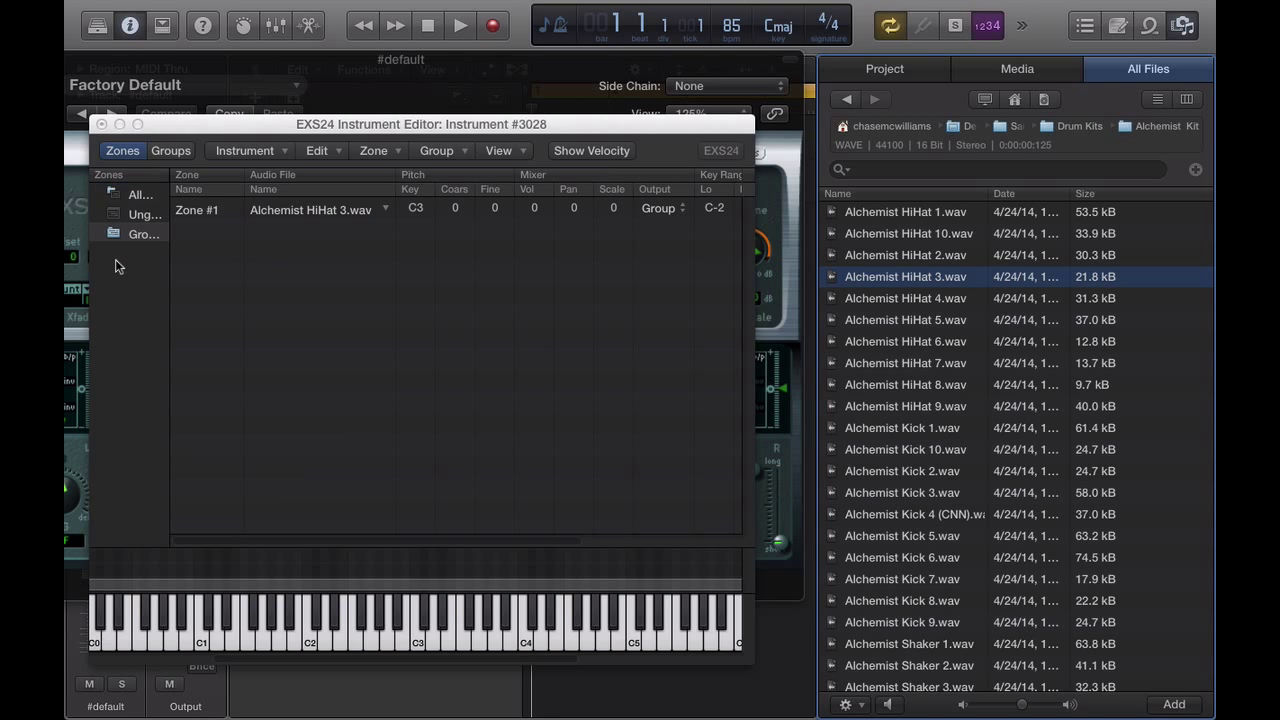
mouse_move(400, 330)
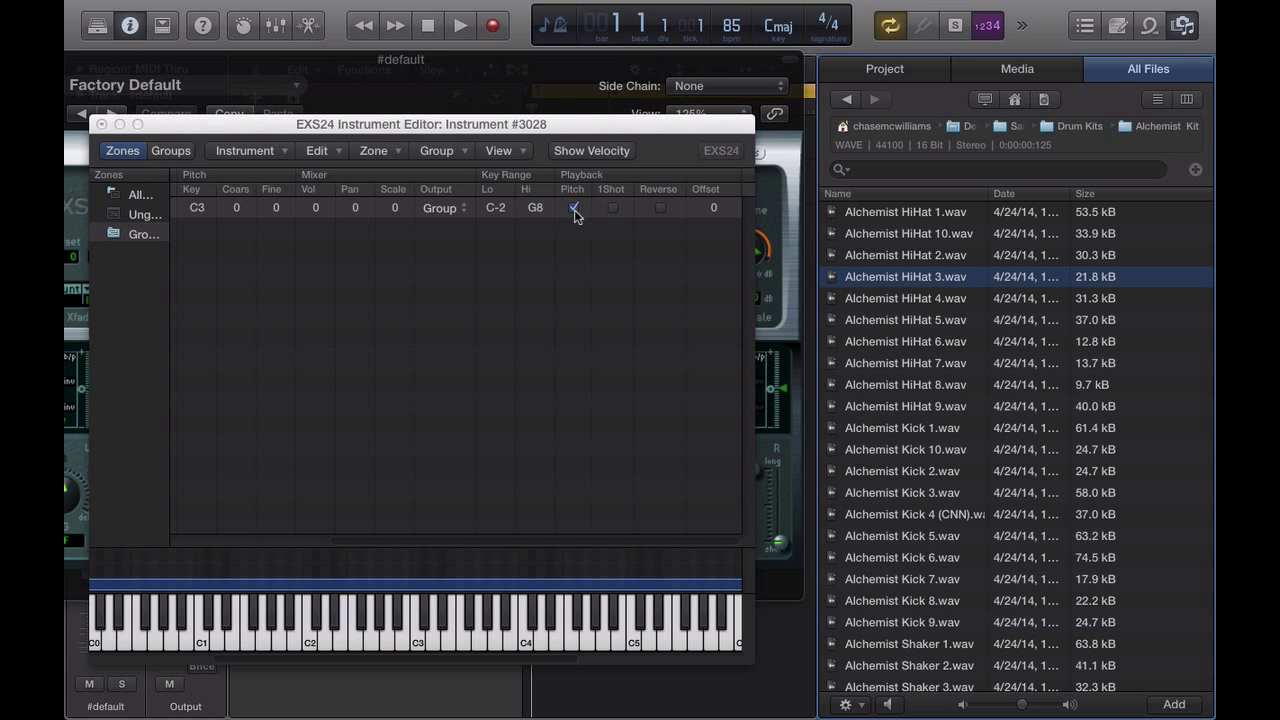
click(613, 207)
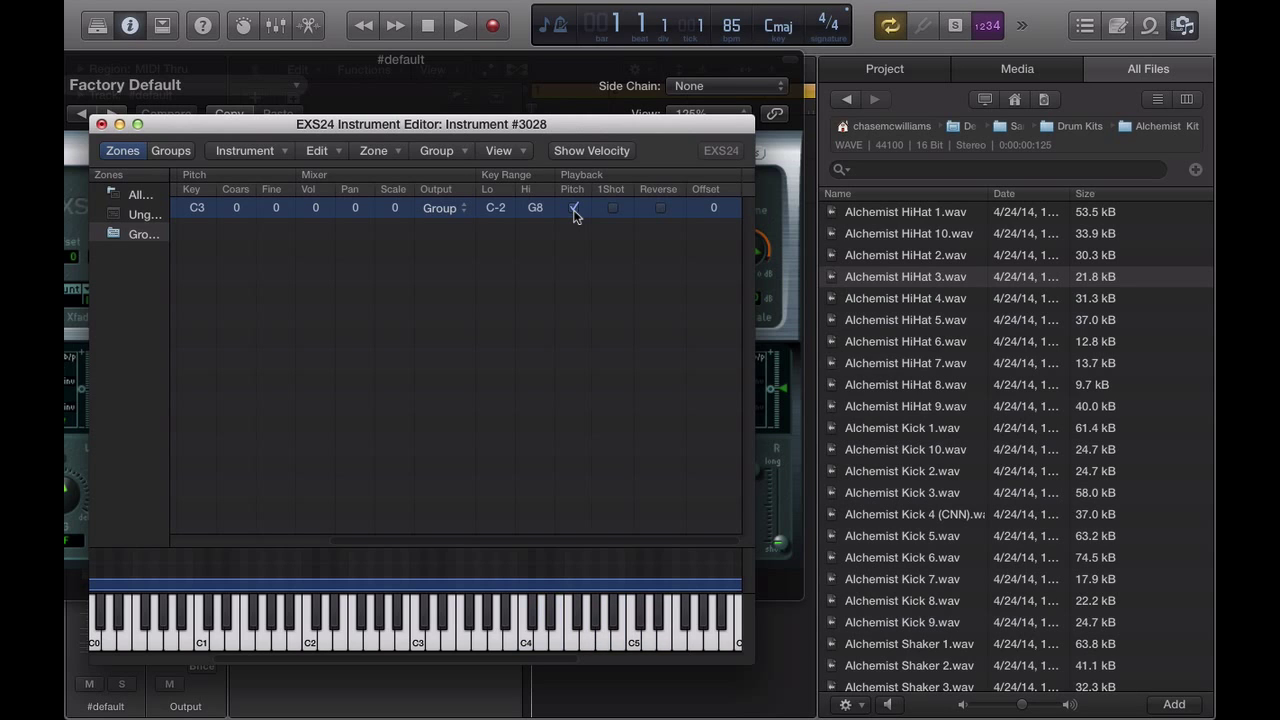
click(573, 207)
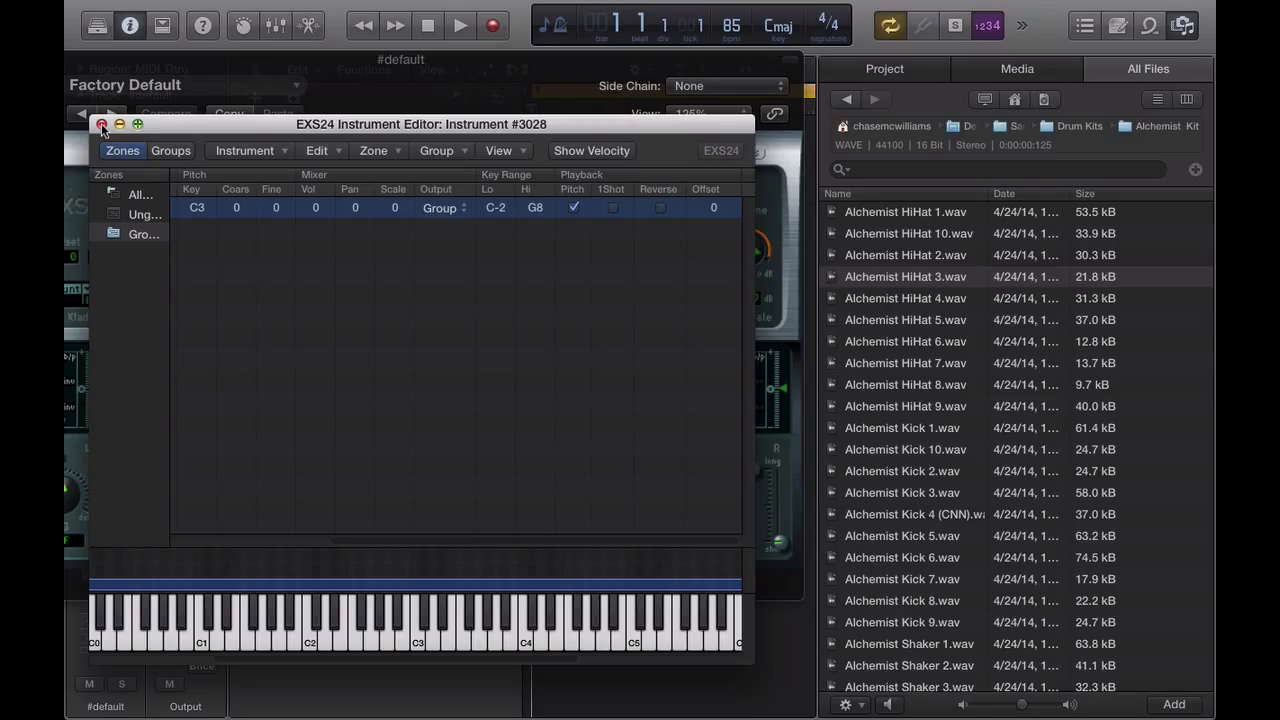
Close the editor and save the instrument as 'Alchemy Snare' in Sampler Instruments.
click(102, 124)
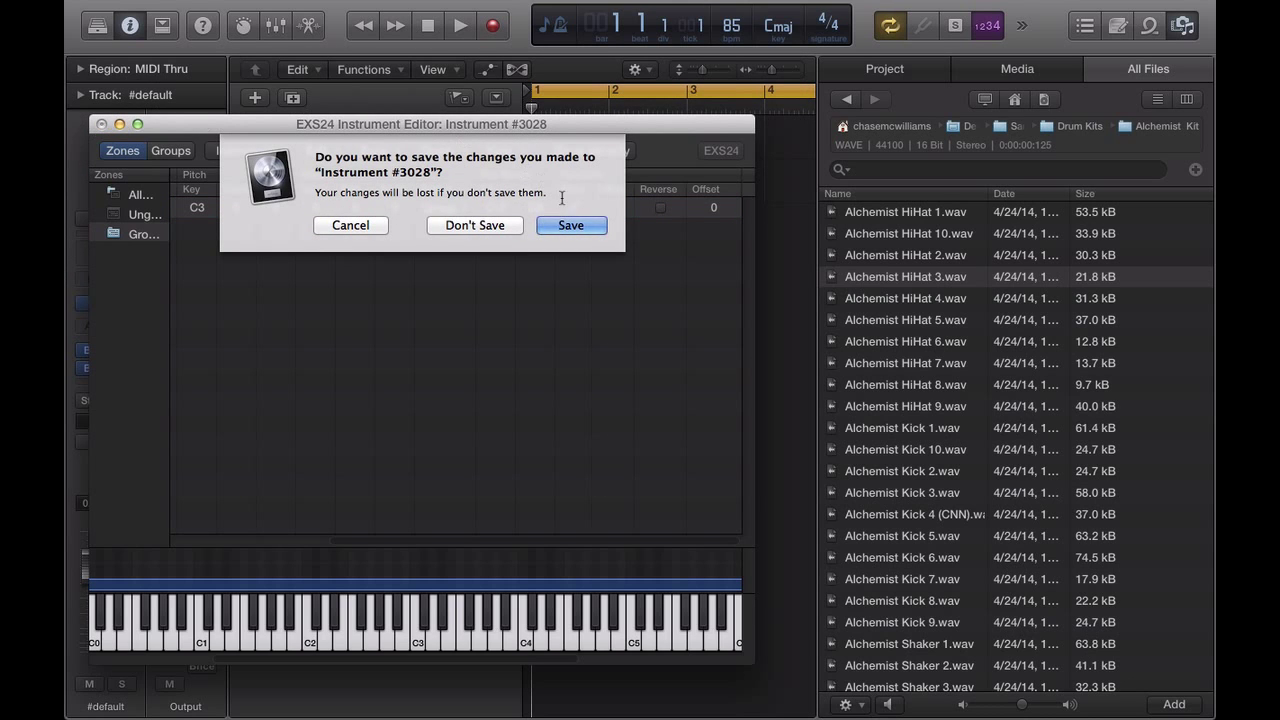
click(570, 224)
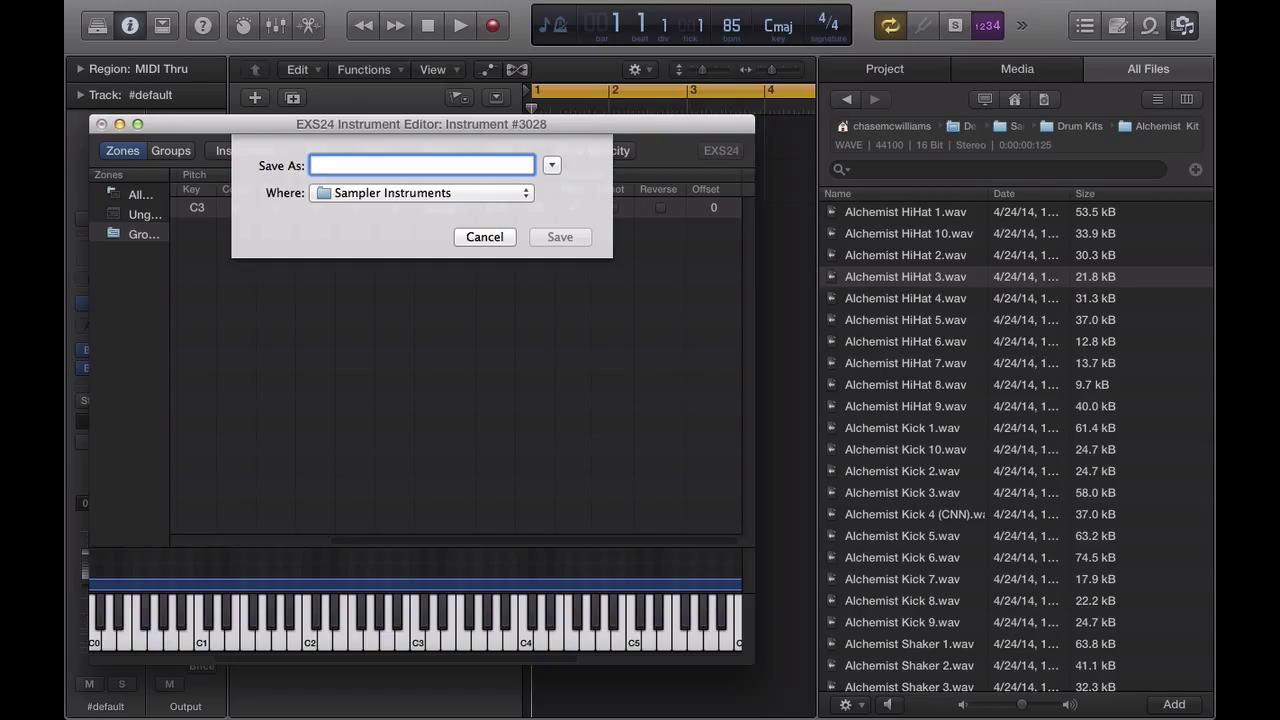
text(Alchemy)
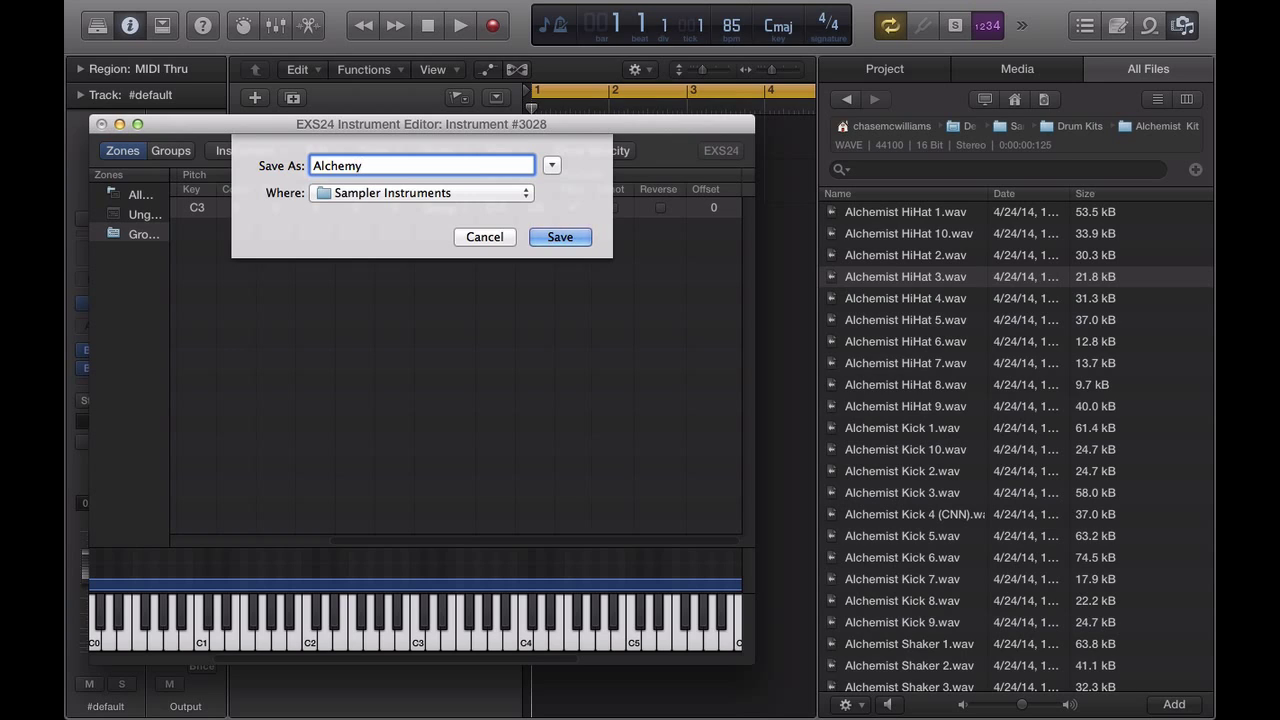
text(Snar)
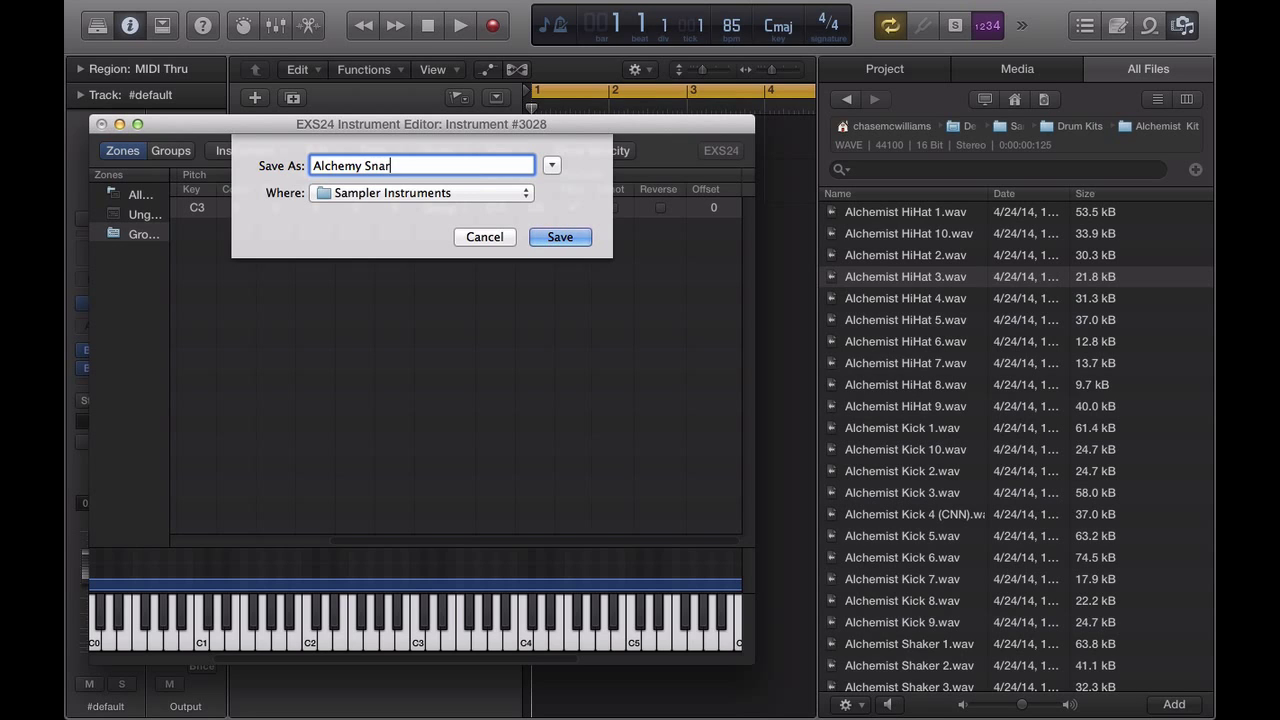
text(e)
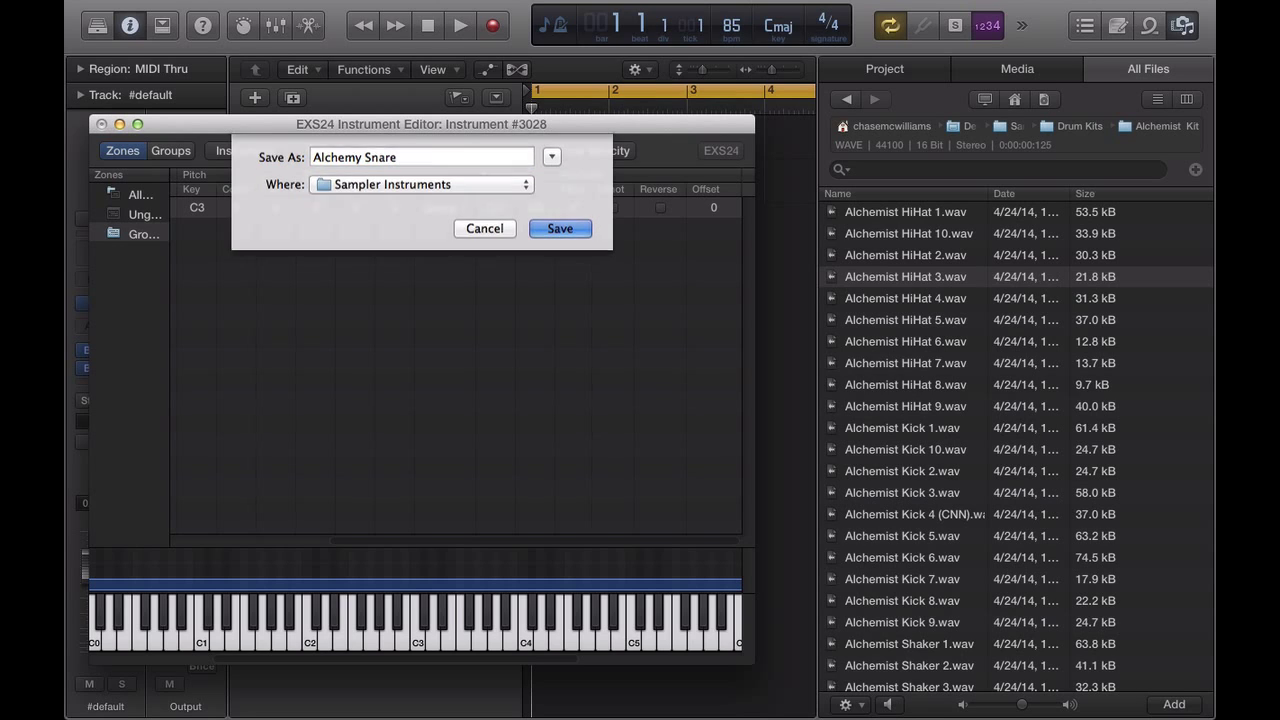
click(560, 228)
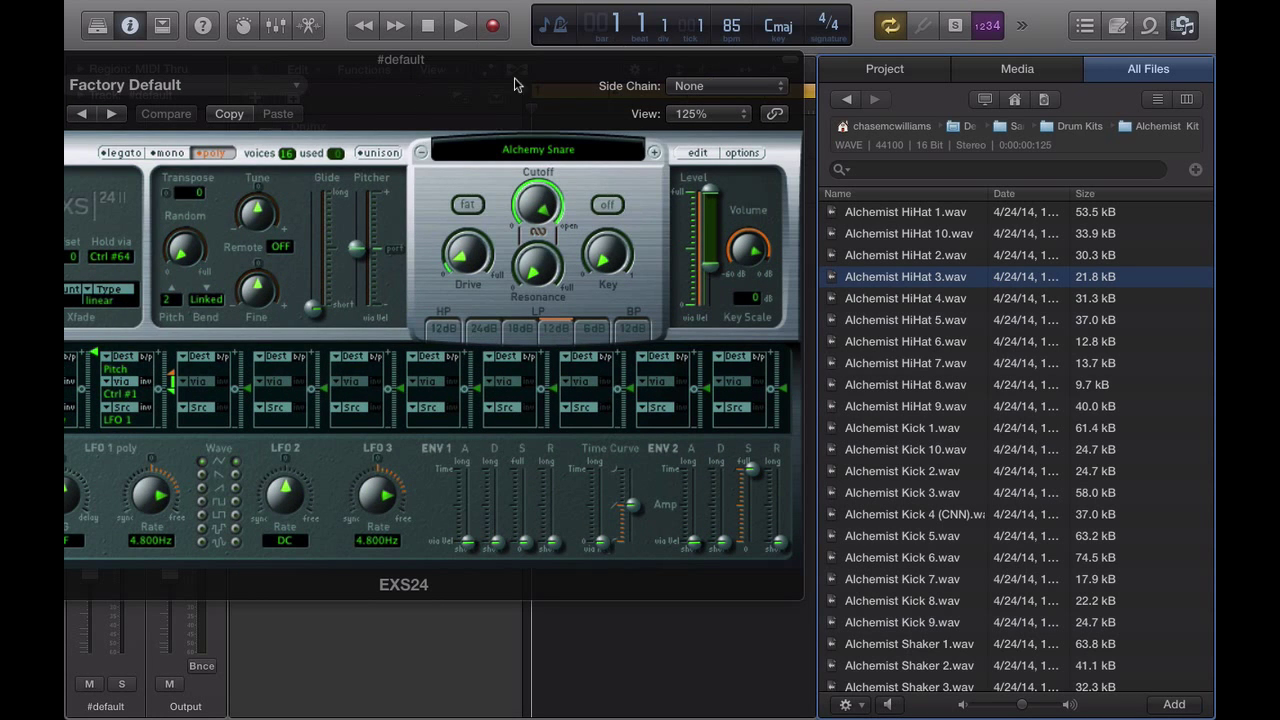
mouse_move(713, 276)
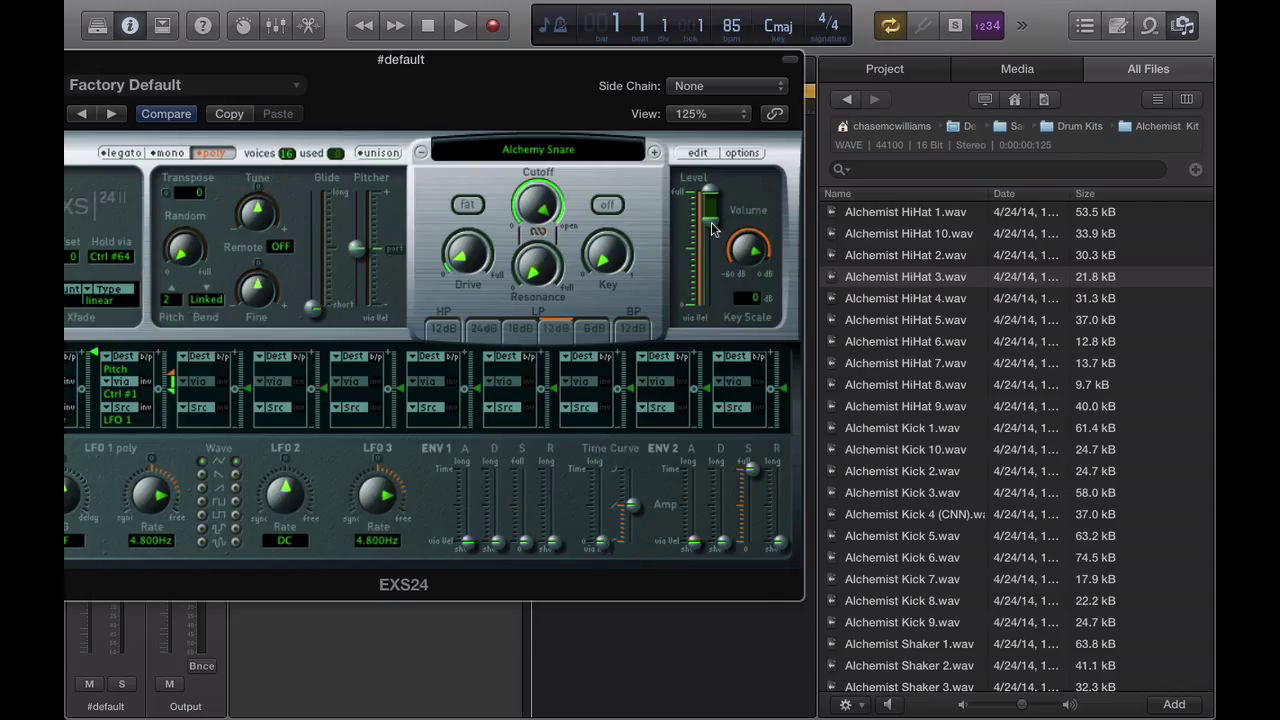
mouse_move(345, 75)
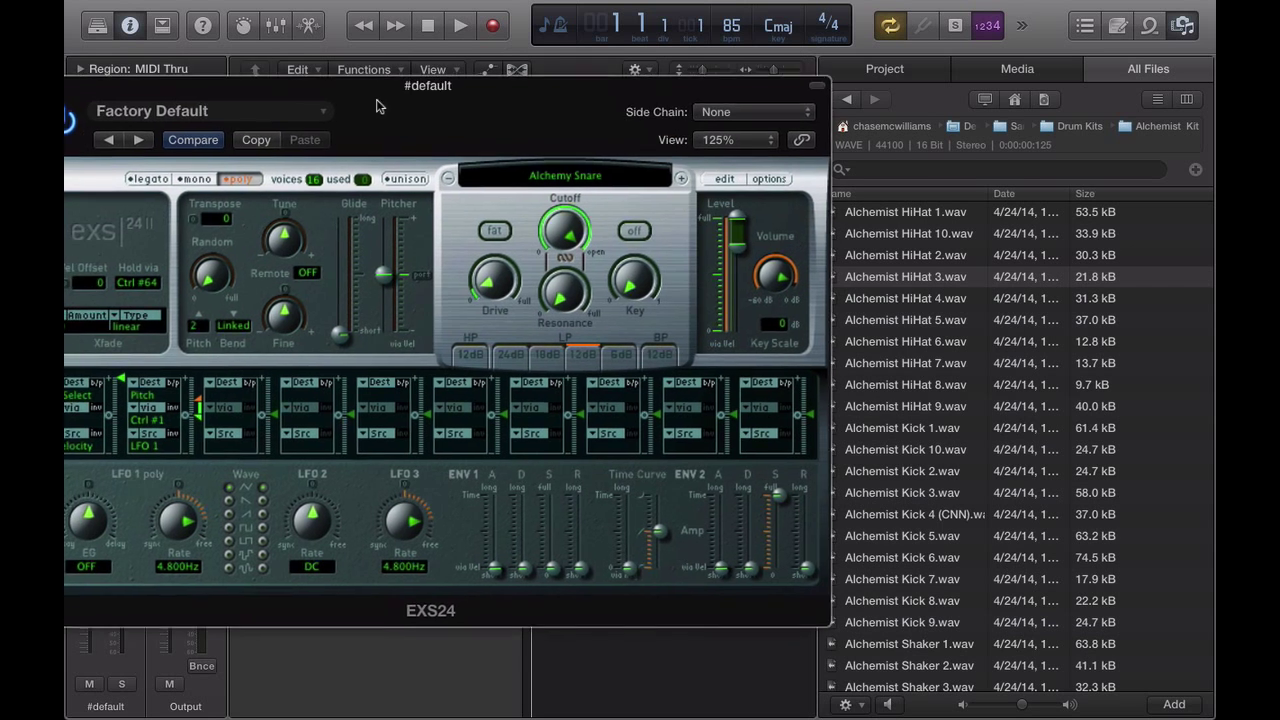
Reposition the EXS24 plug-in window holding Alchemy Snare.
drag(427, 85, 500, 167)
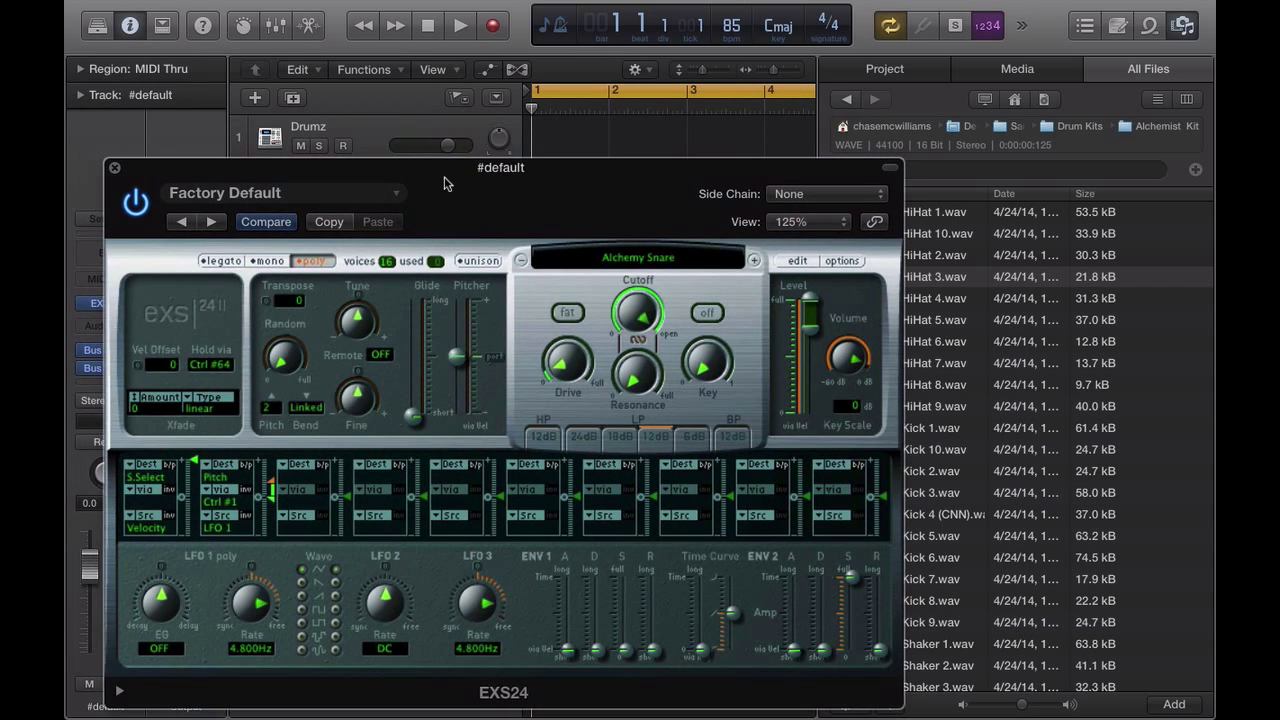
mouse_move(140, 188)
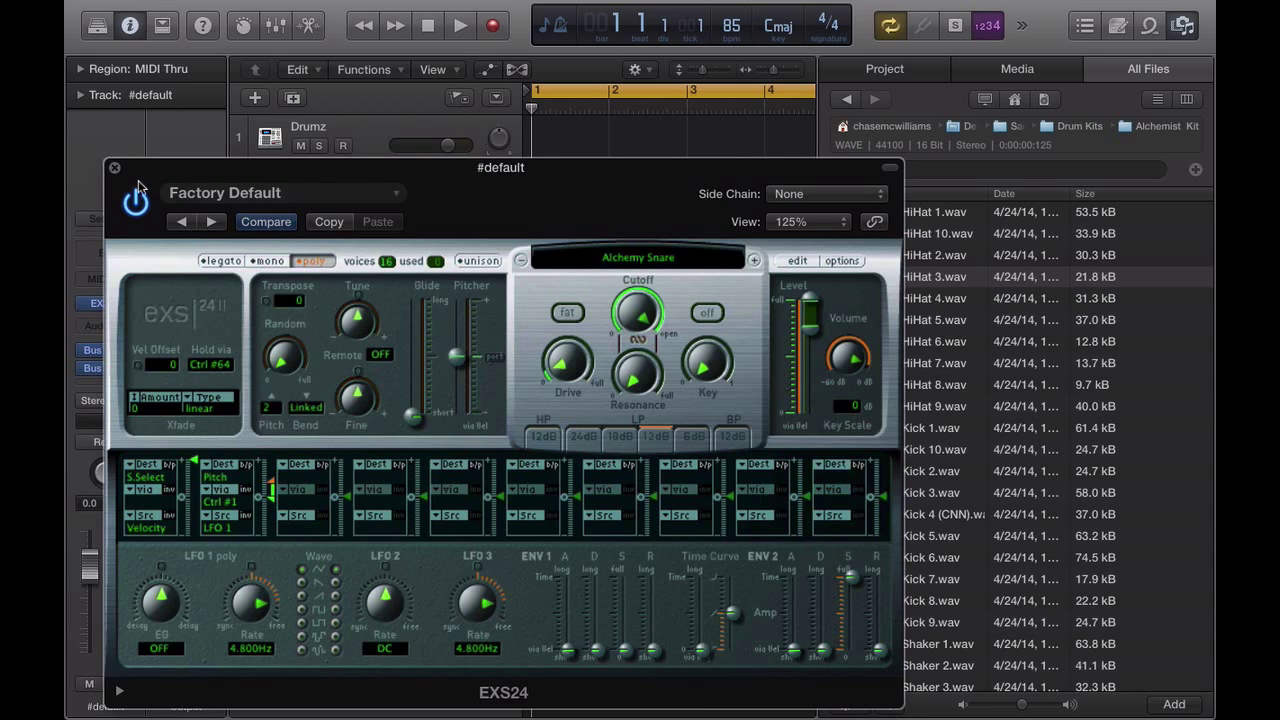
Close the EXS24 window and file browser, then select Drumz and adjust track faders.
click(114, 167)
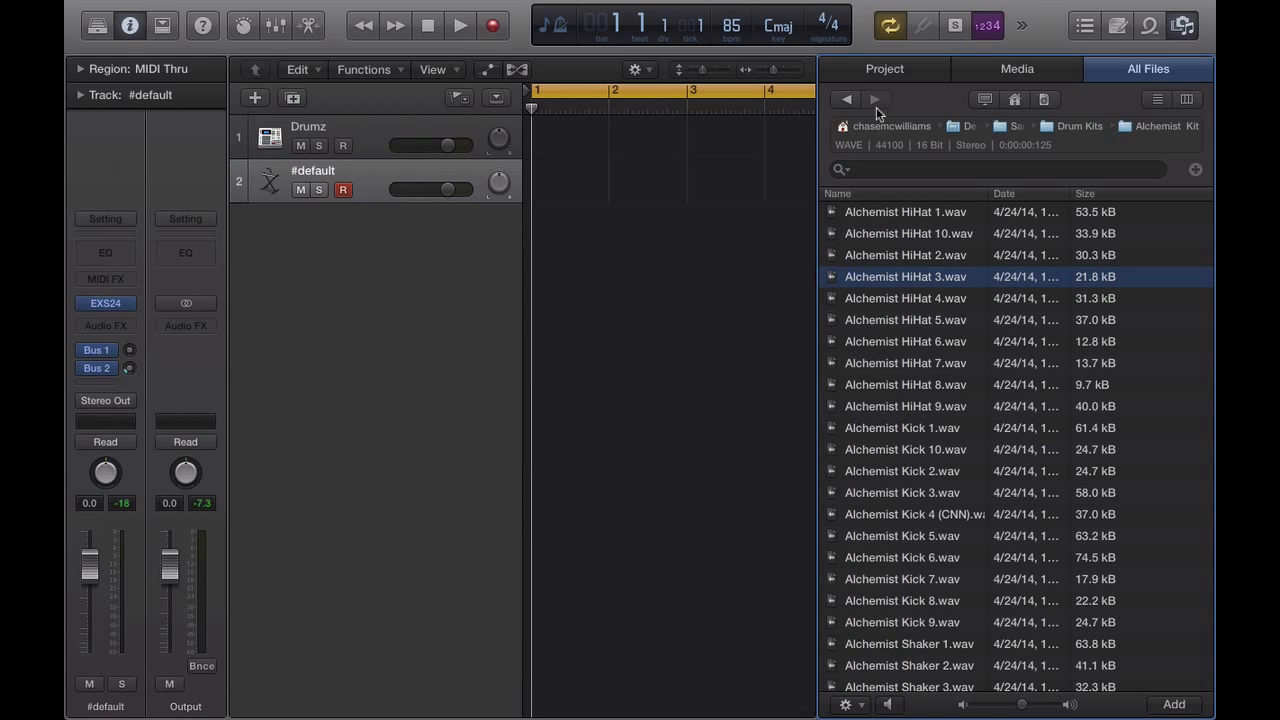
click(1183, 25)
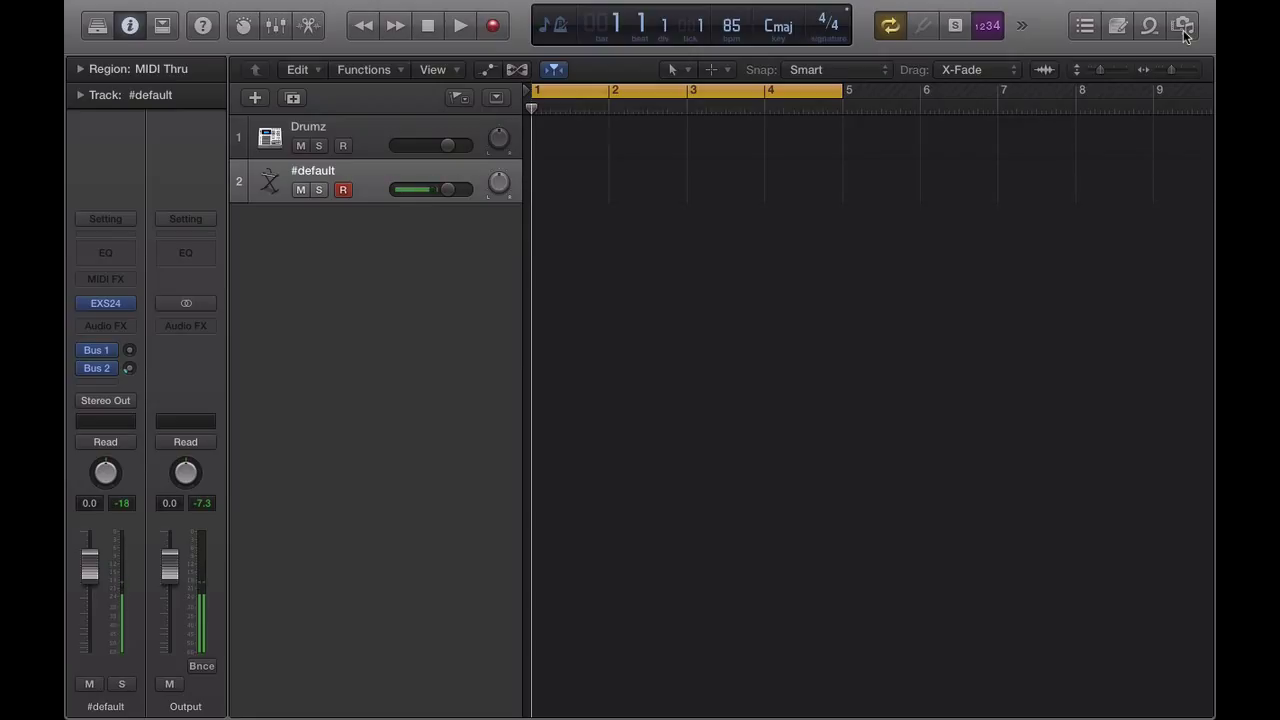
drag(445, 189, 415, 189)
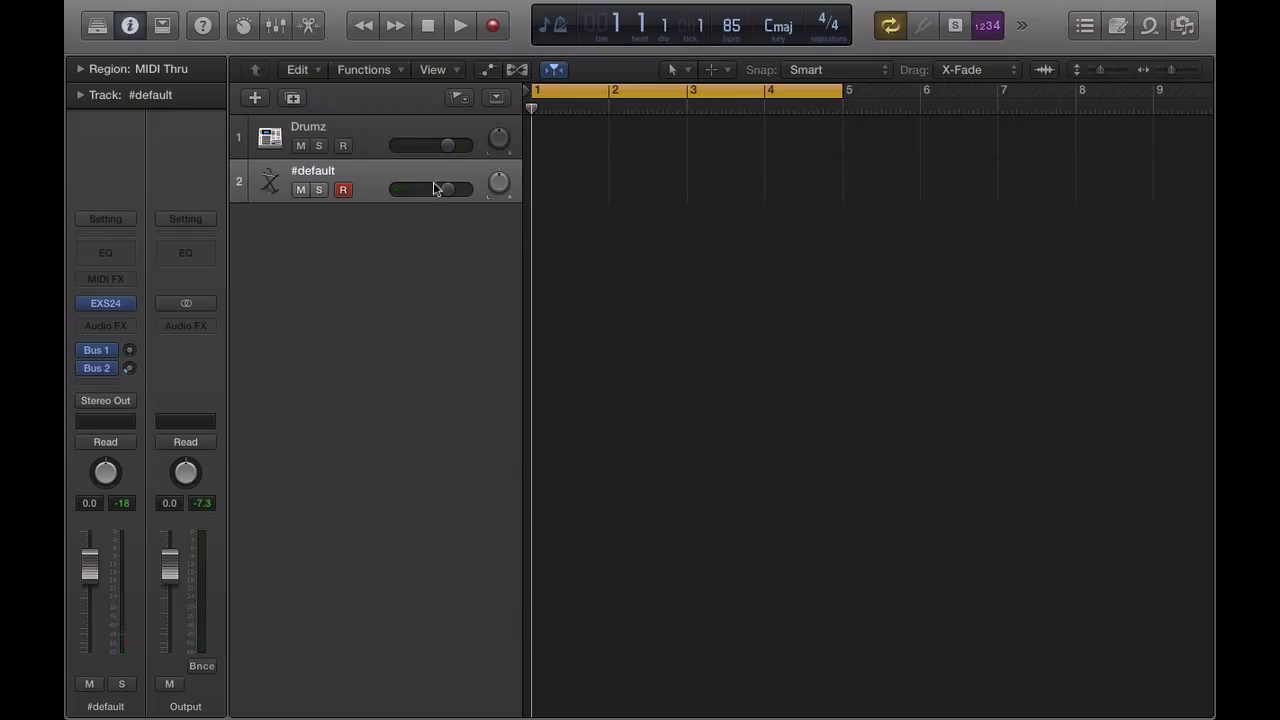
click(308, 137)
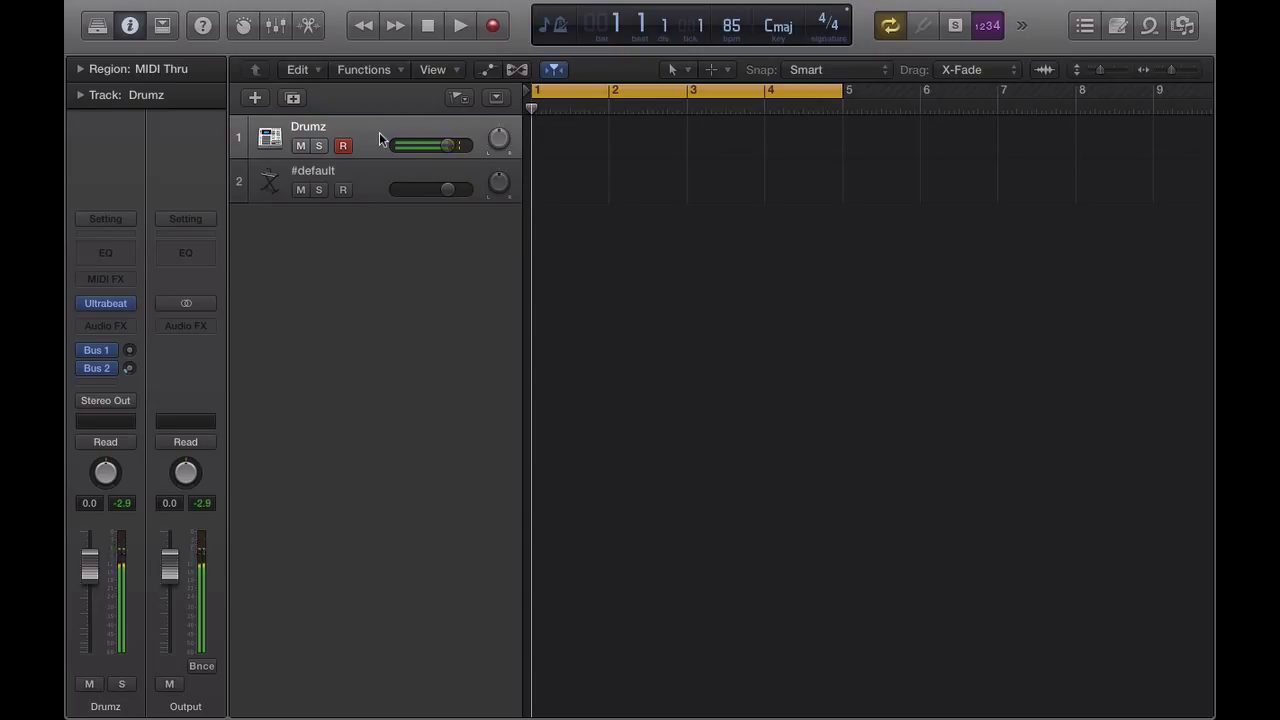
drag(448, 145, 410, 145)
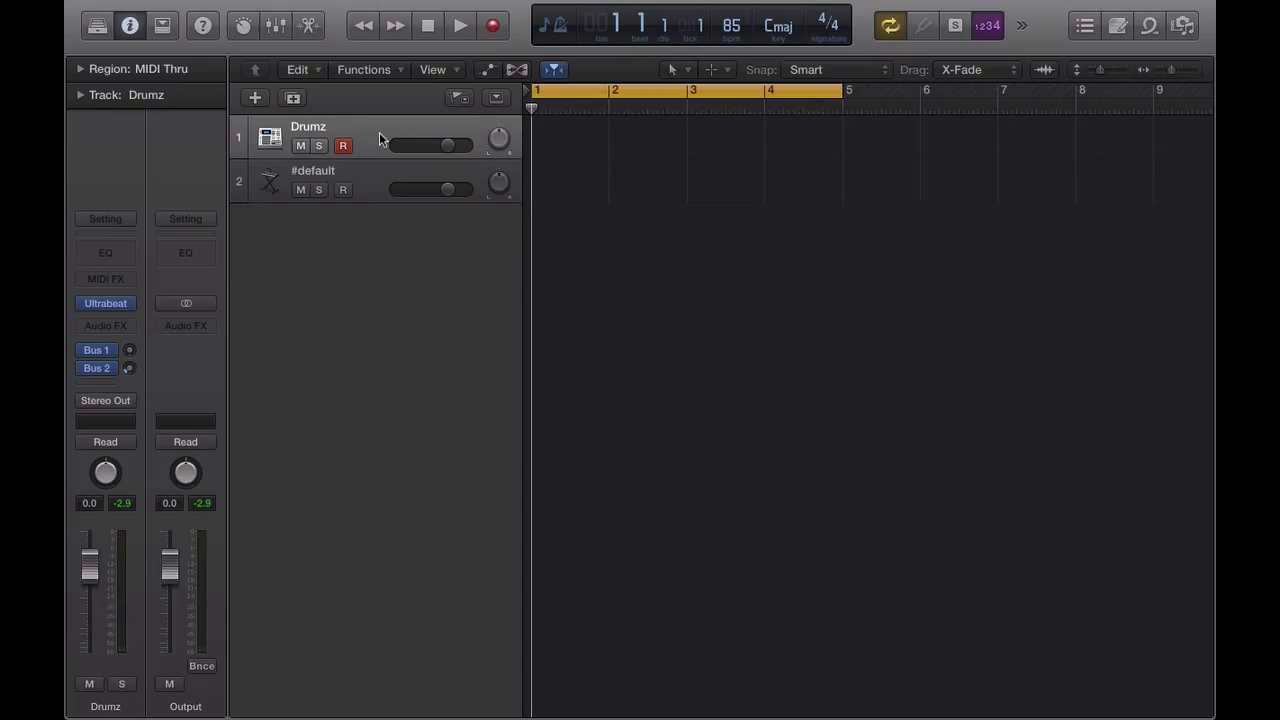
mouse_move(372, 177)
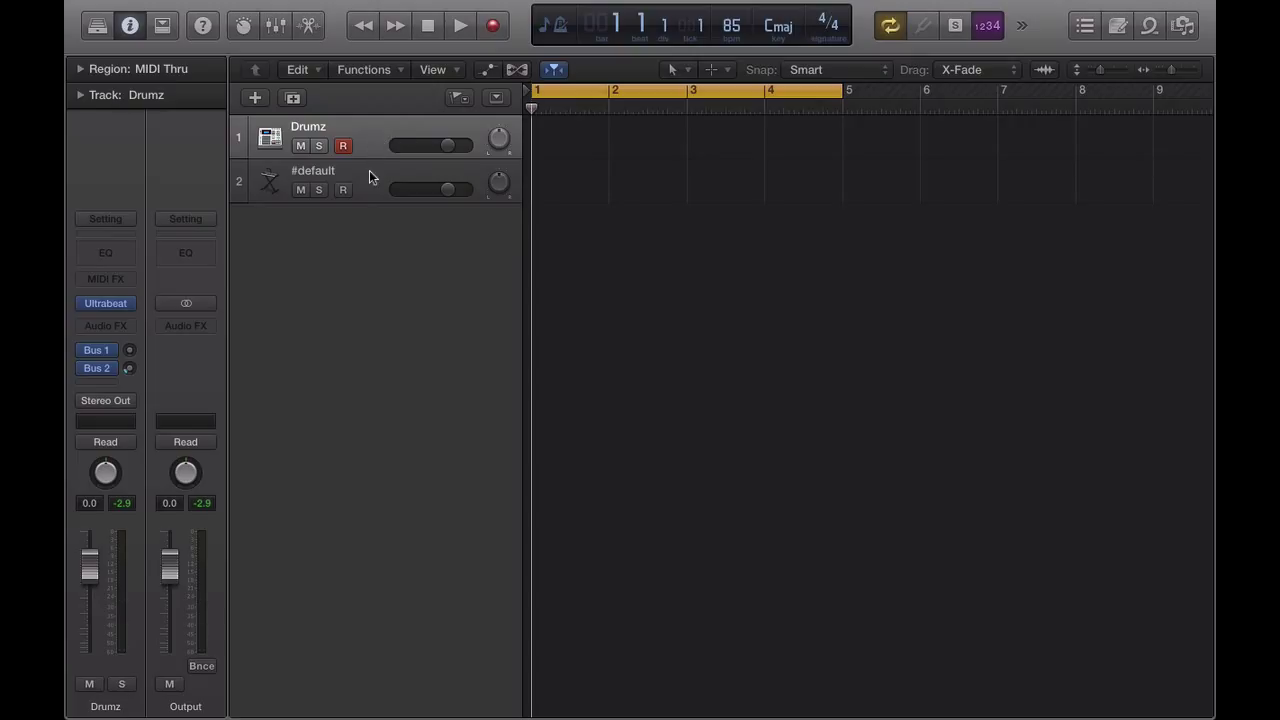
mouse_move(369, 176)
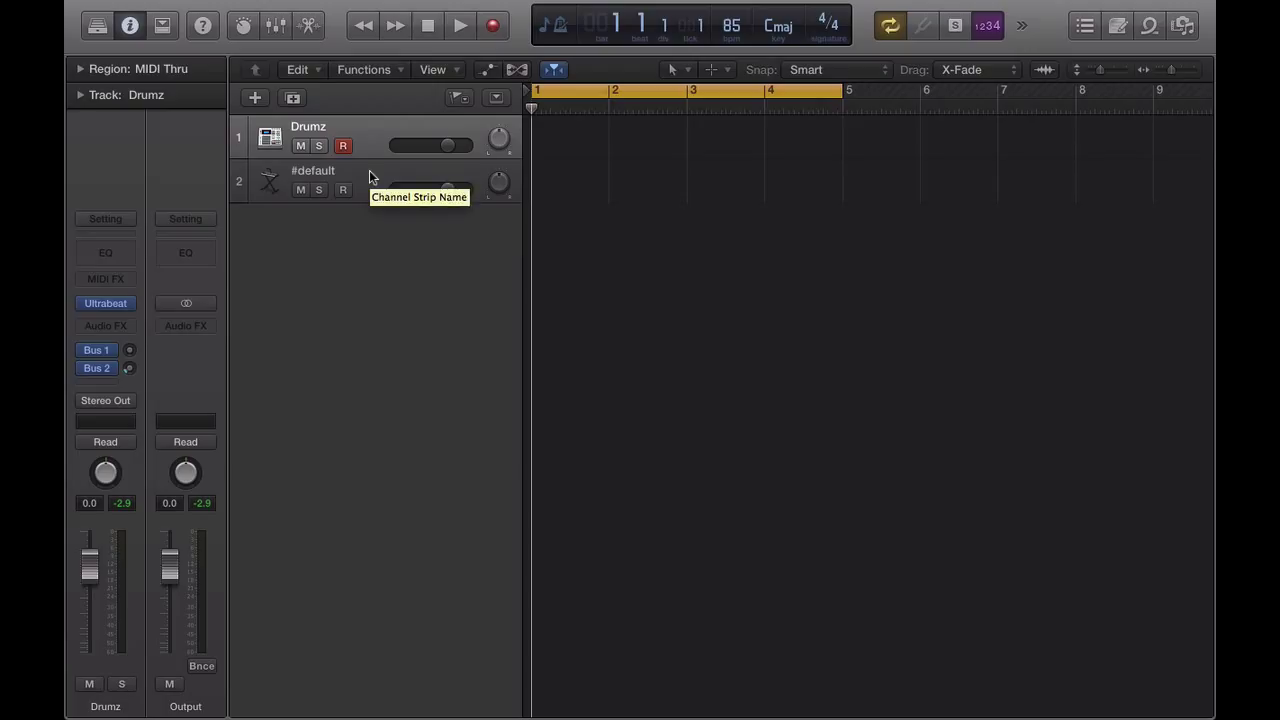
Delete the #default track and import SoulSeek_LP_85bpm.wav from Desktop at bar 1.
click(312, 170)
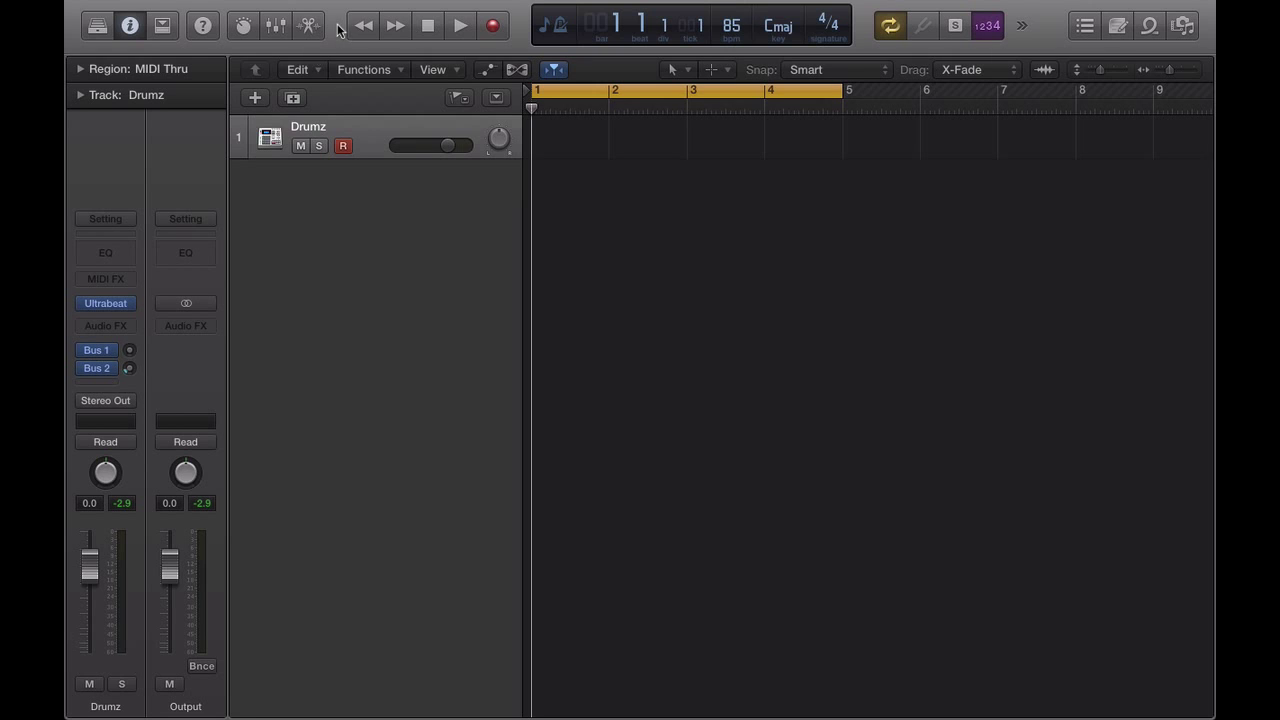
mouse_move(1197, 28)
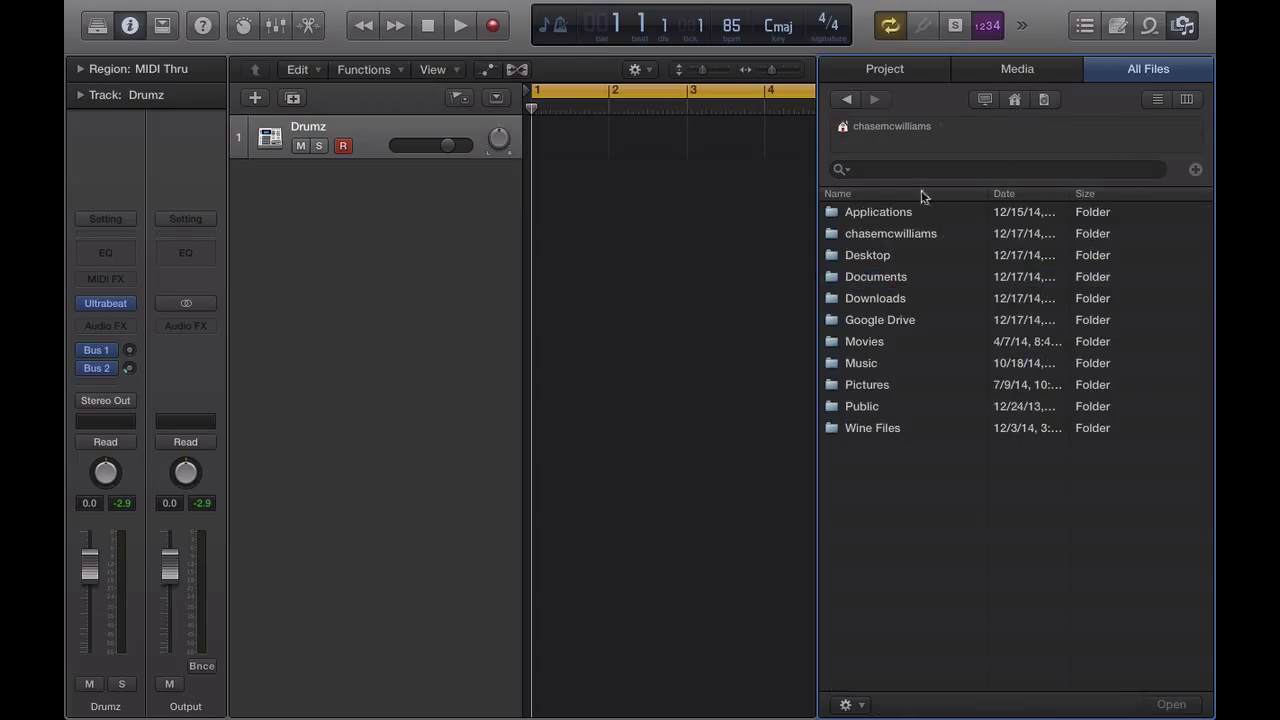
mouse_move(832, 262)
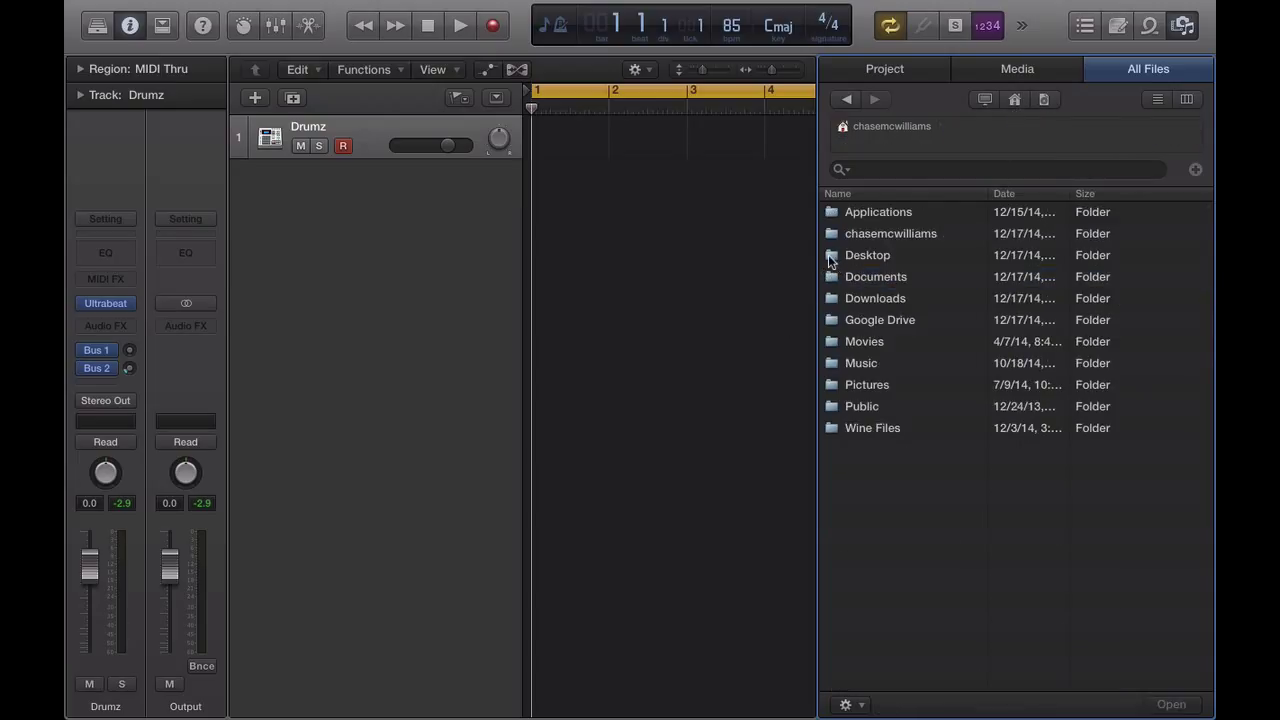
double_click(867, 254)
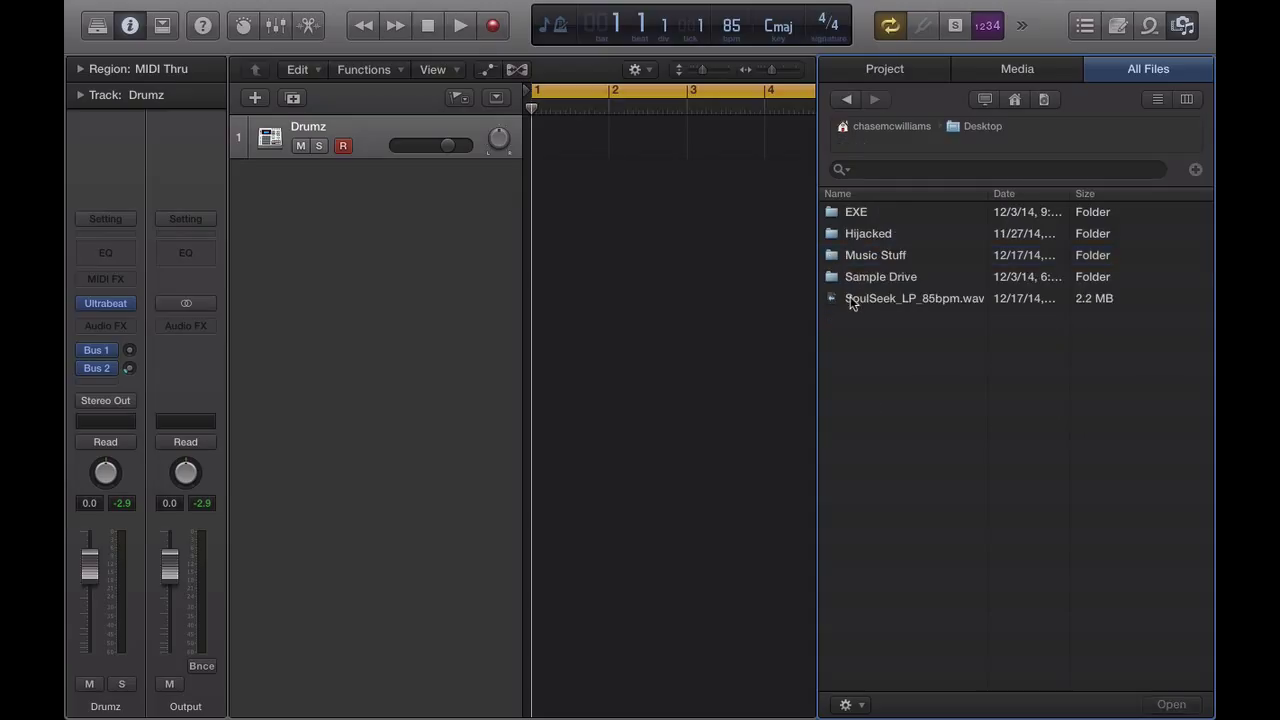
drag(913, 298, 585, 225)
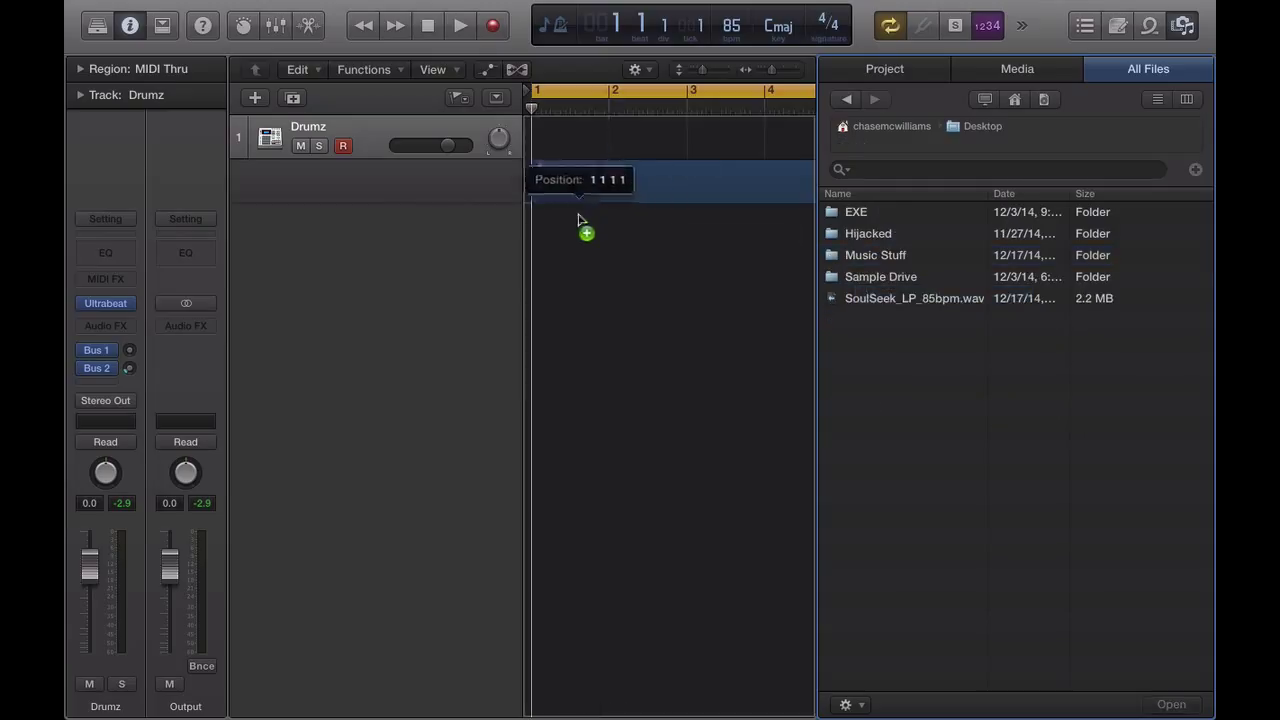
drag(913, 298, 675, 185)
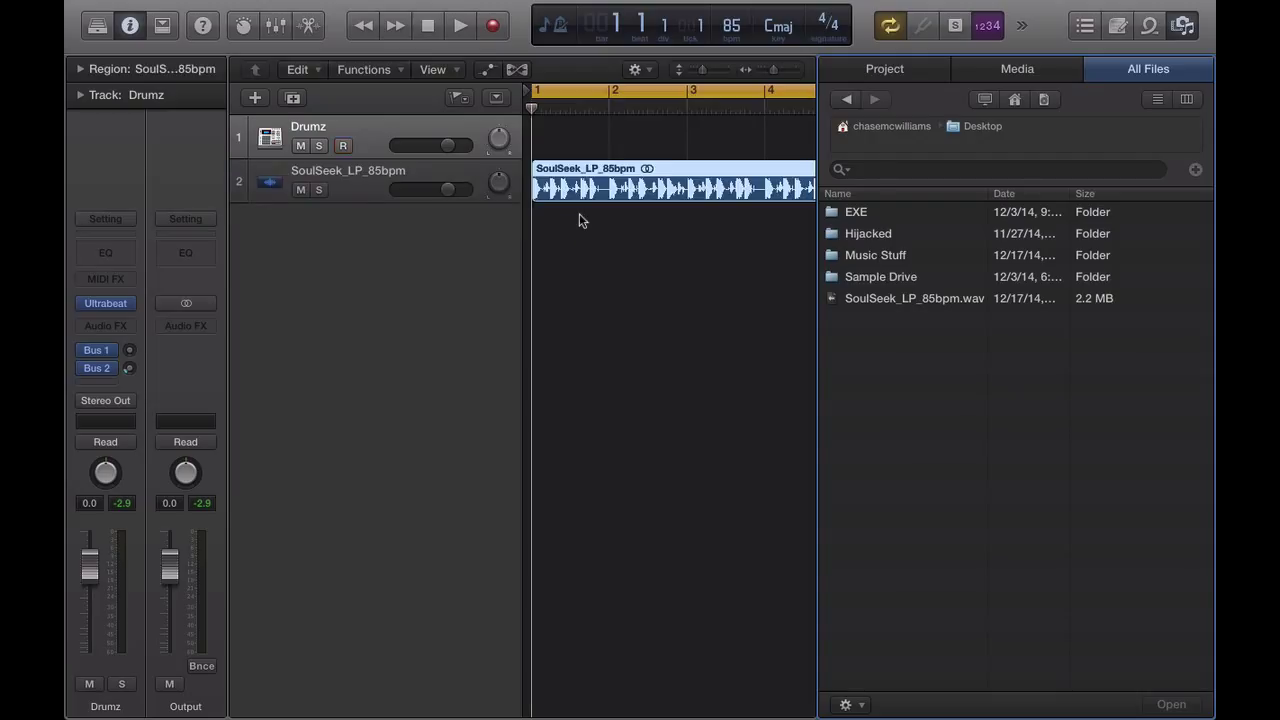
mouse_move(1170, 58)
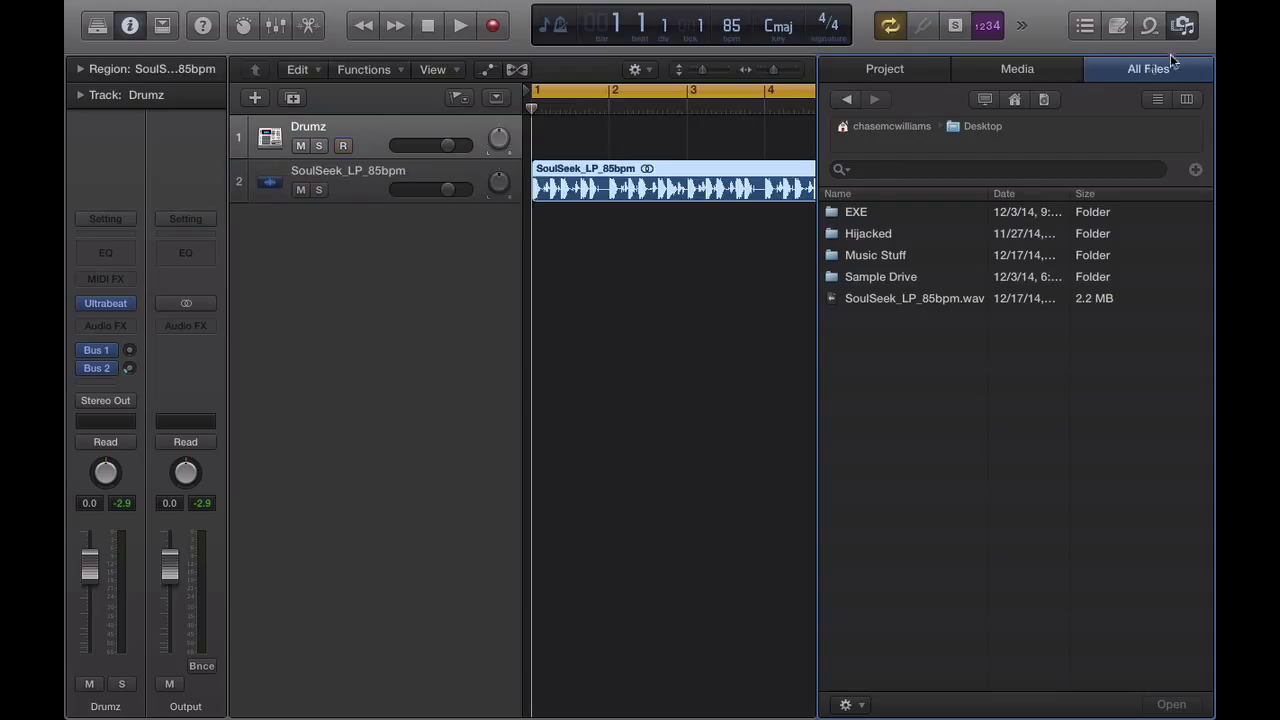
Play the SoulSeek loop, lower its track volume slightly, then stop and return to bar 1.
click(1182, 25)
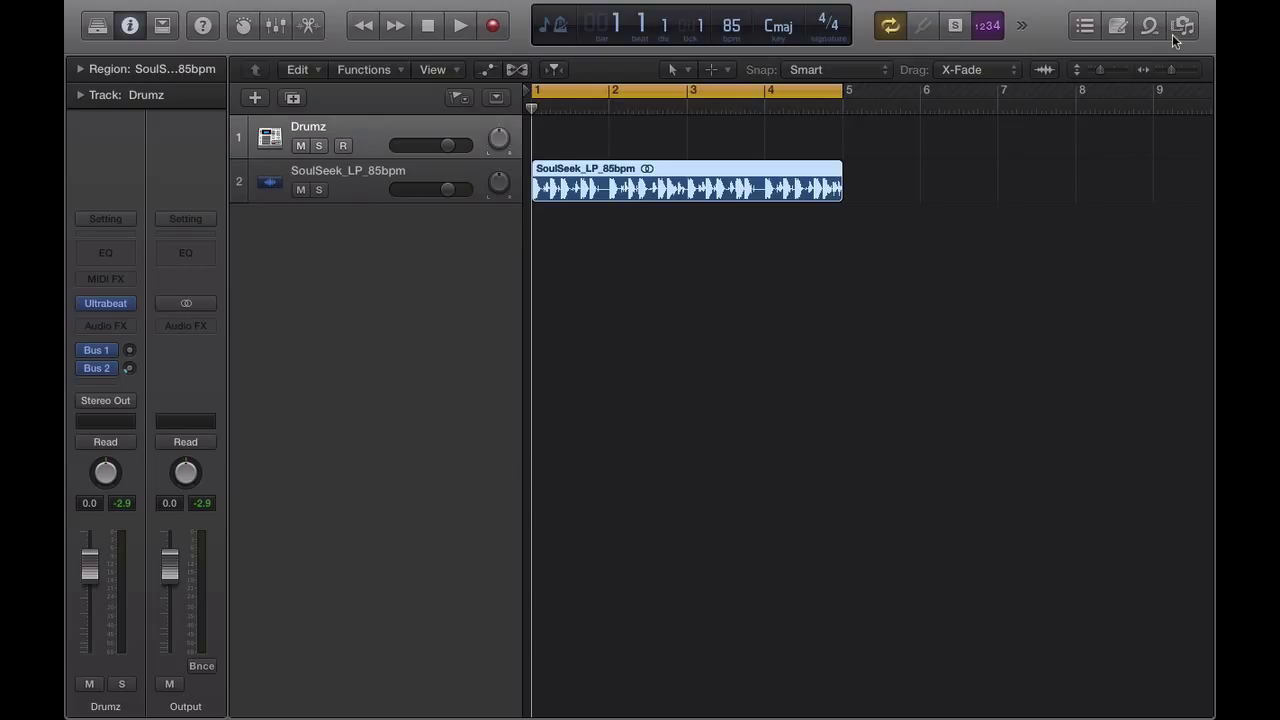
click(459, 25)
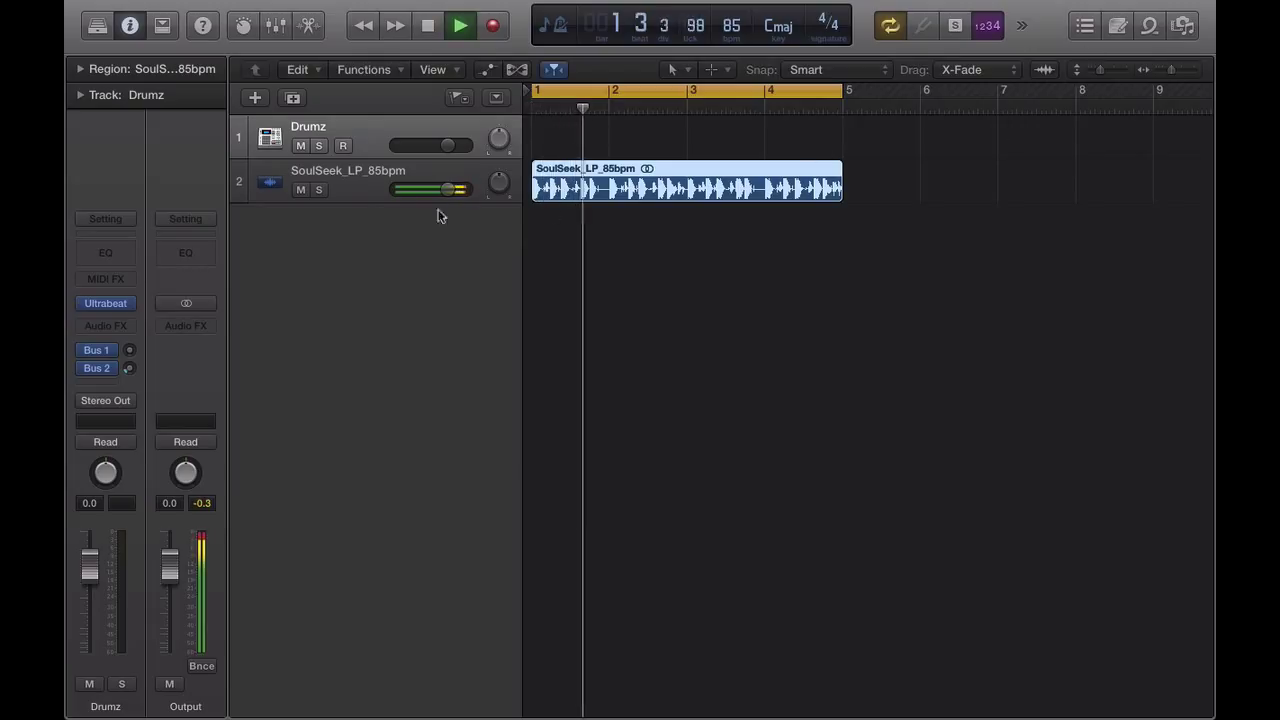
drag(445, 189, 425, 189)
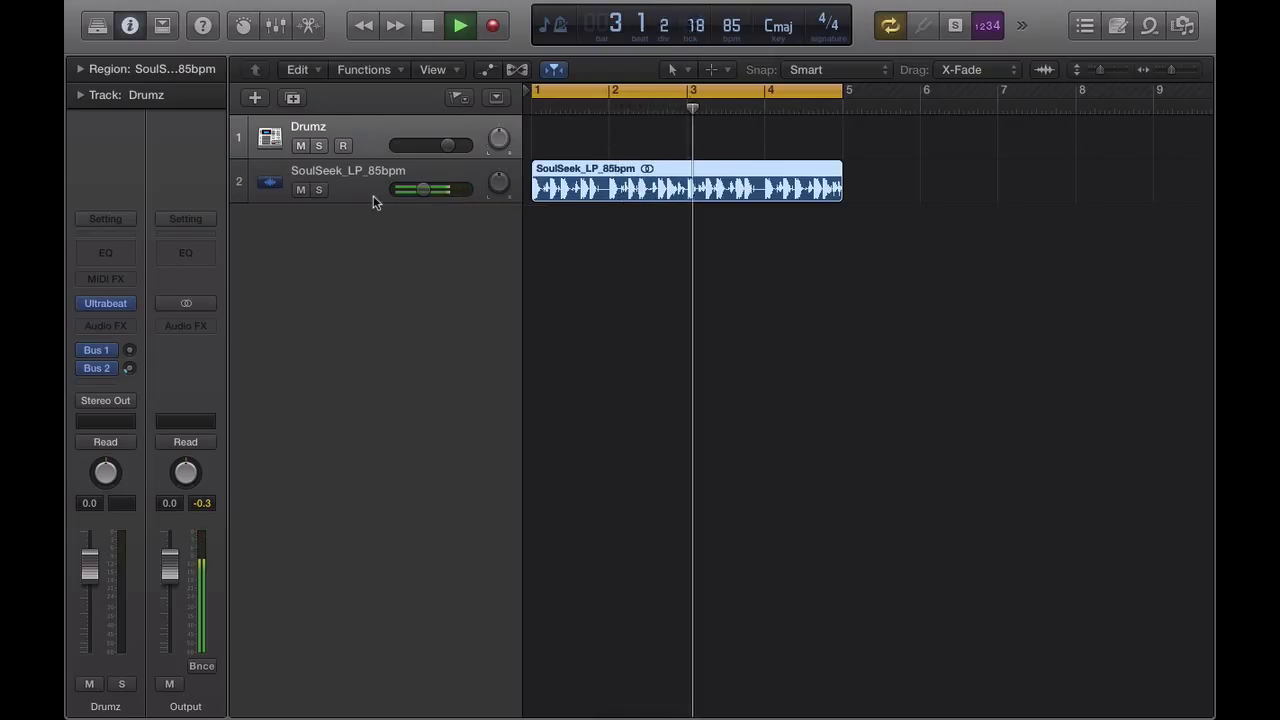
click(459, 25)
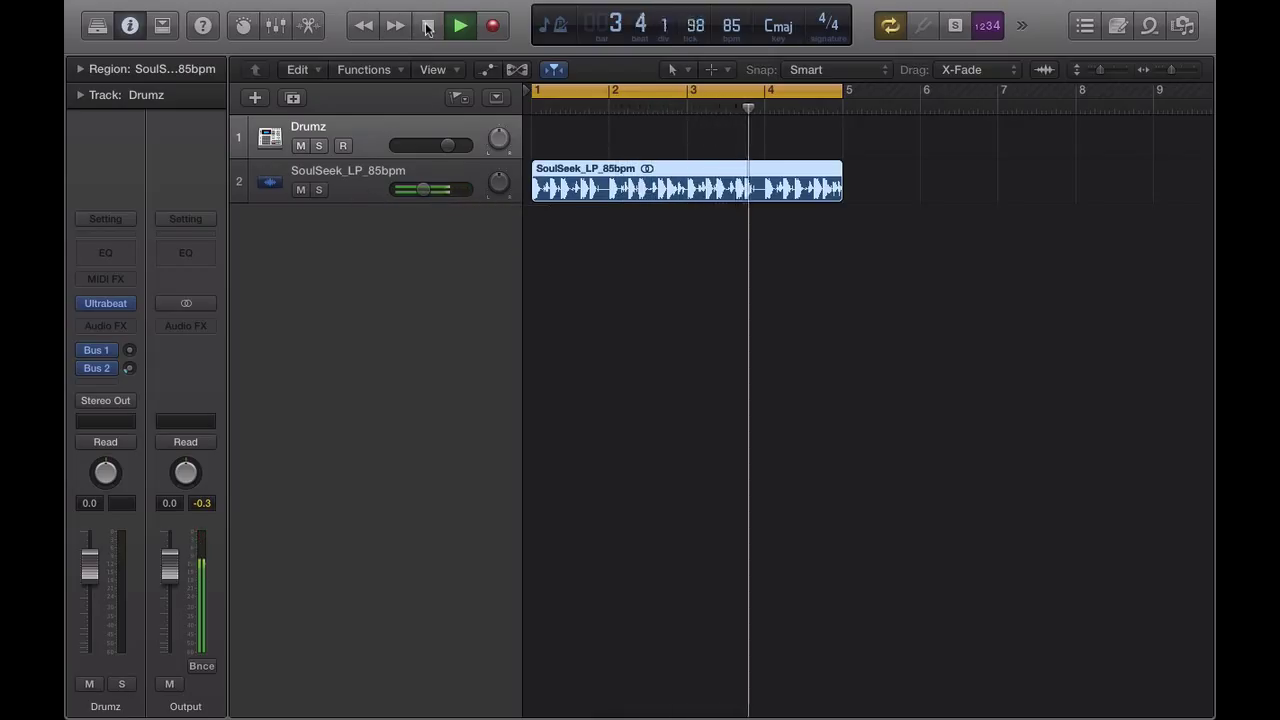
click(459, 25)
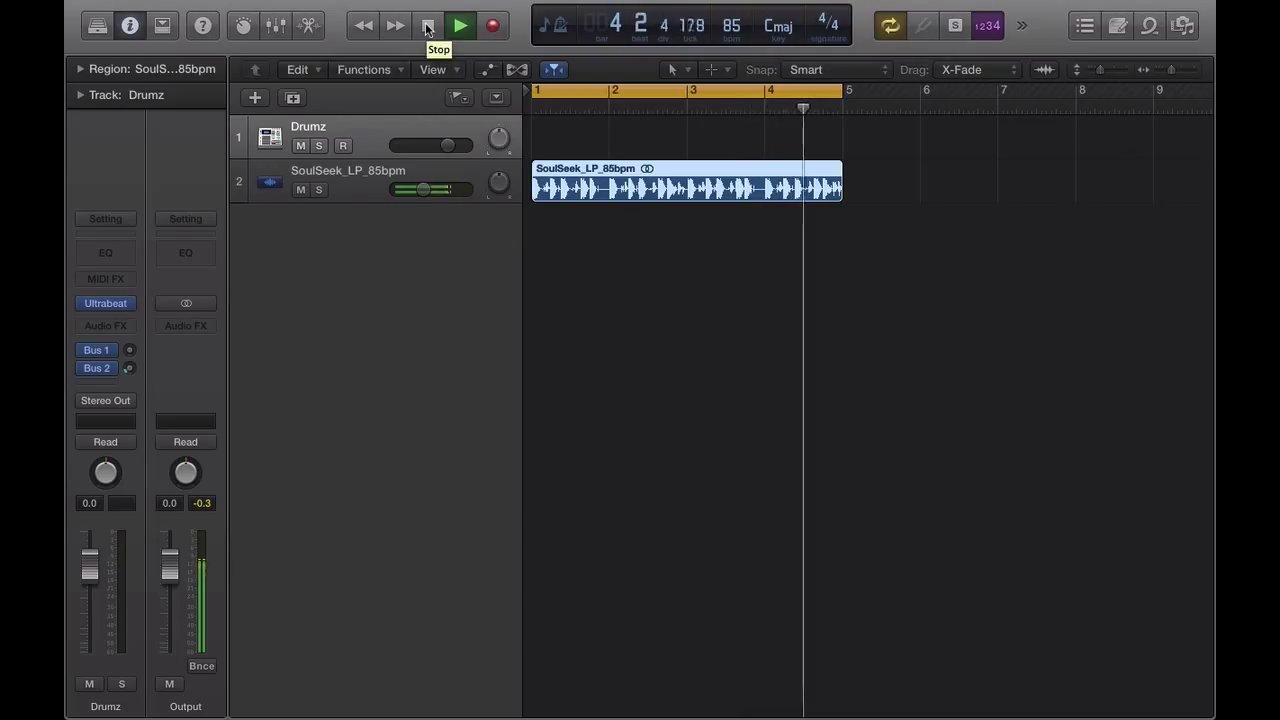
click(459, 25)
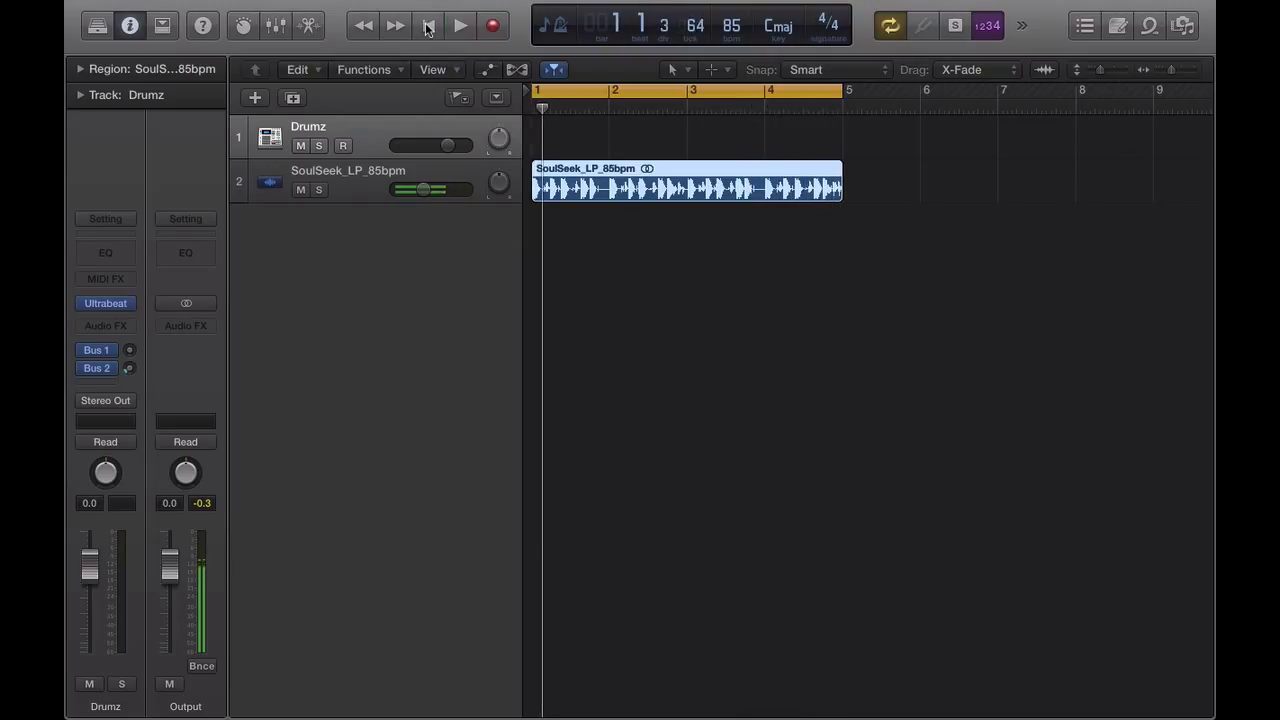
click(427, 25)
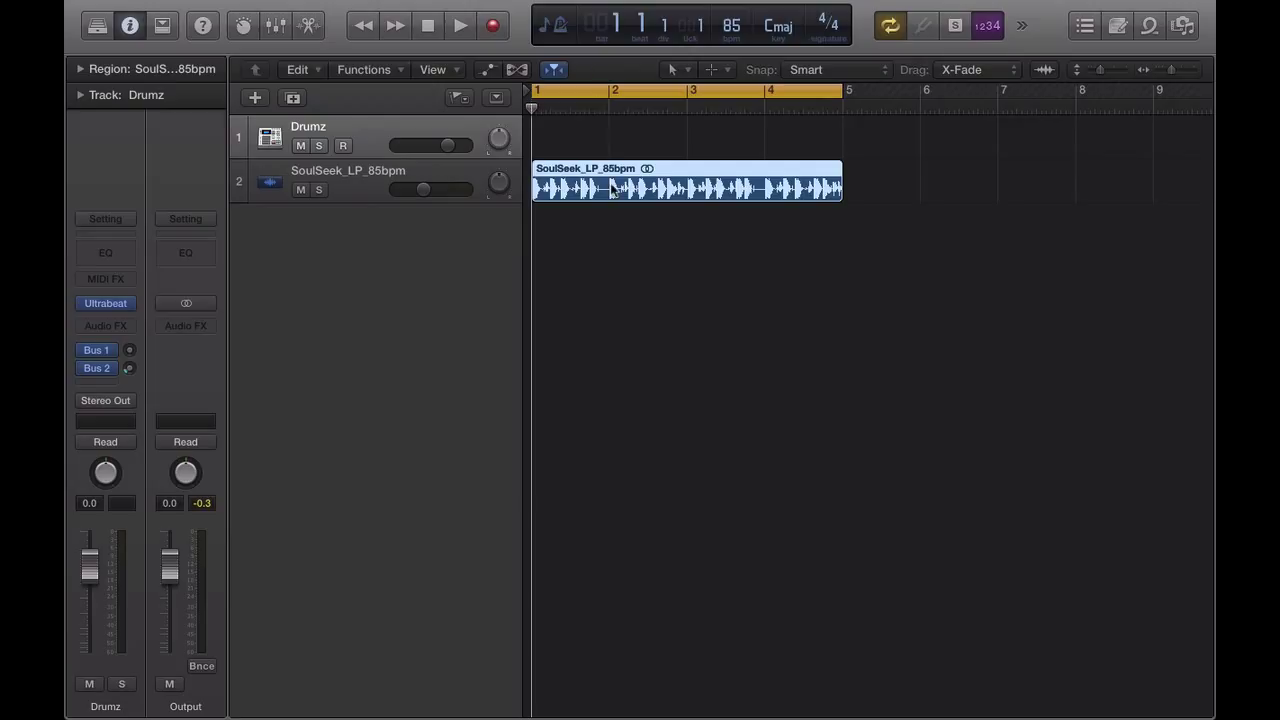
mouse_move(733, 192)
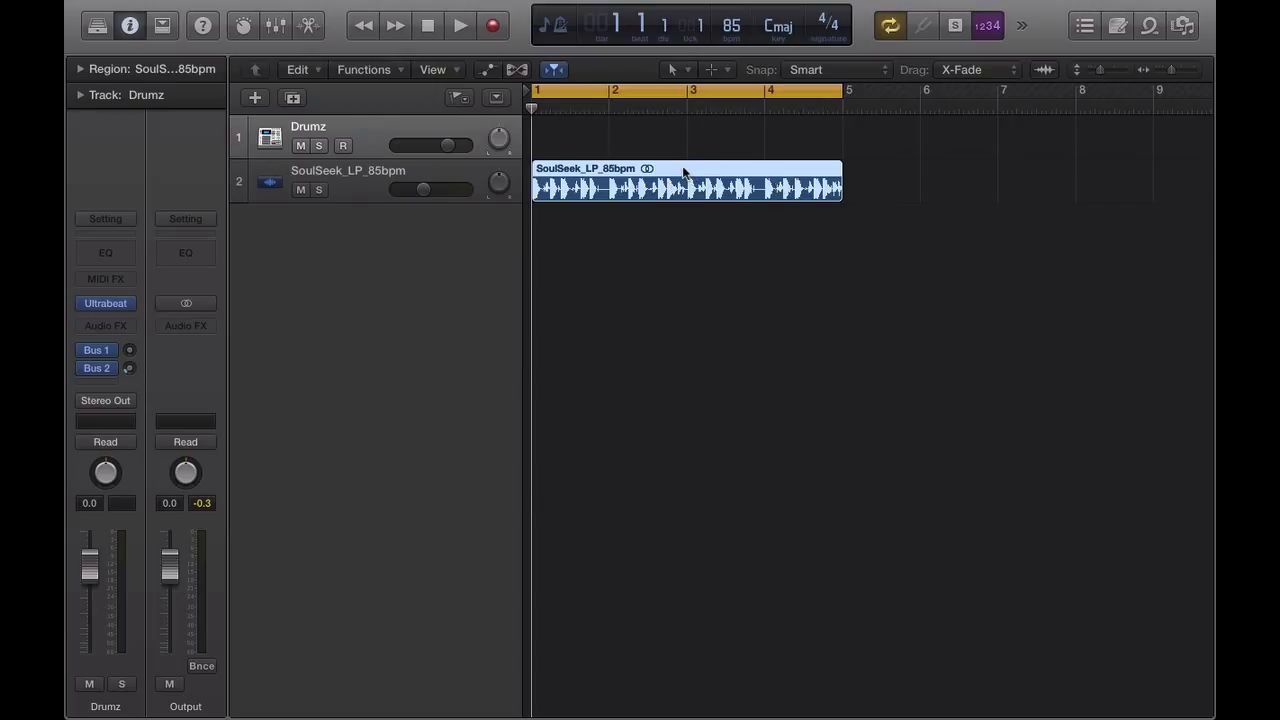
mouse_move(408, 172)
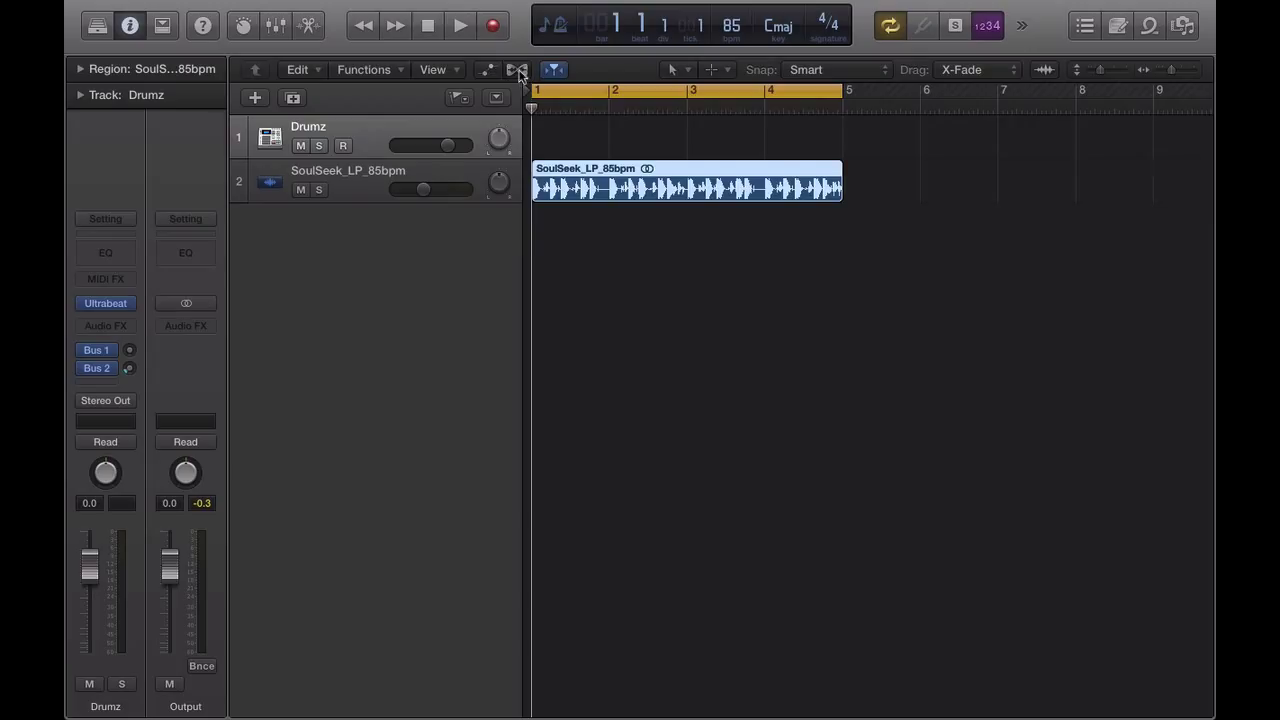
Show flex editing and set the SoulSeek loop track's flex mode to Flex Time Slicing.
click(517, 69)
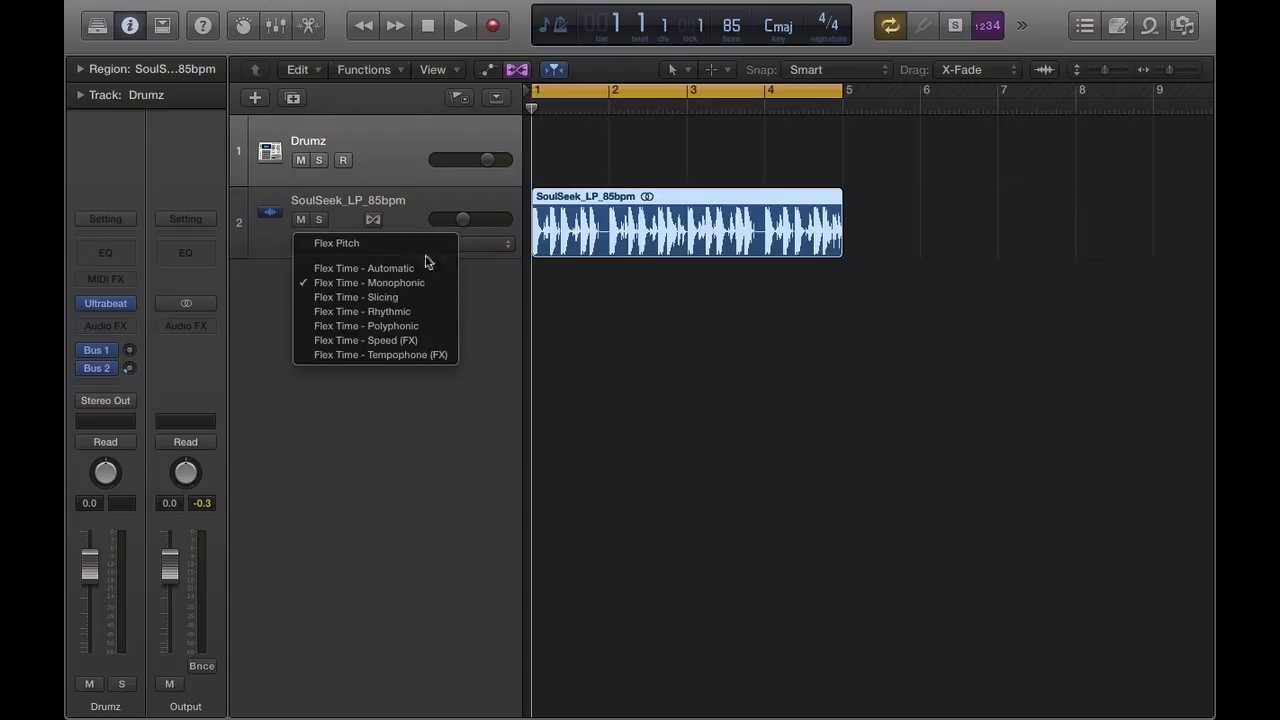
mouse_move(356, 297)
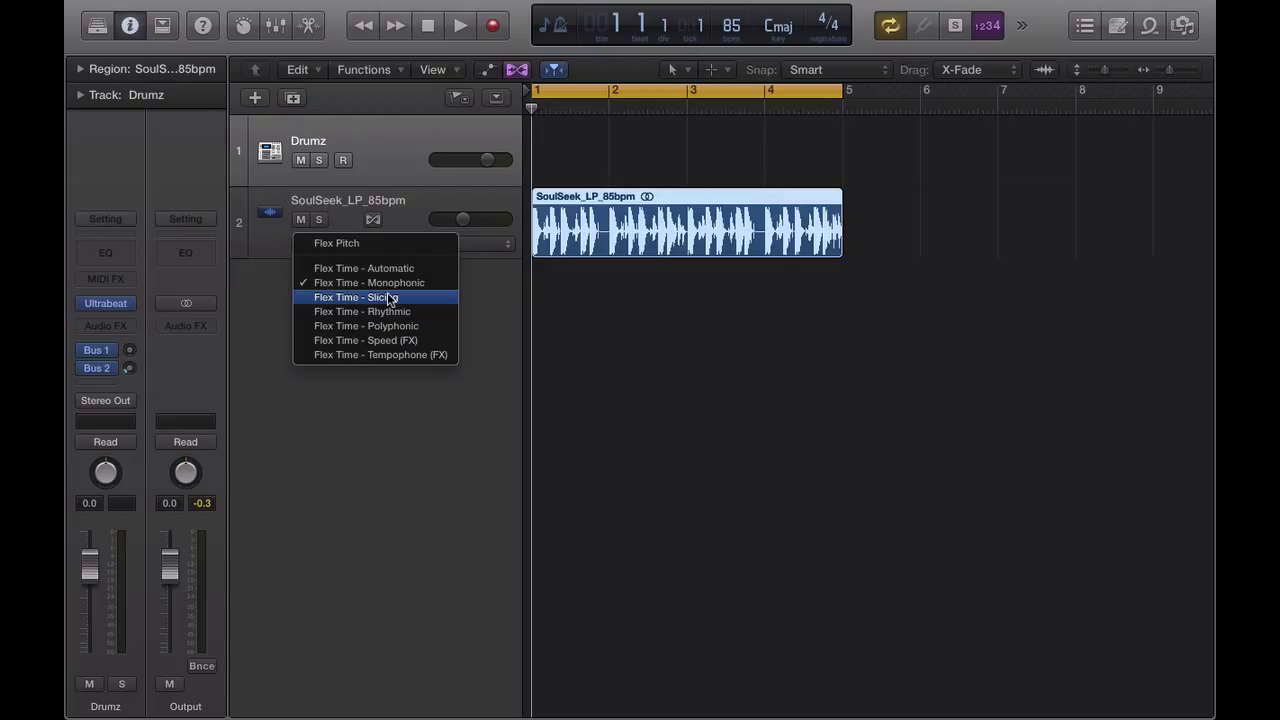
mouse_move(838, 311)
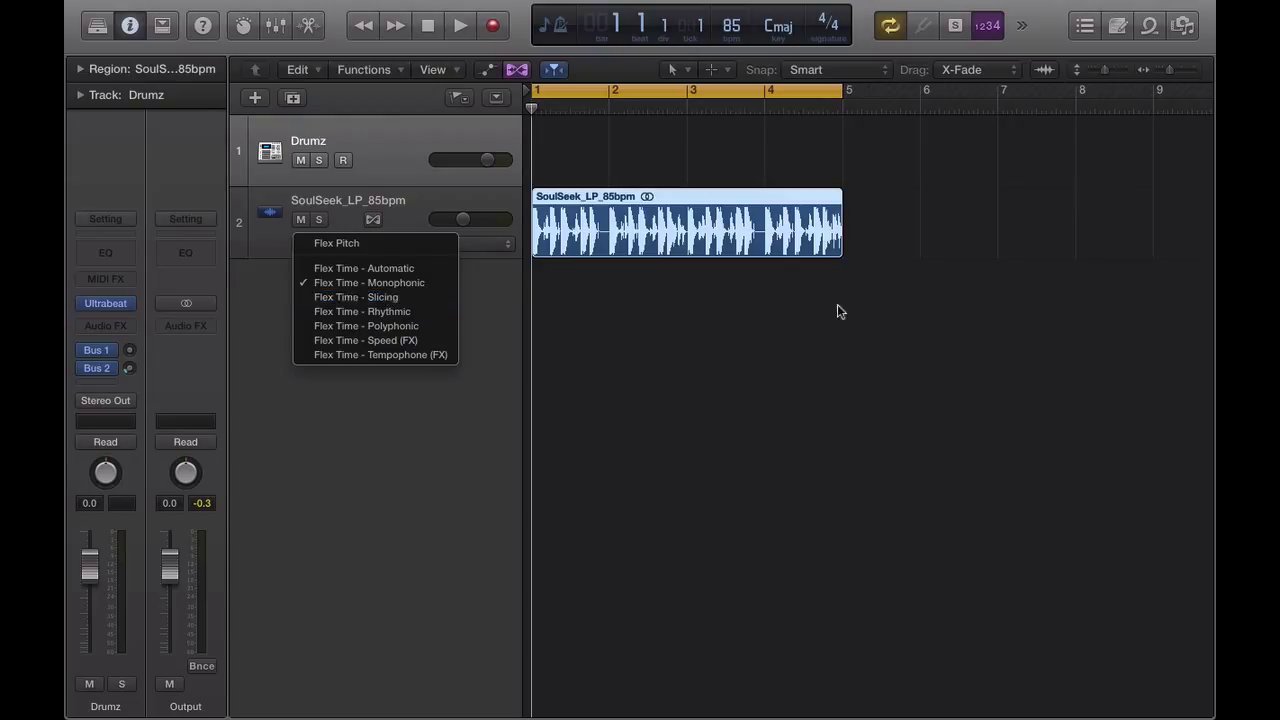
click(368, 282)
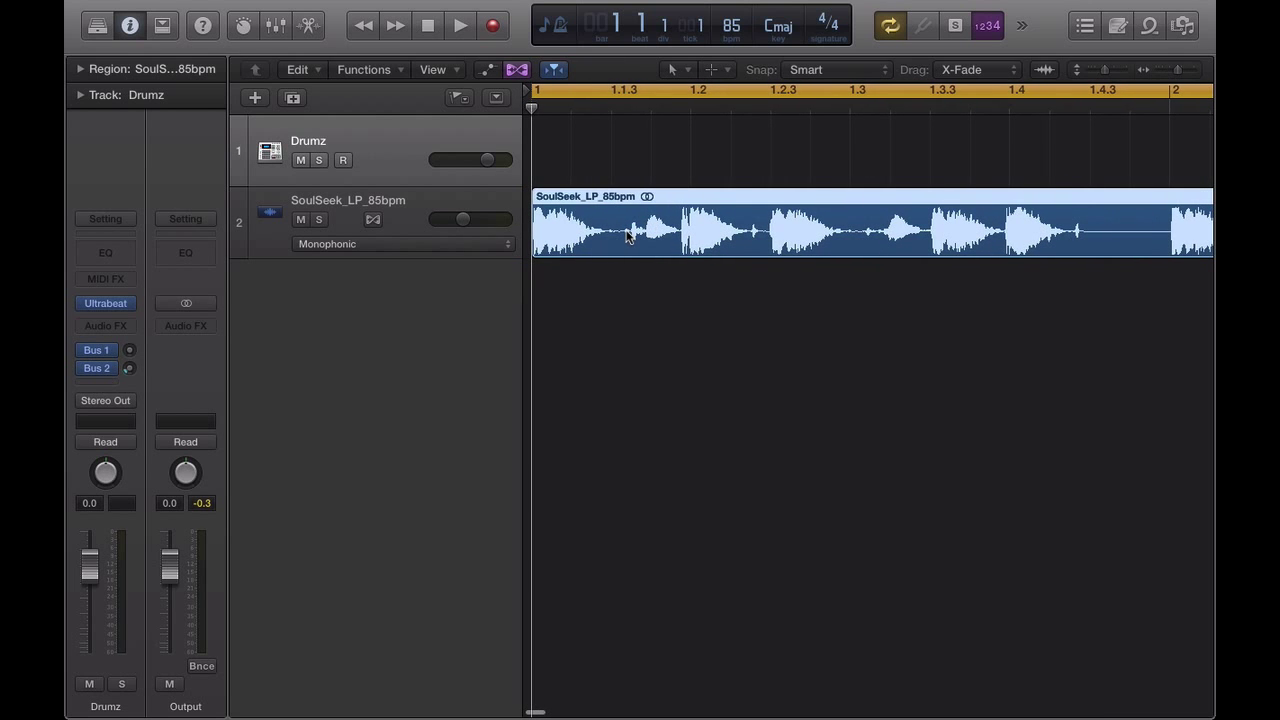
mouse_move(674, 232)
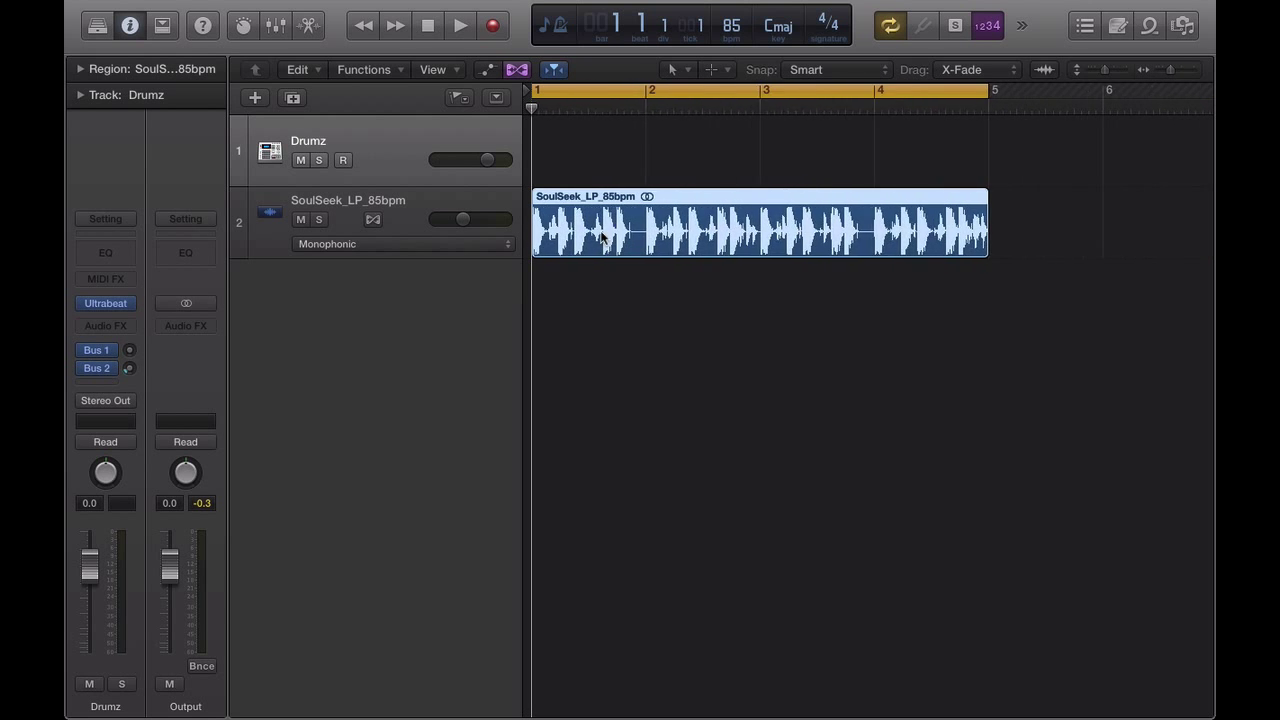
click(400, 244)
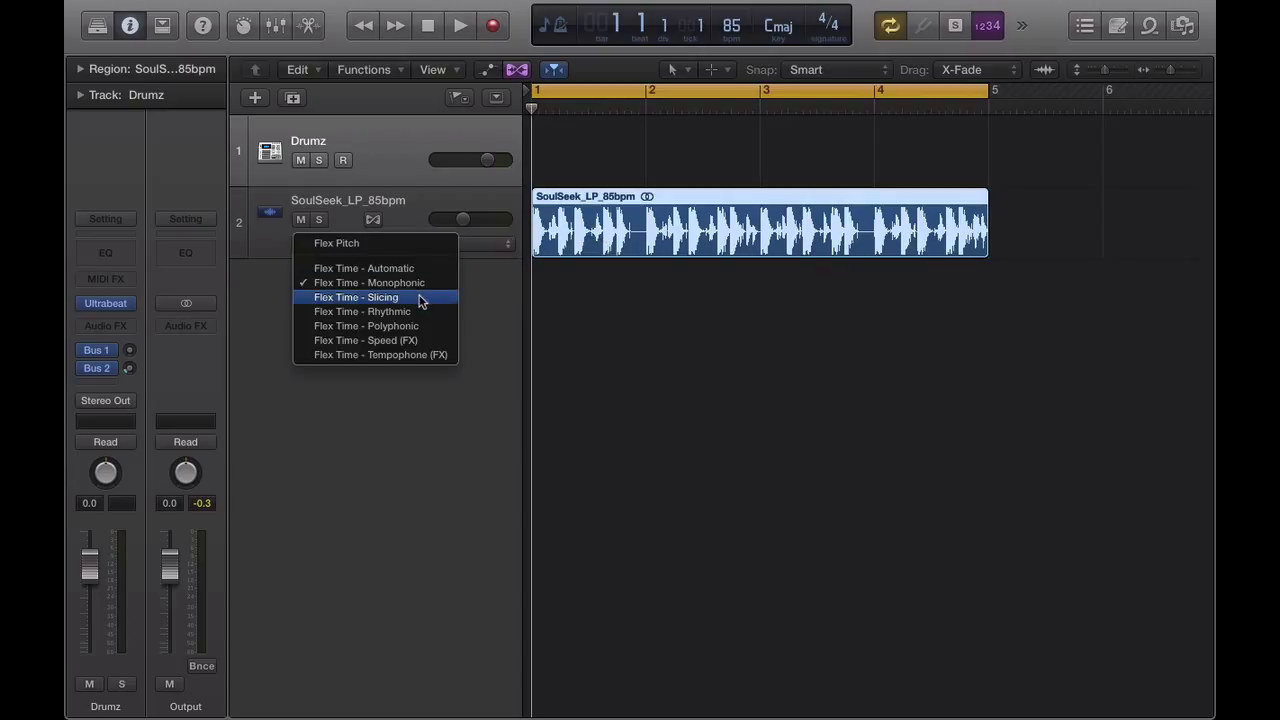
click(356, 297)
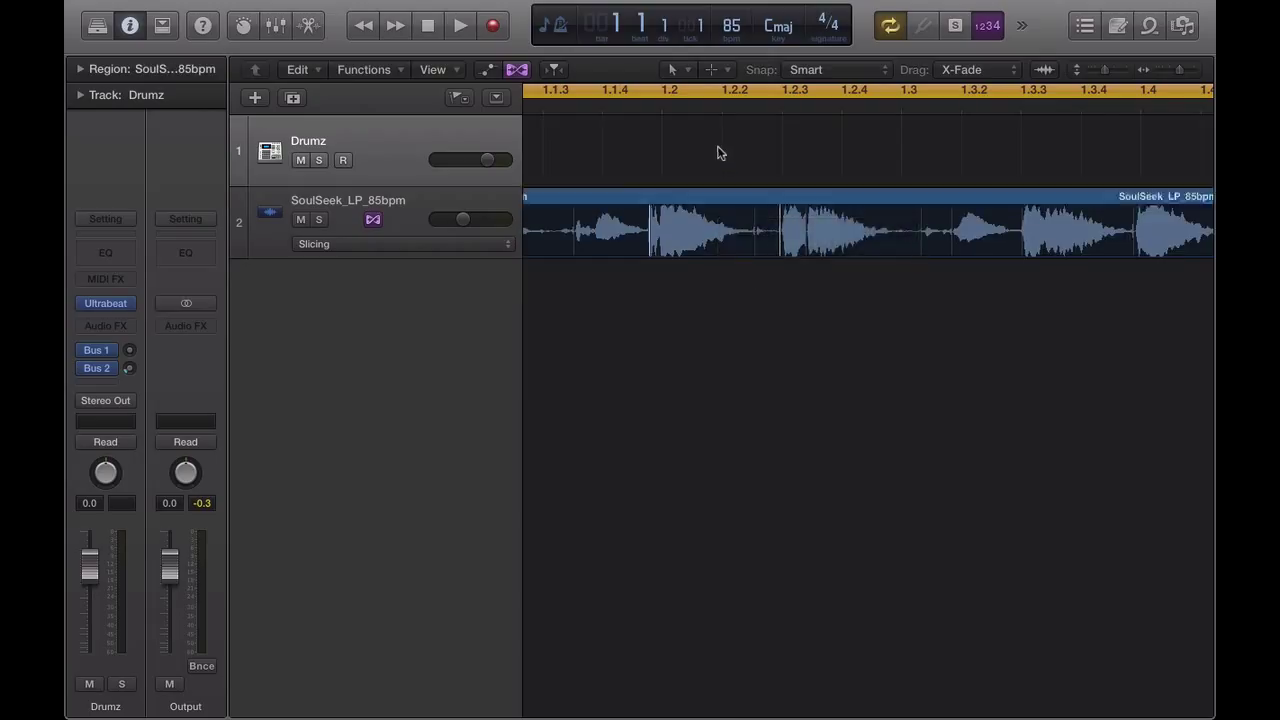
click(648, 230)
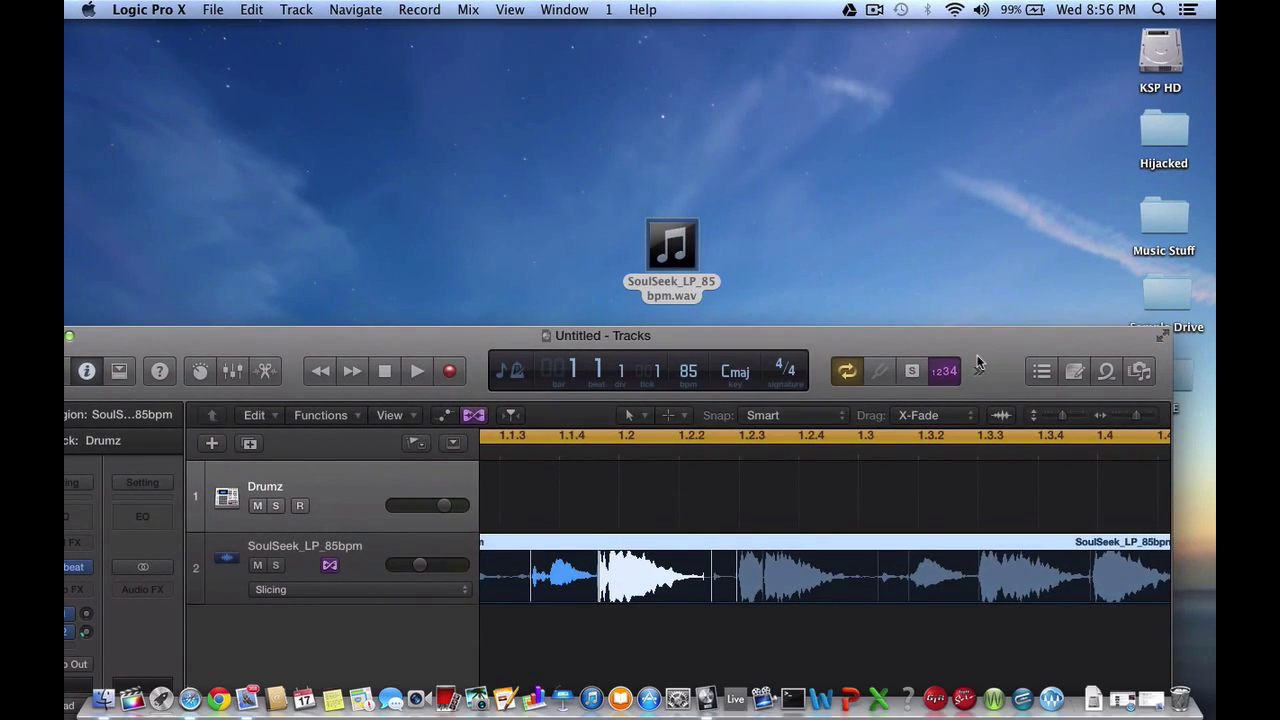
mouse_move(734, 698)
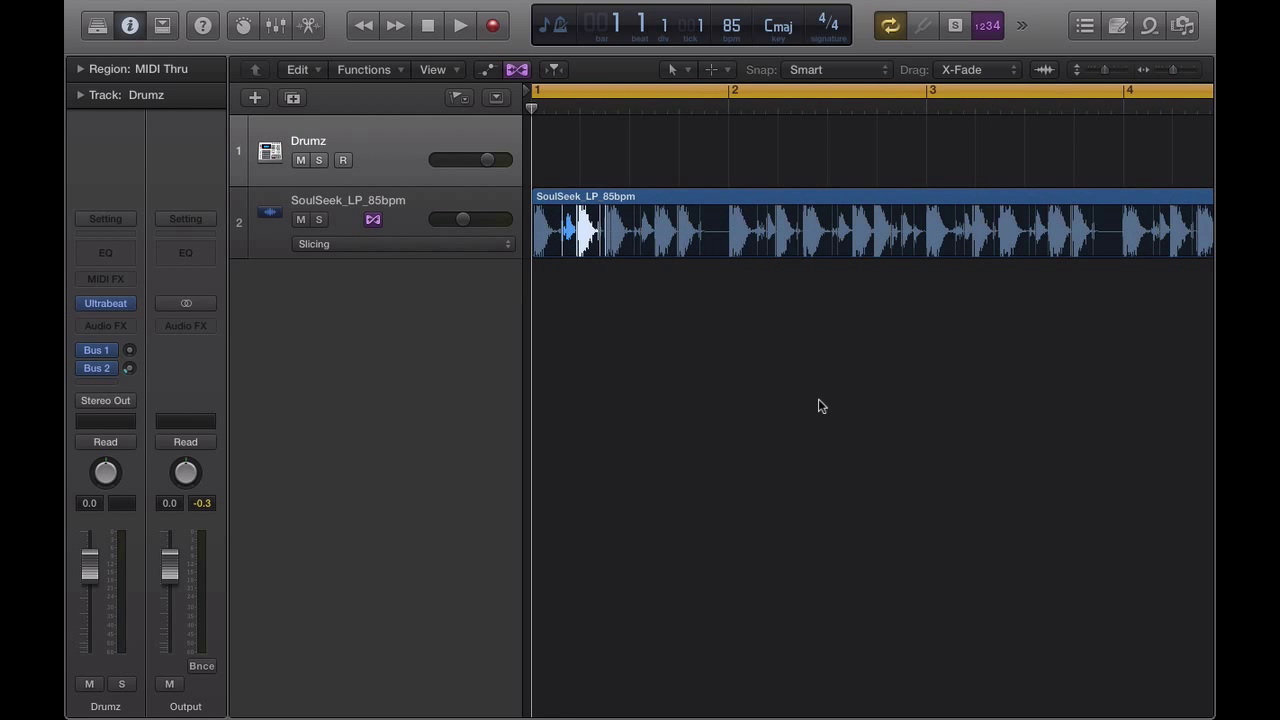
mouse_move(612, 115)
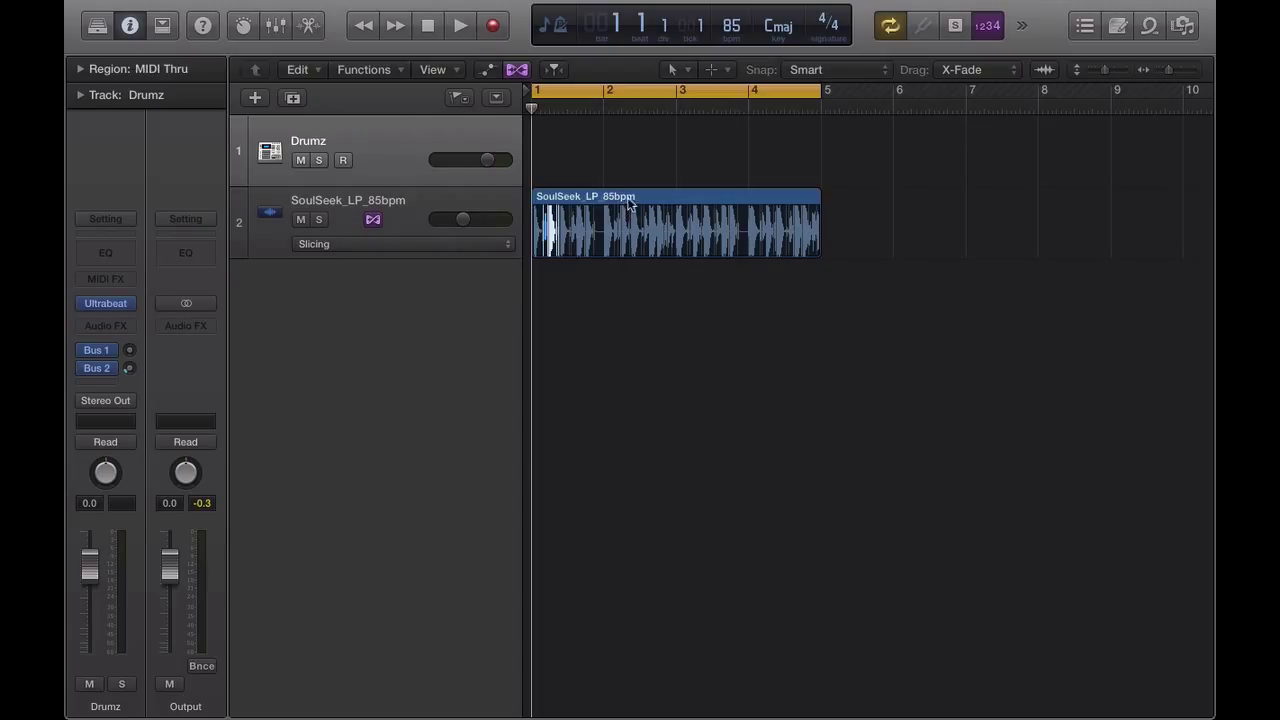
Convert the drum loop region into EXS24 track SoulSeek_LP_85bpm.exs_1, zoned by transient markers.
right_click(628, 205)
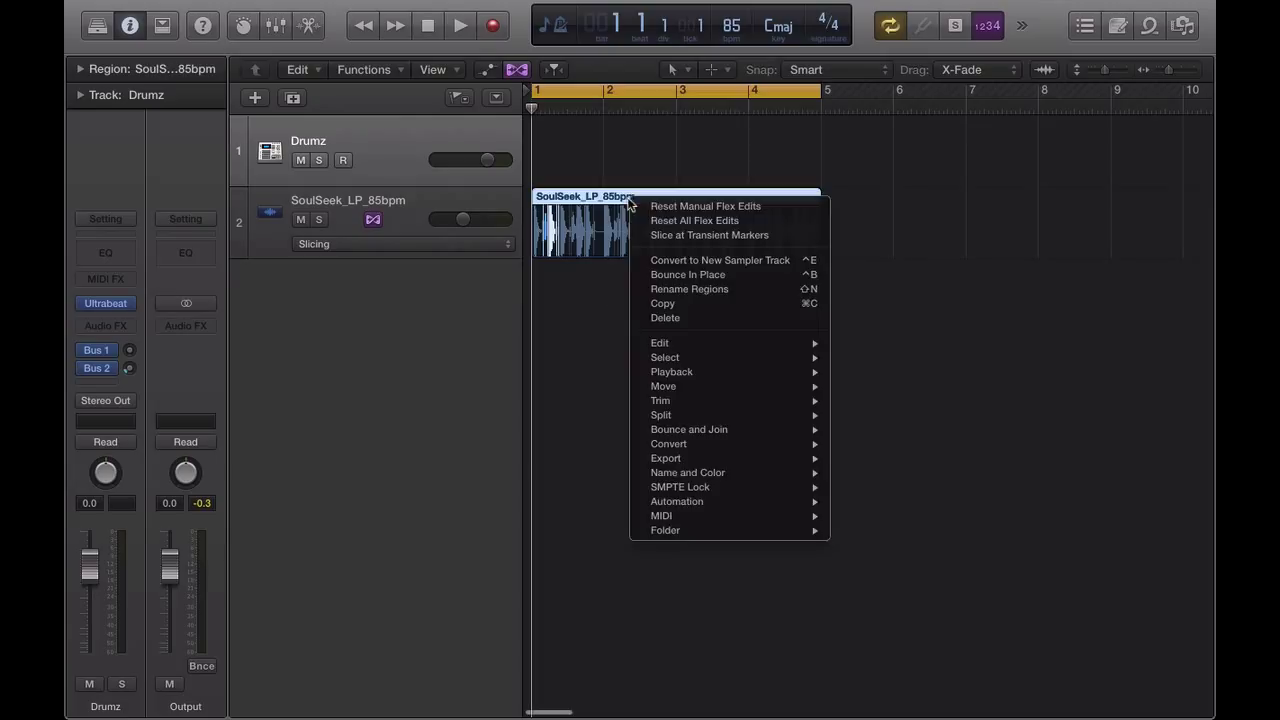
mouse_move(688, 260)
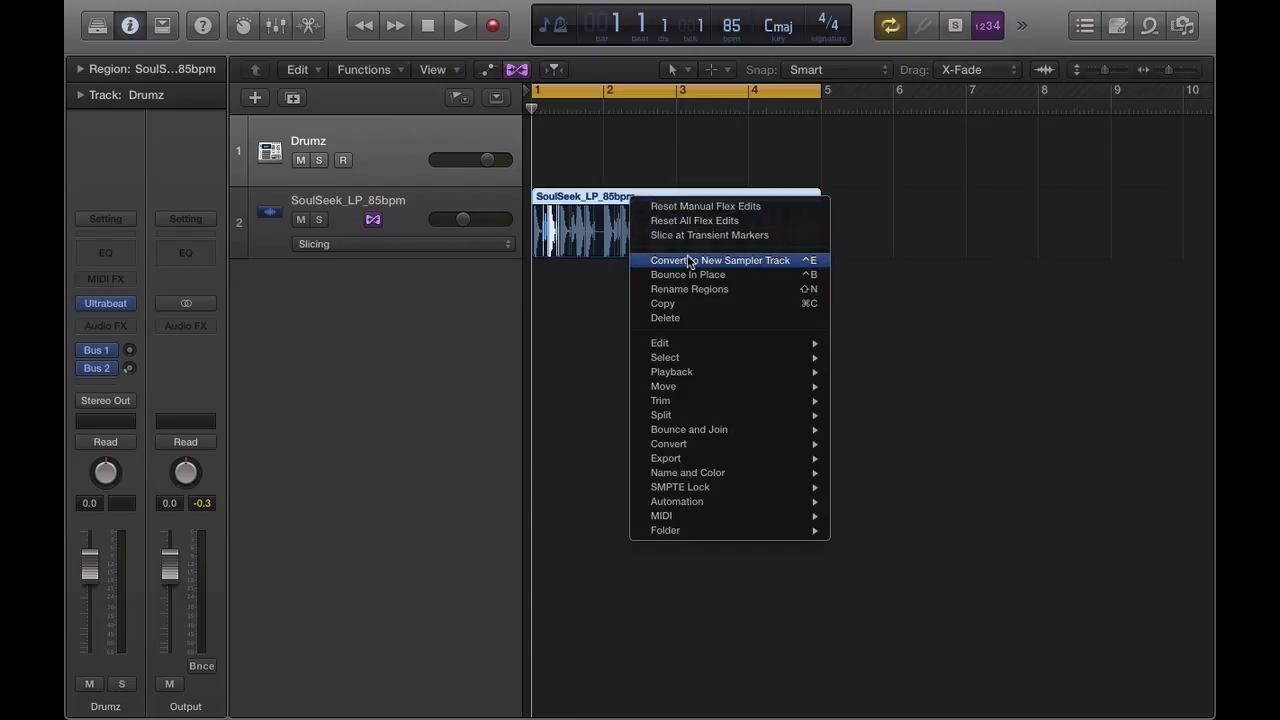
mouse_move(778, 252)
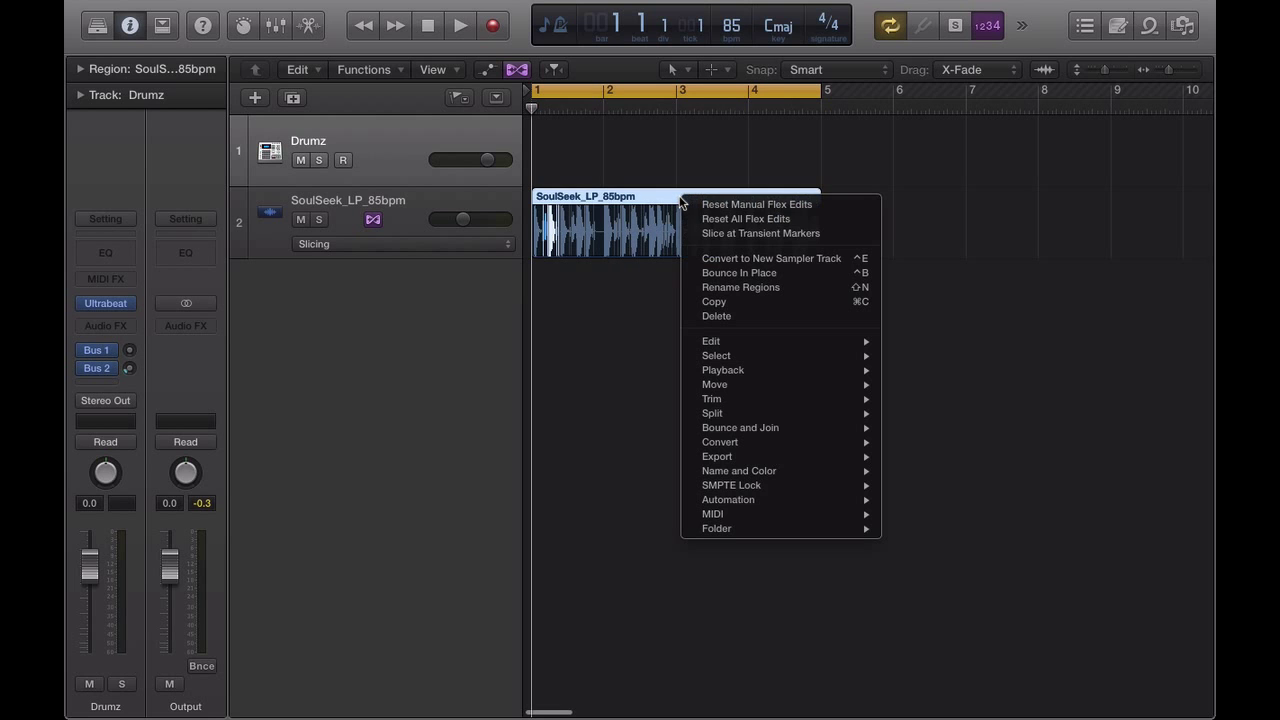
click(760, 233)
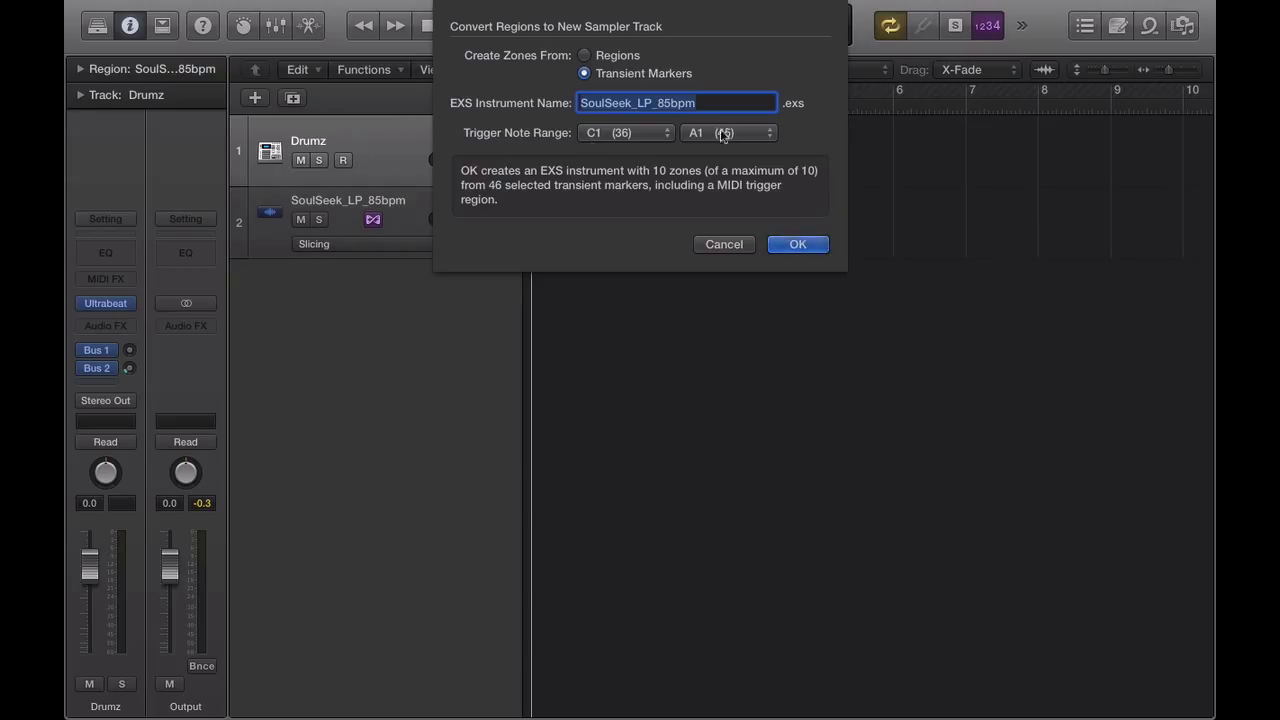
click(797, 244)
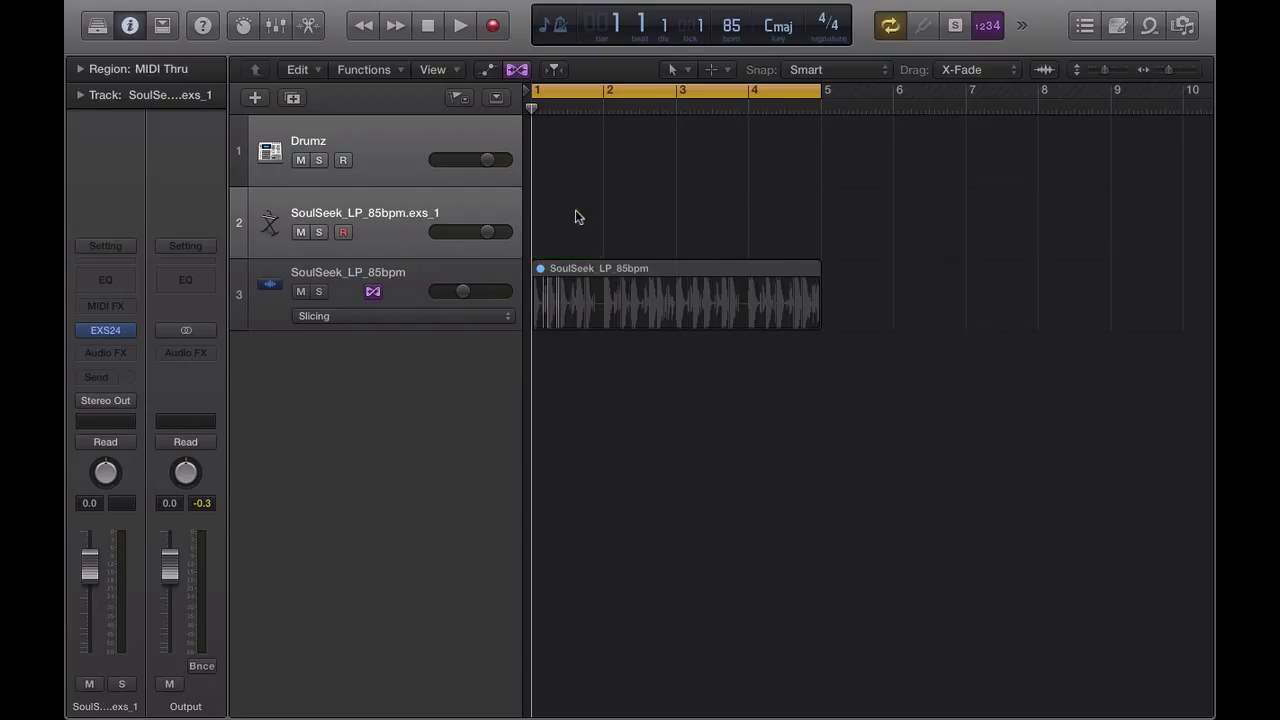
mouse_move(453, 208)
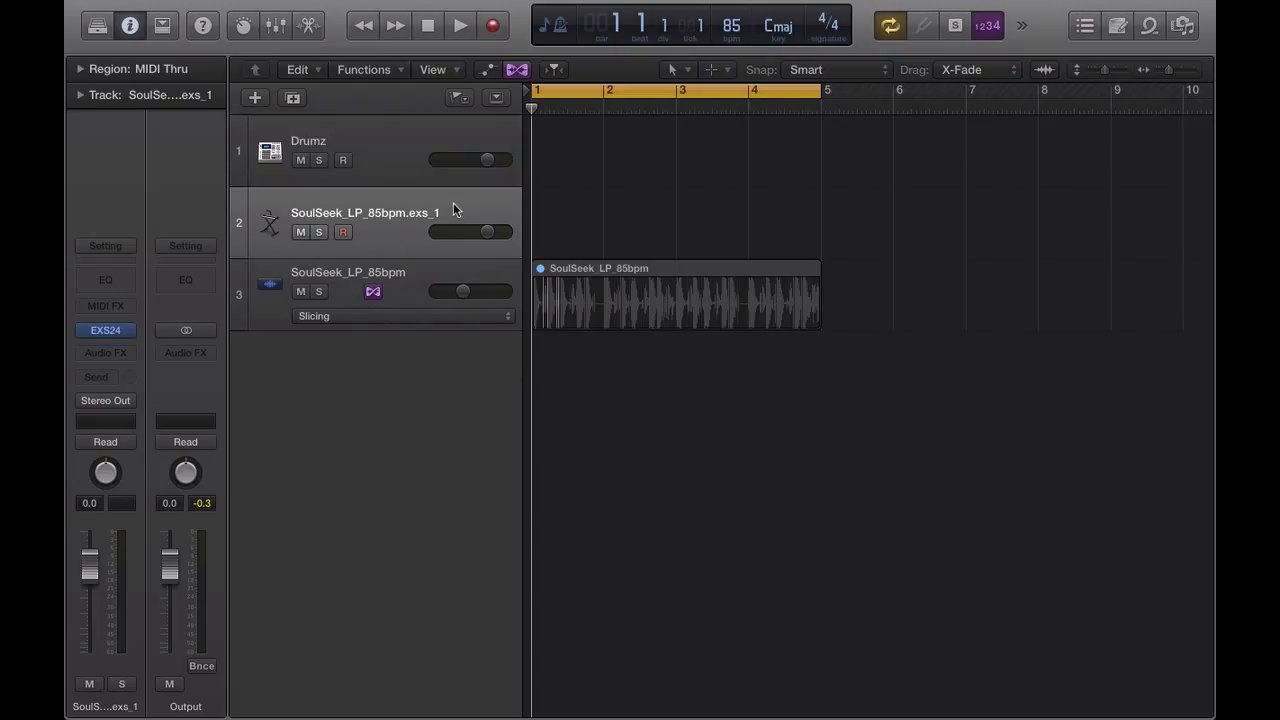
click(343, 231)
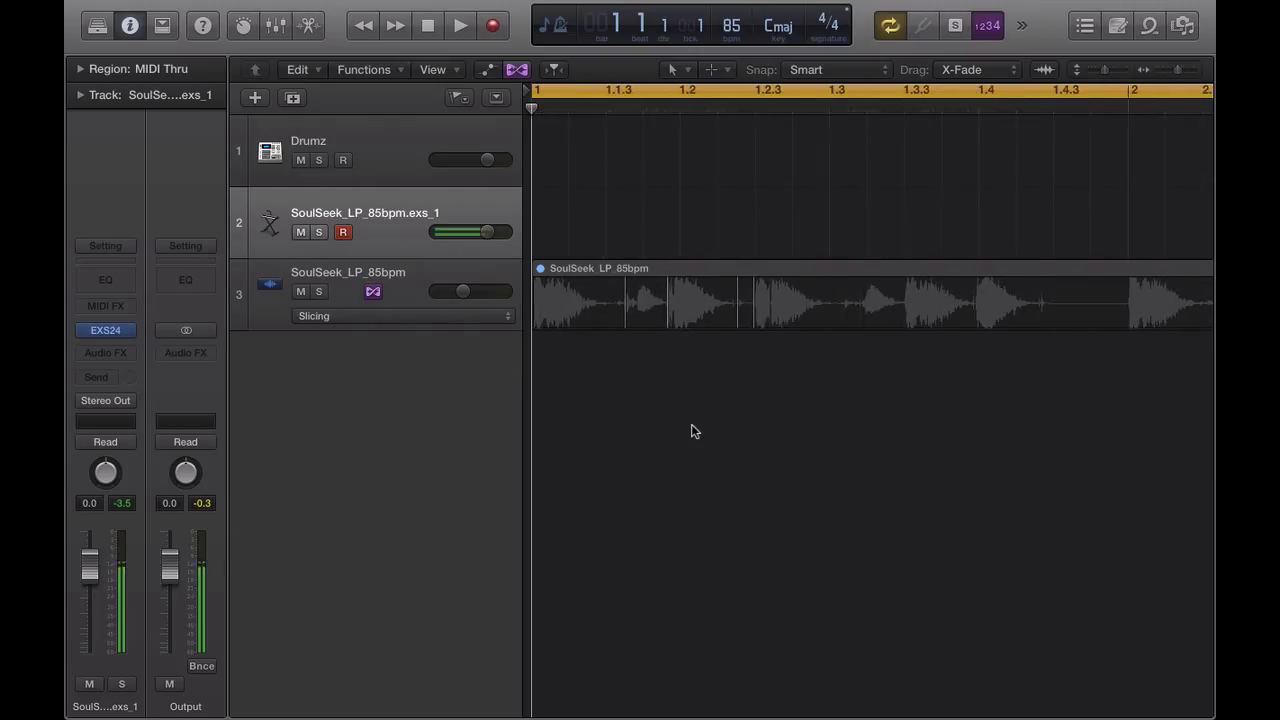
click(615, 300)
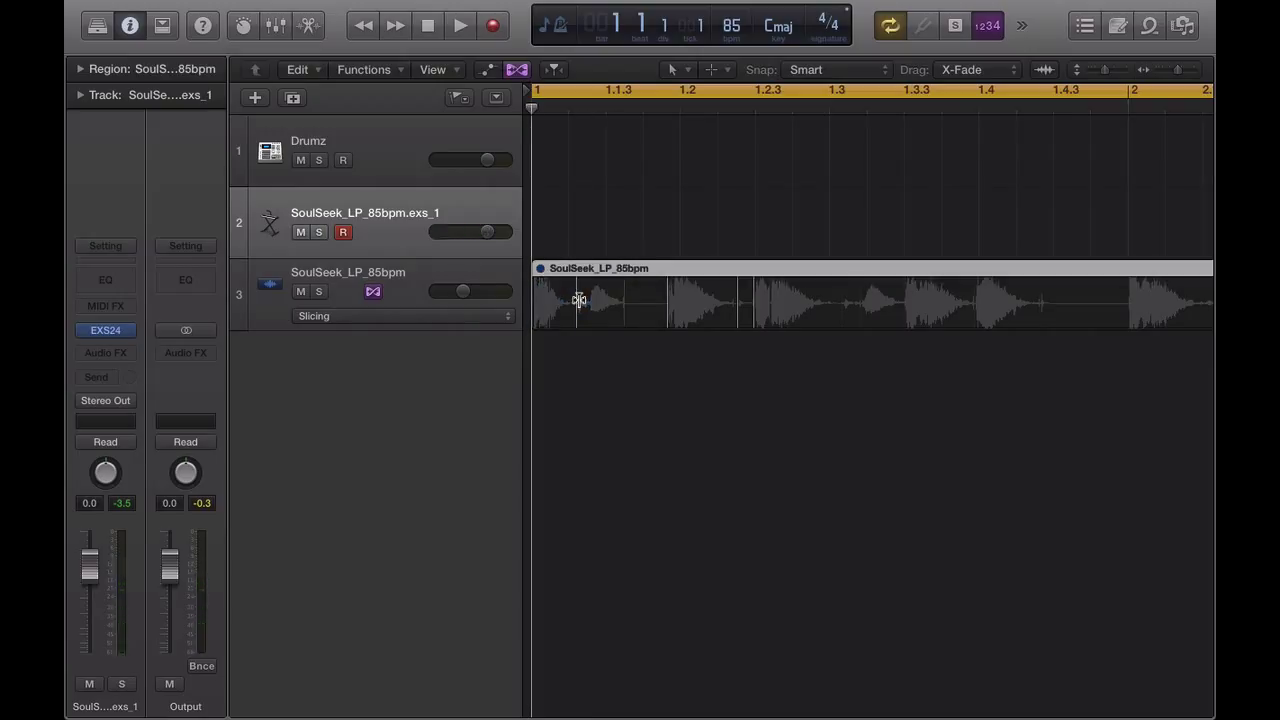
mouse_move(600, 309)
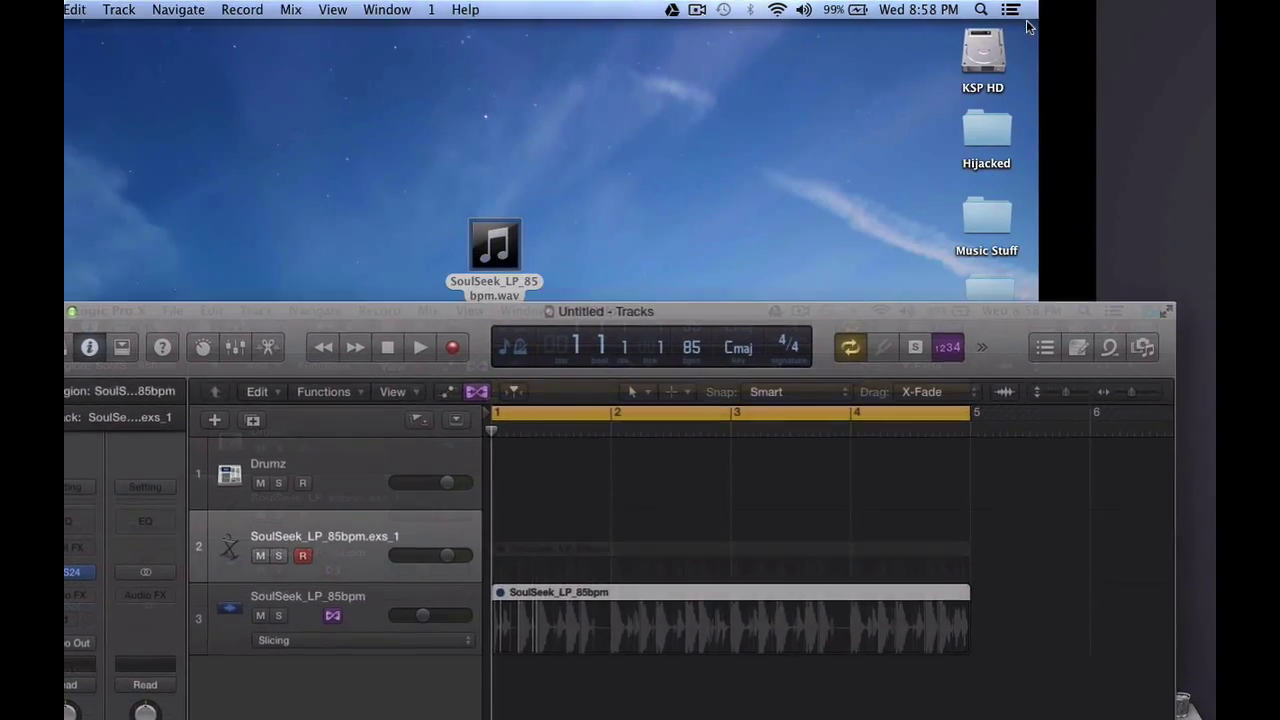
click(873, 9)
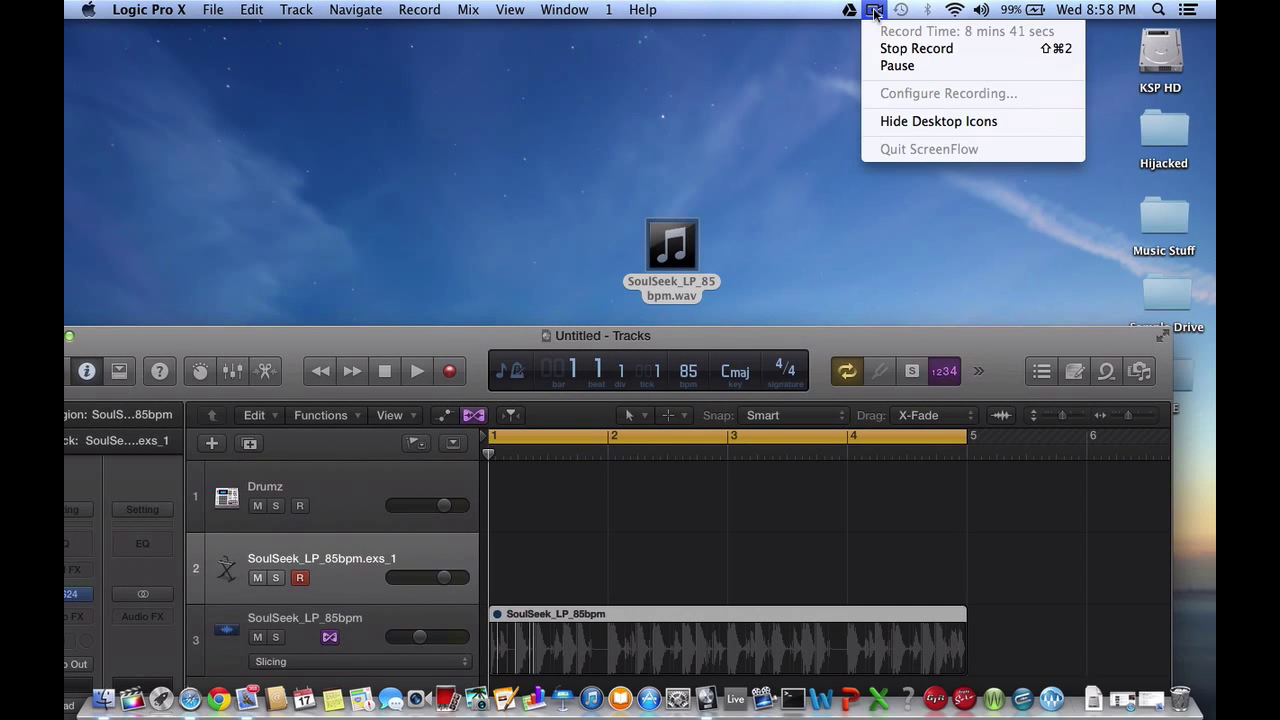